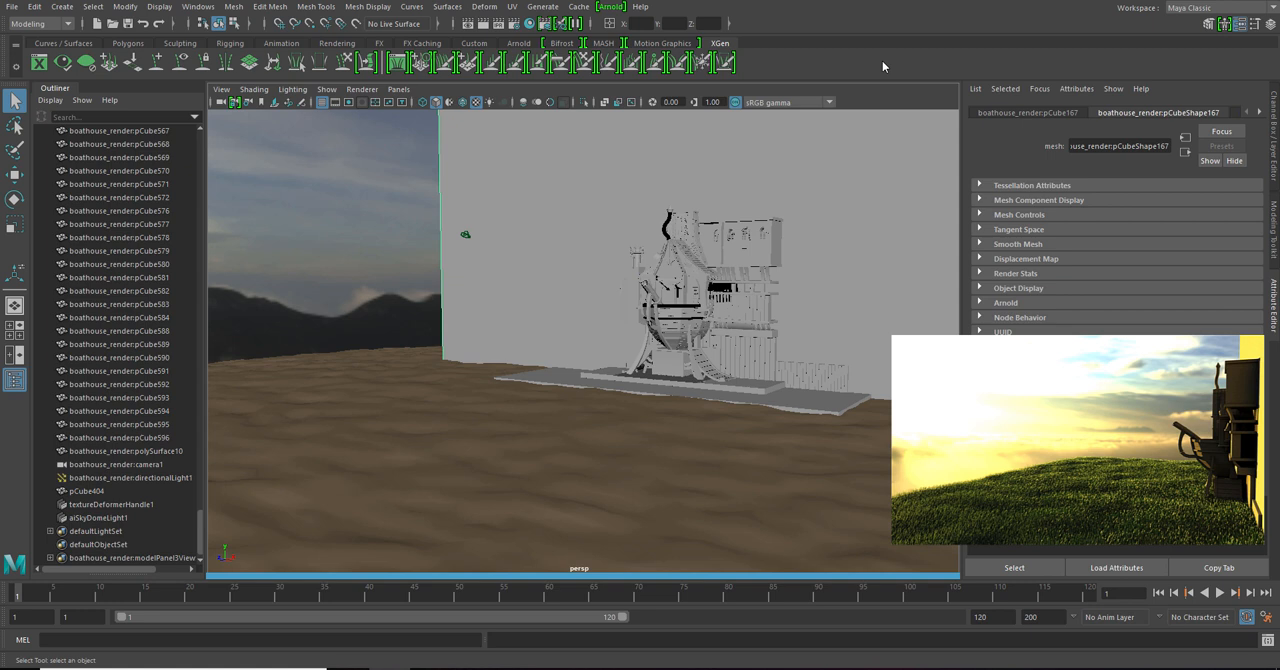
Step: Delete the old terrain and sky, leaving only the boathouse and backdrop wall
{"action": "left_click", "coordinate": [1016, 346]}
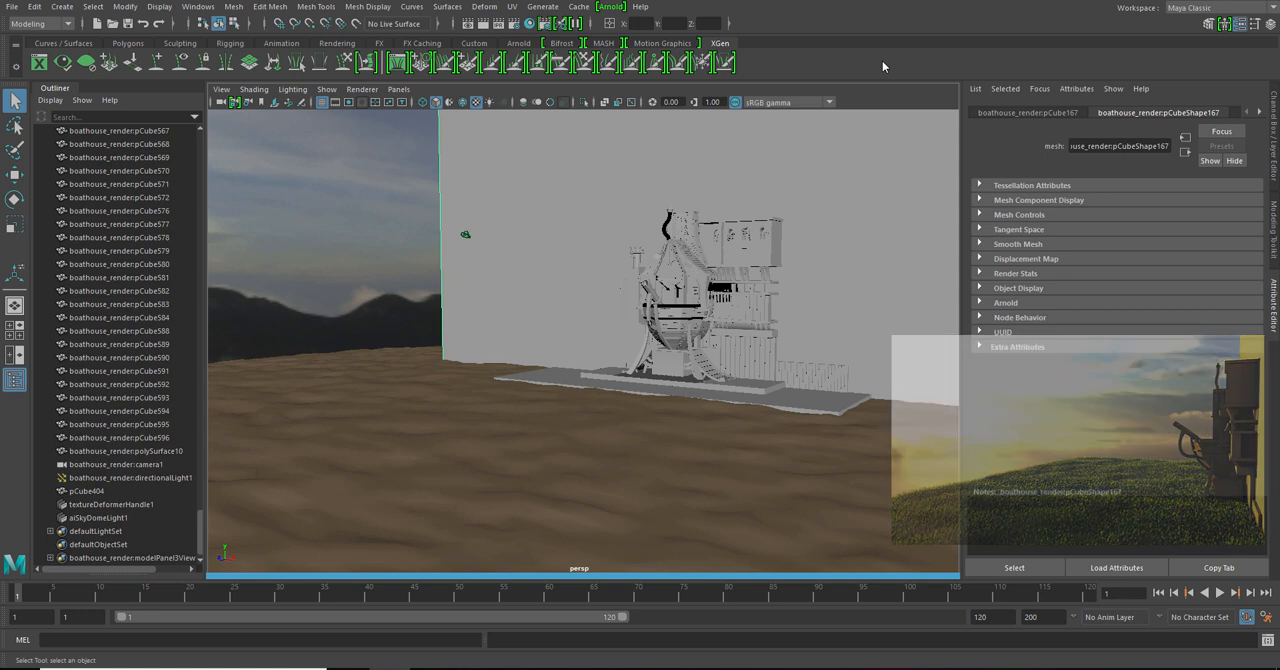
{"action": "left_click", "coordinate": [1016, 346]}
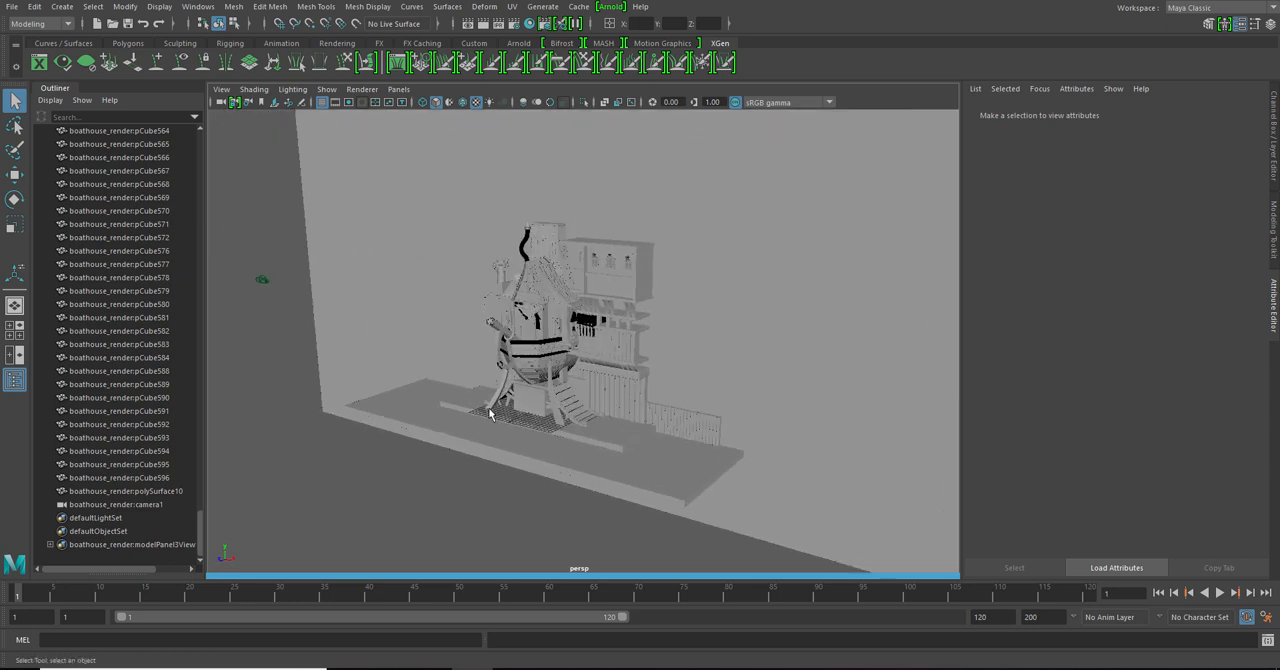
Step: Create a polygon plane and enlarge its size and subdivisions in the Channel Box
{"action": "left_click_drag", "start_coordinate": [490, 416], "coordinate": [400, 416]}
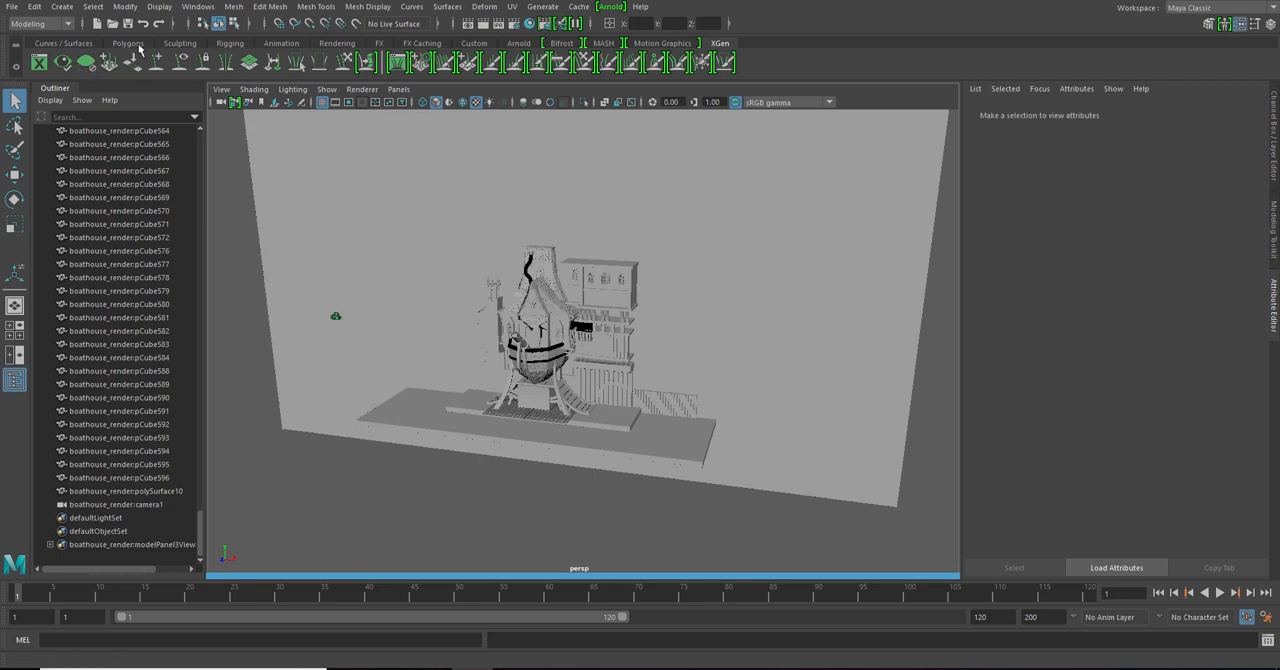
{"action": "left_click", "coordinate": [128, 48]}
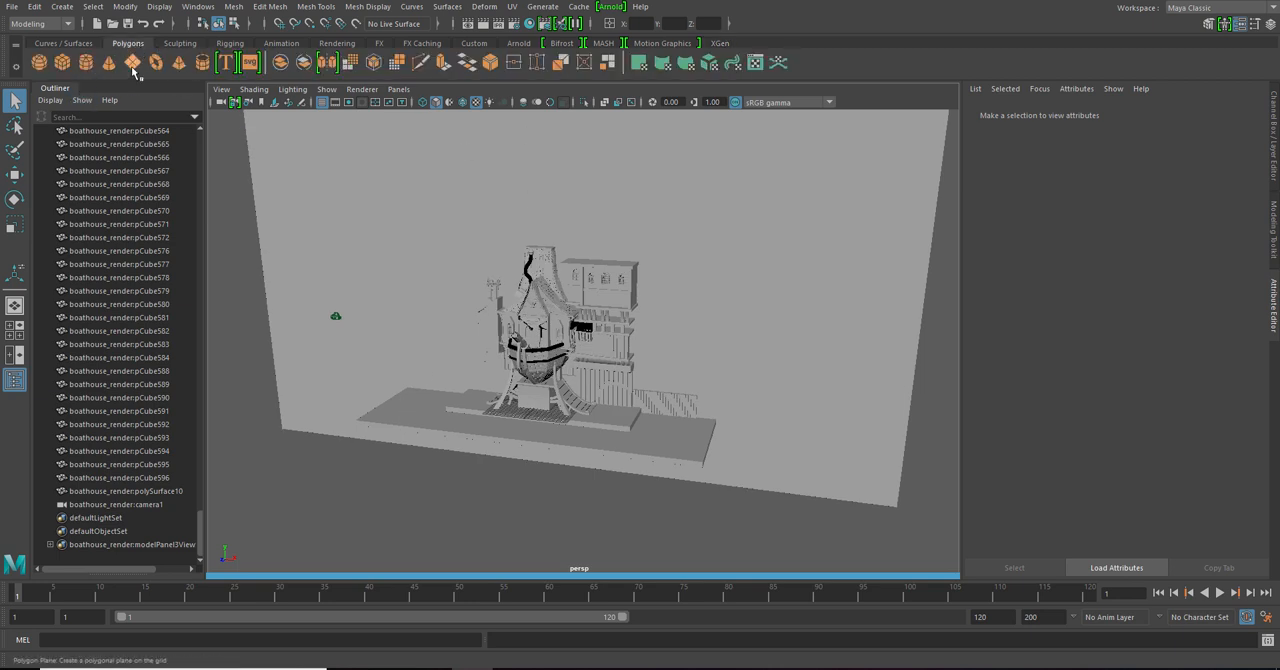
{"action": "left_click", "coordinate": [132, 64]}
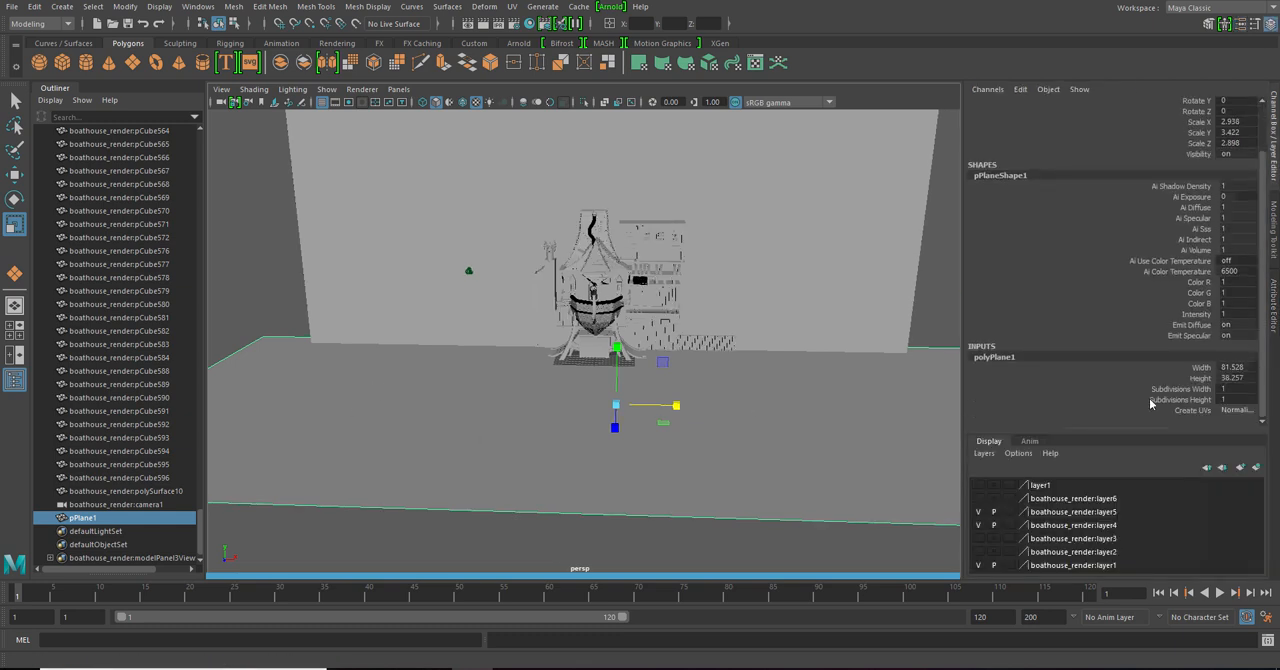
{"action": "left_click", "coordinate": [1212, 390]}
{"action": "type", "text": "40"}
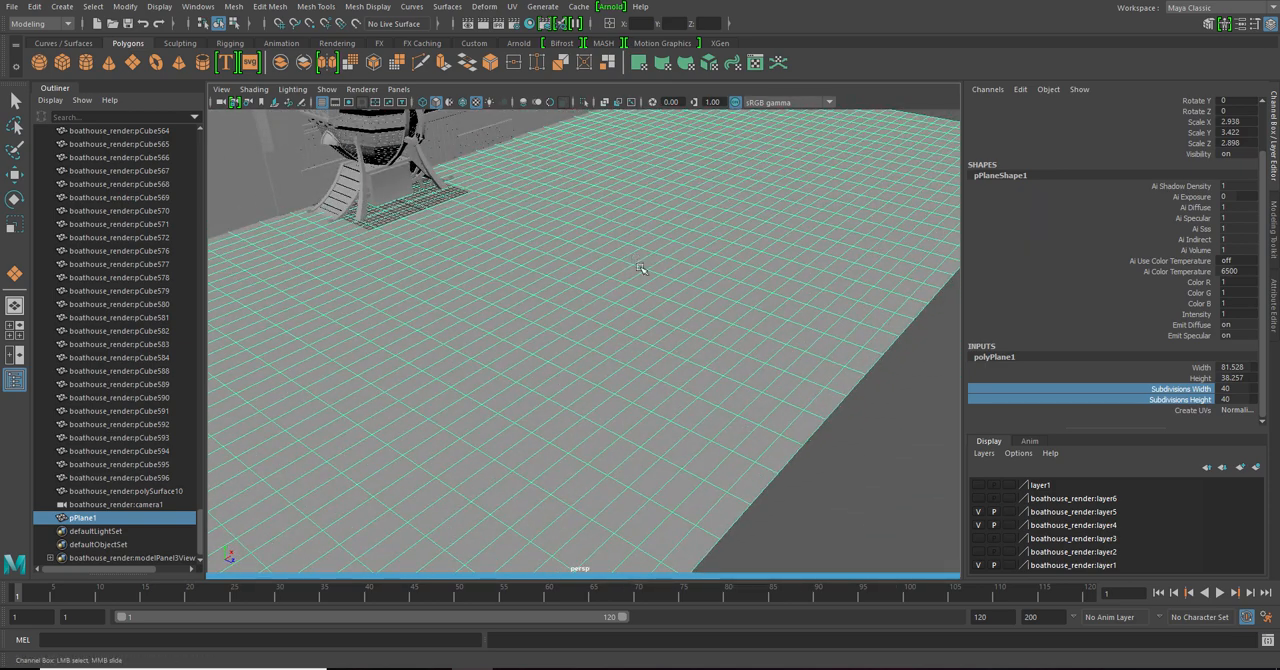
Step: Apply a Texture deformer to the plane driven by a new Fractal texture
{"action": "left_click", "coordinate": [504, 6]}
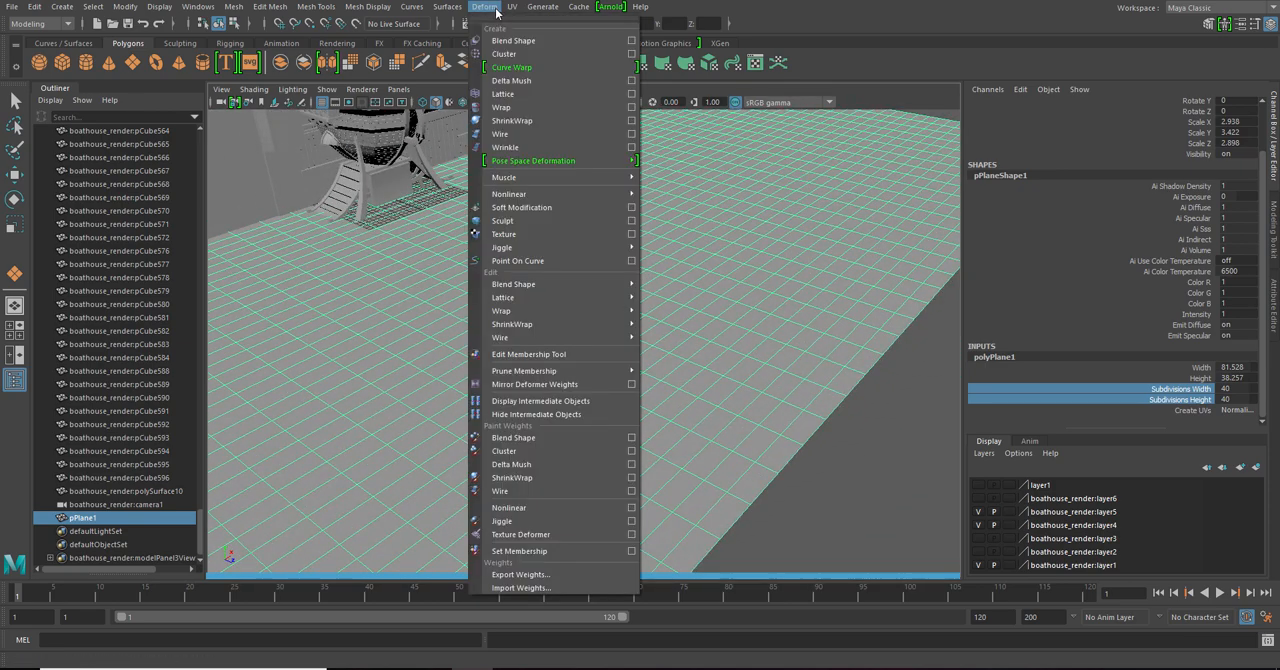
{"action": "mouse_move", "coordinate": [530, 234]}
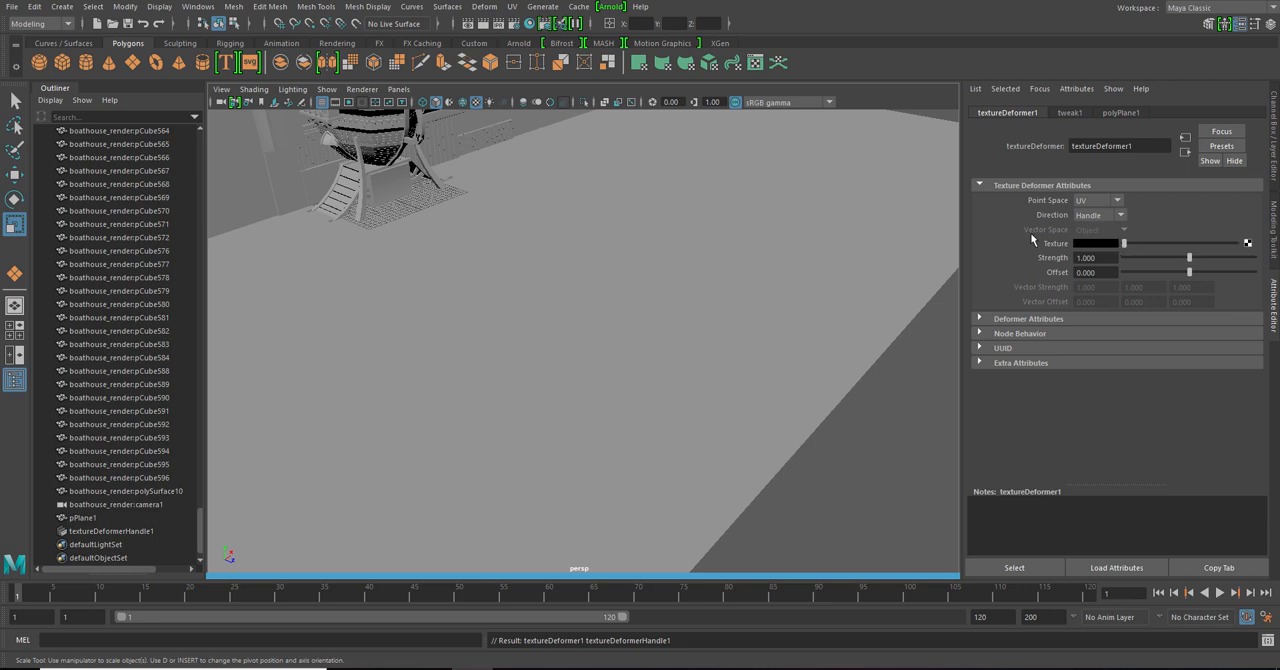
{"action": "left_click", "coordinate": [1244, 242]}
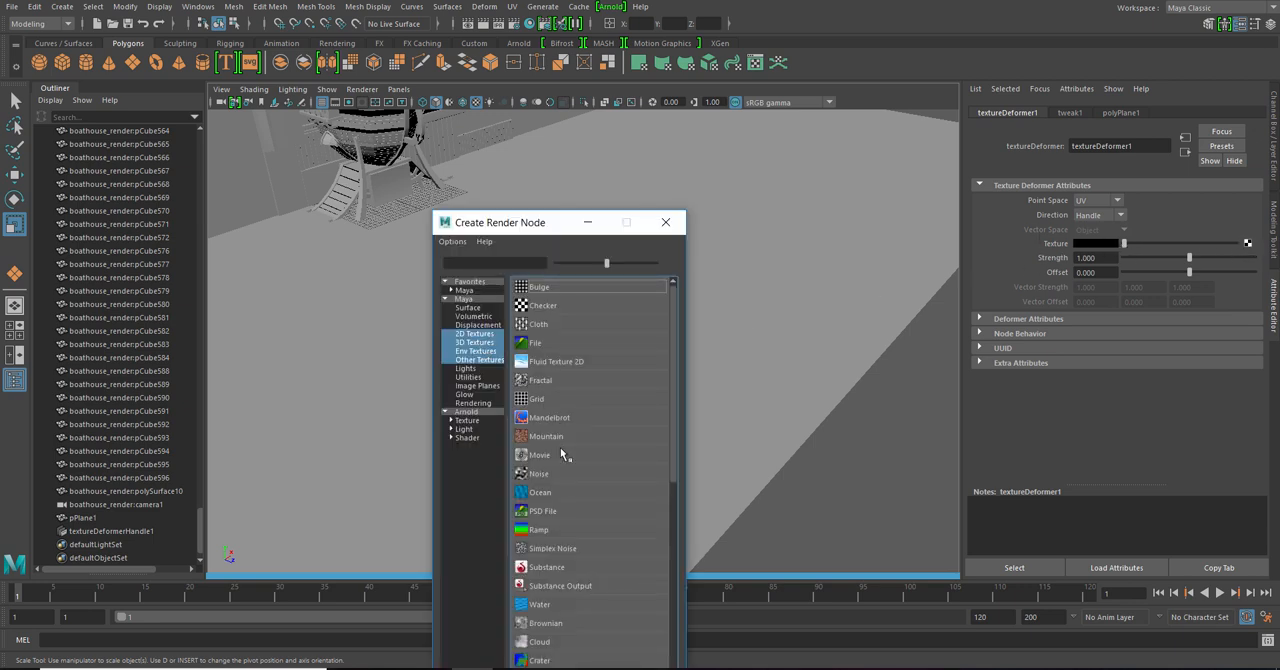
{"action": "left_click", "coordinate": [540, 380]}
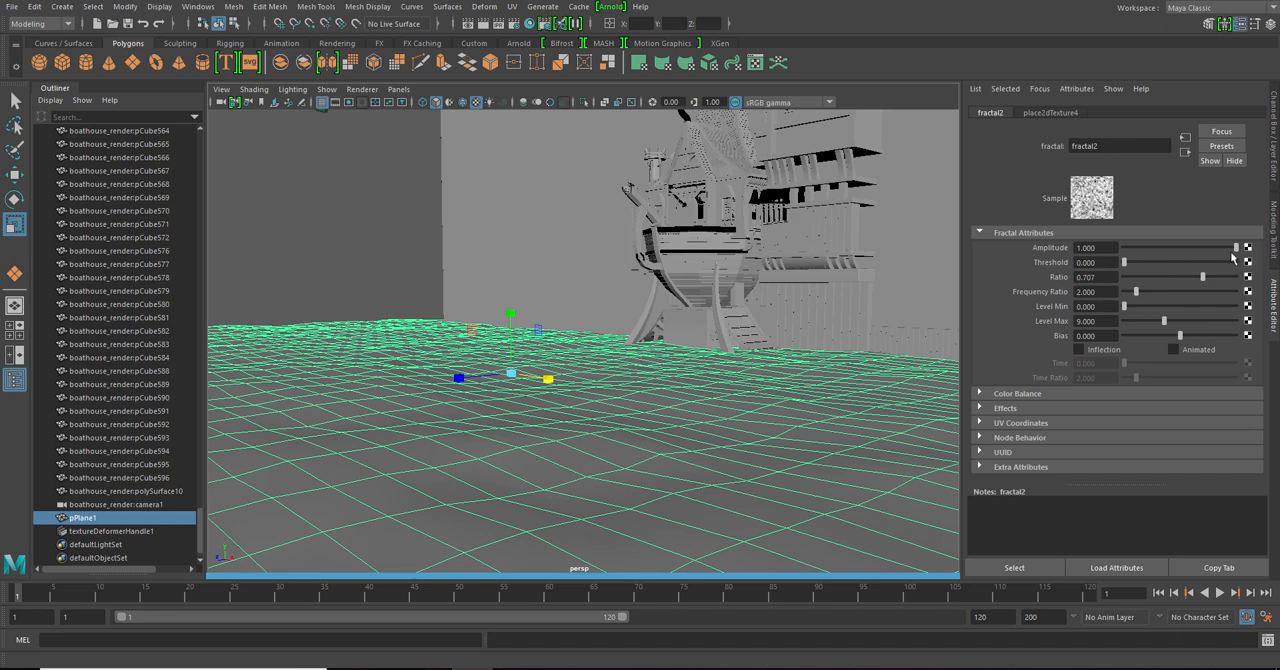
Step: Adjust the fractal Threshold and Ratio until the ground reads as rolling terrain
{"action": "left_click_drag", "start_coordinate": [1244, 246], "coordinate": [1204, 246]}
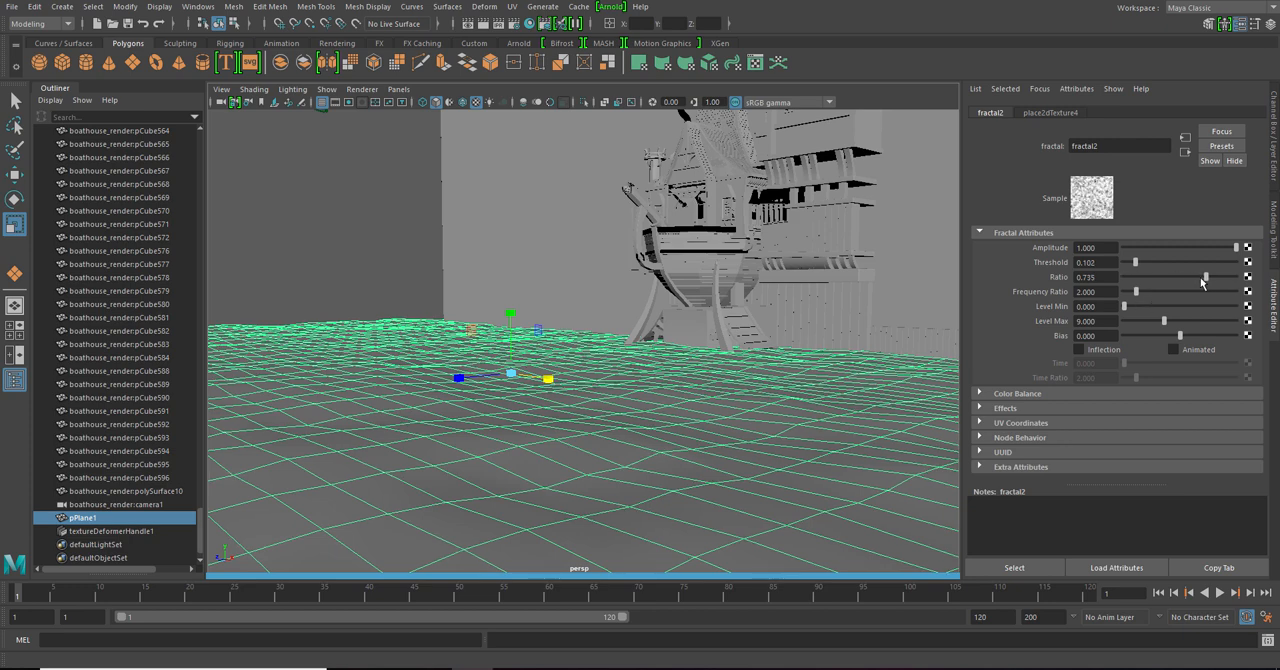
{"action": "left_click_drag", "start_coordinate": [1204, 276], "coordinate": [1214, 276]}
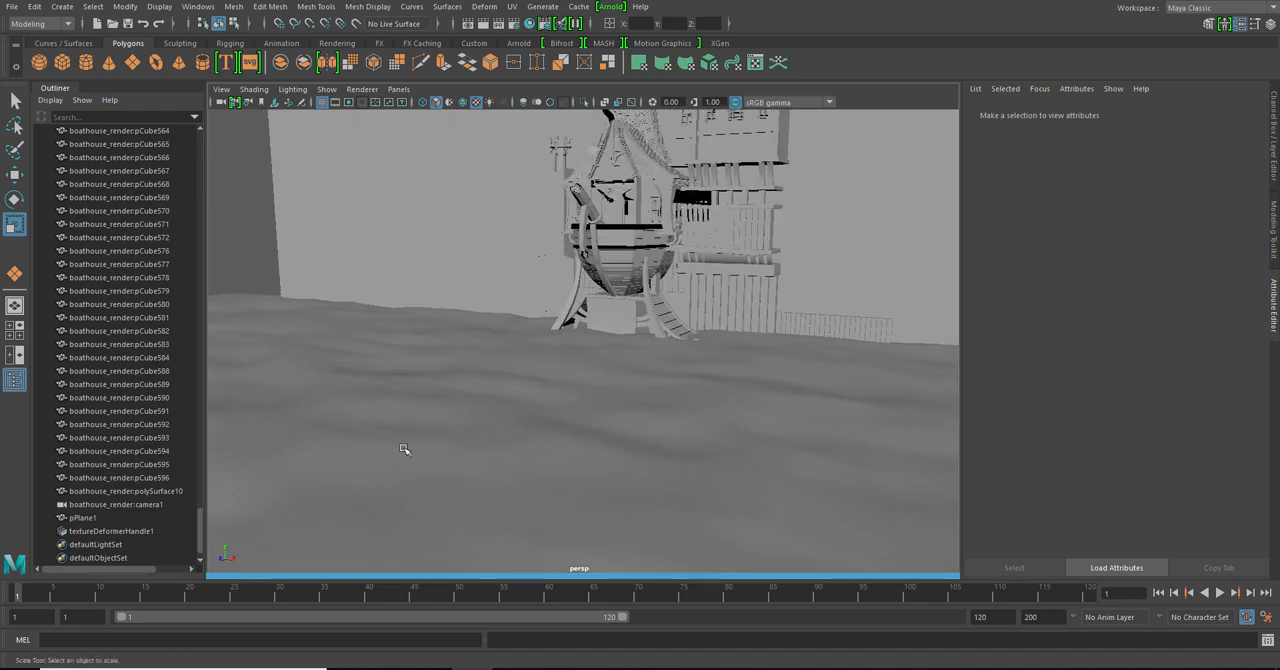
{"action": "left_click_drag", "start_coordinate": [404, 448], "coordinate": [468, 432]}
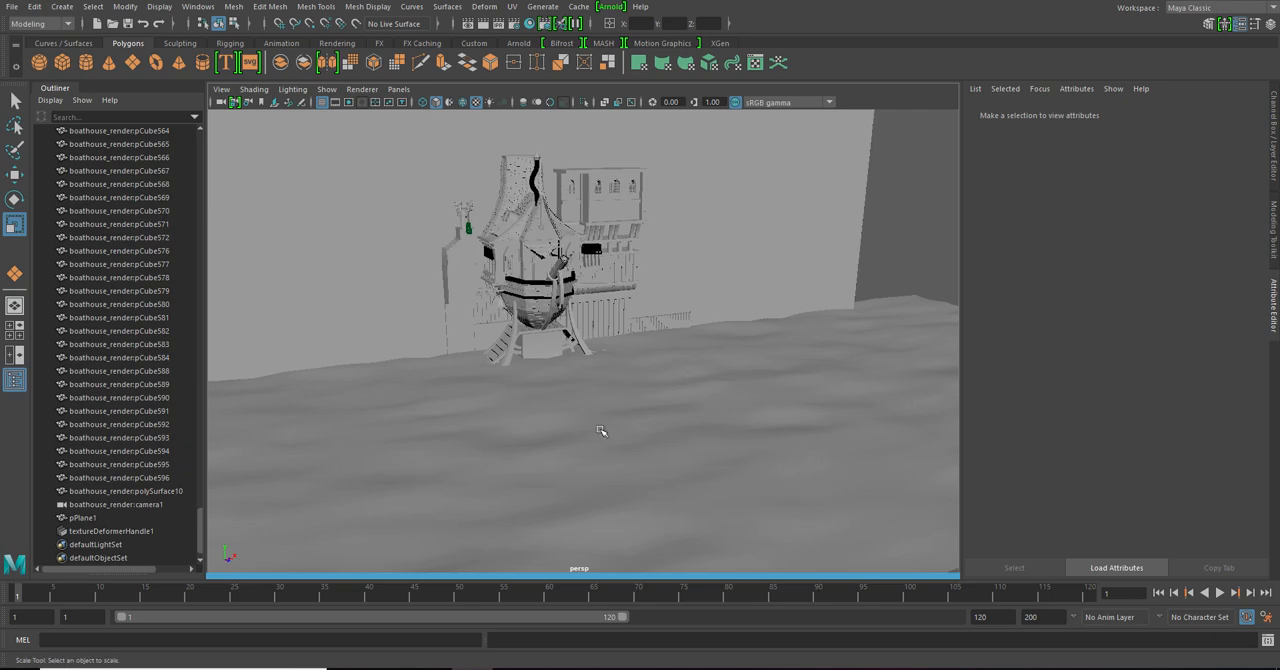
Step: Create an XGen spline description with random placement on the ground plane
{"action": "left_click", "coordinate": [78, 512]}
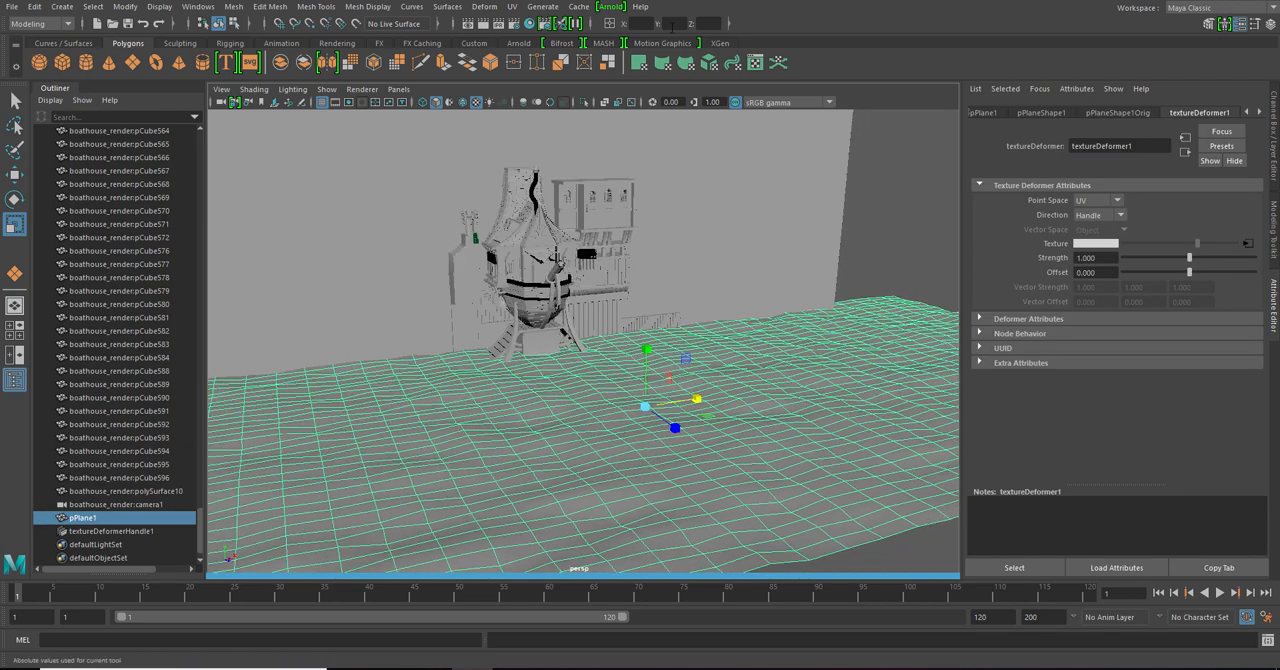
{"action": "left_click", "coordinate": [720, 44]}
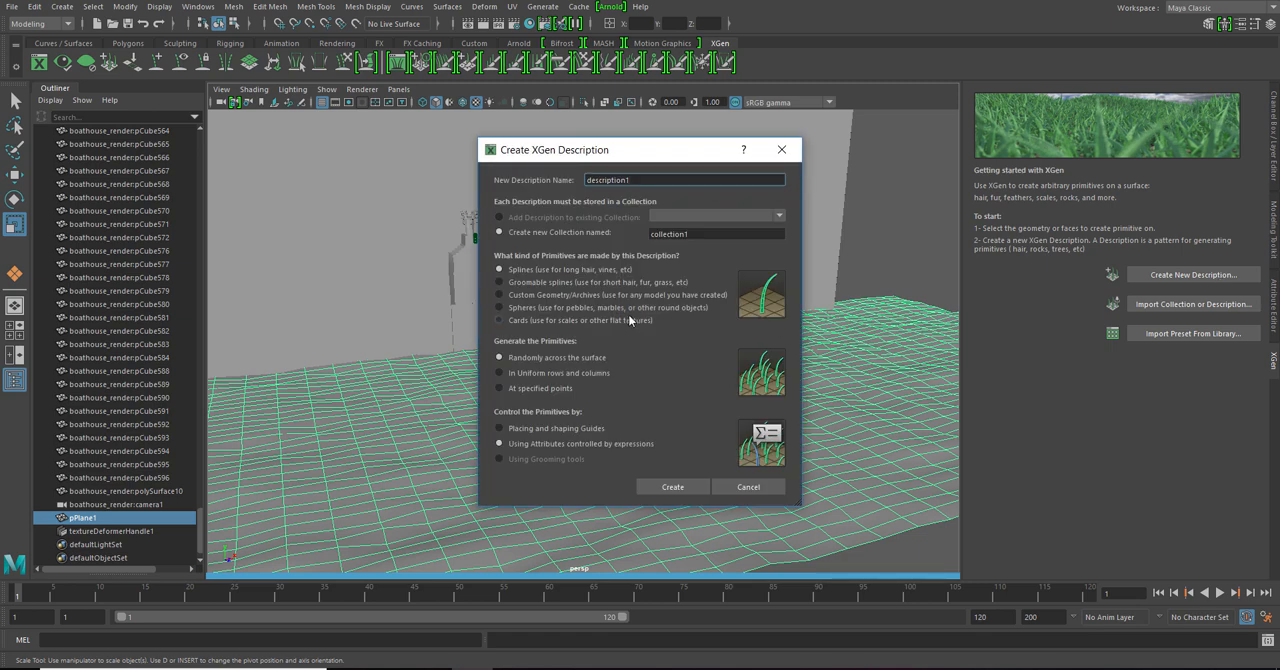
{"action": "mouse_move", "coordinate": [624, 334]}
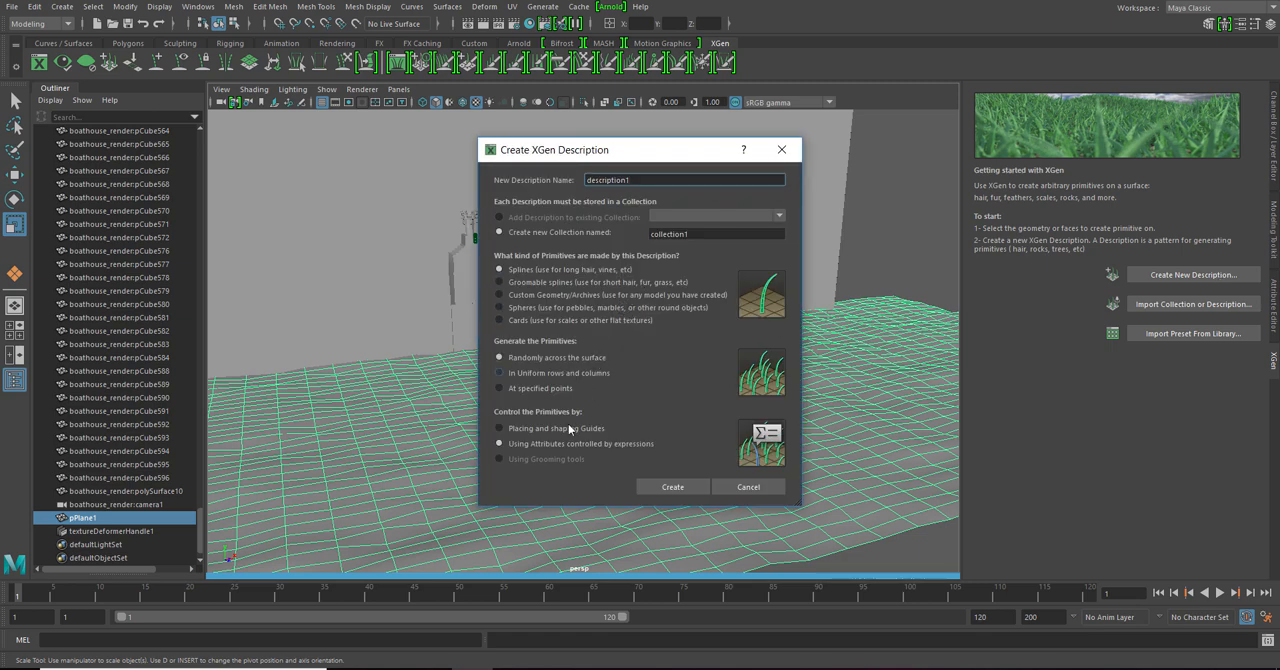
{"action": "left_click", "coordinate": [496, 444]}
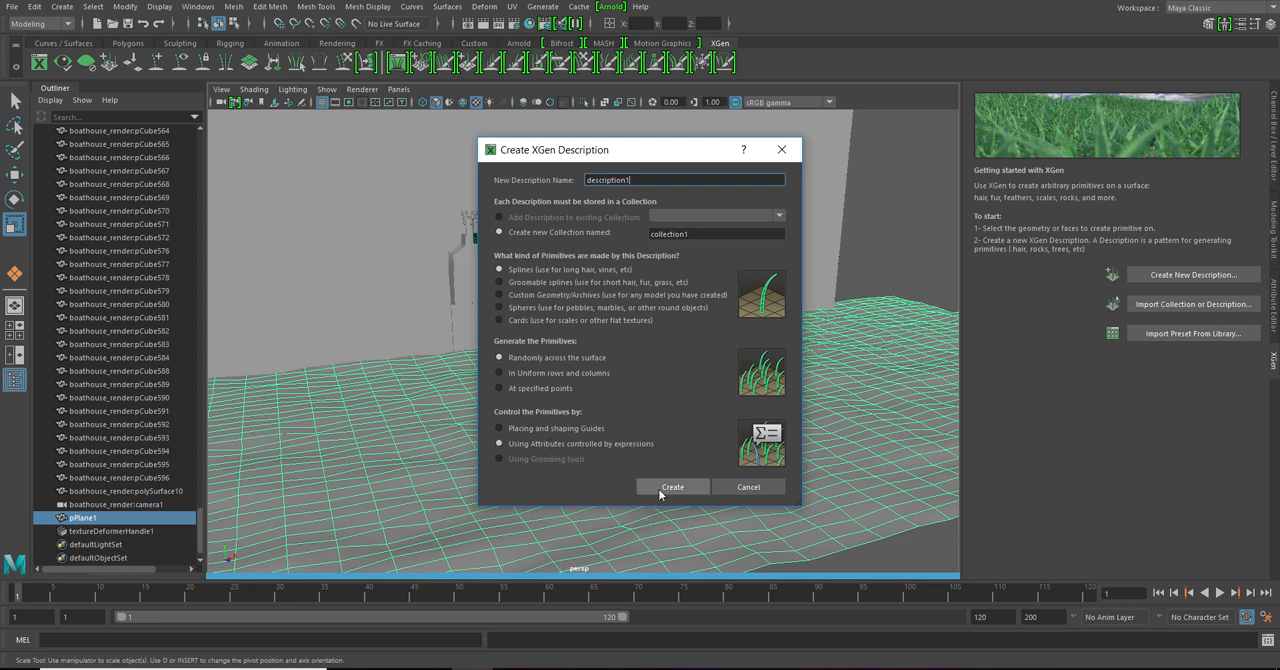
{"action": "mouse_move", "coordinate": [656, 484]}
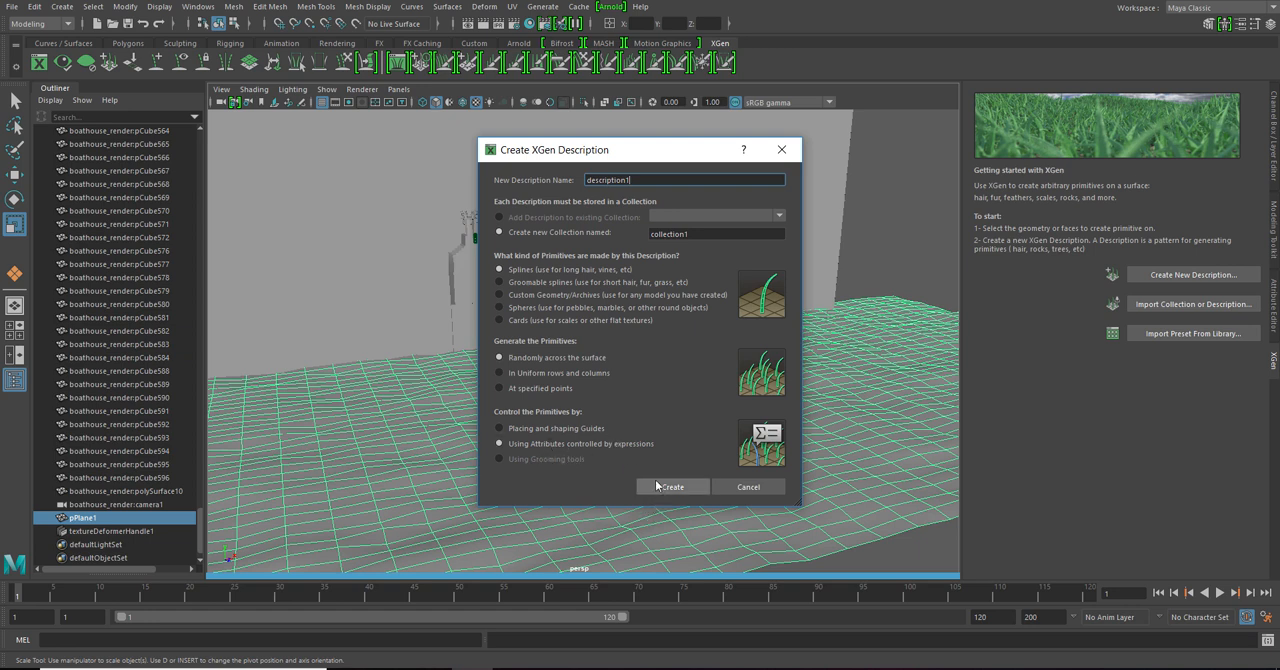
{"action": "left_click", "coordinate": [672, 488]}
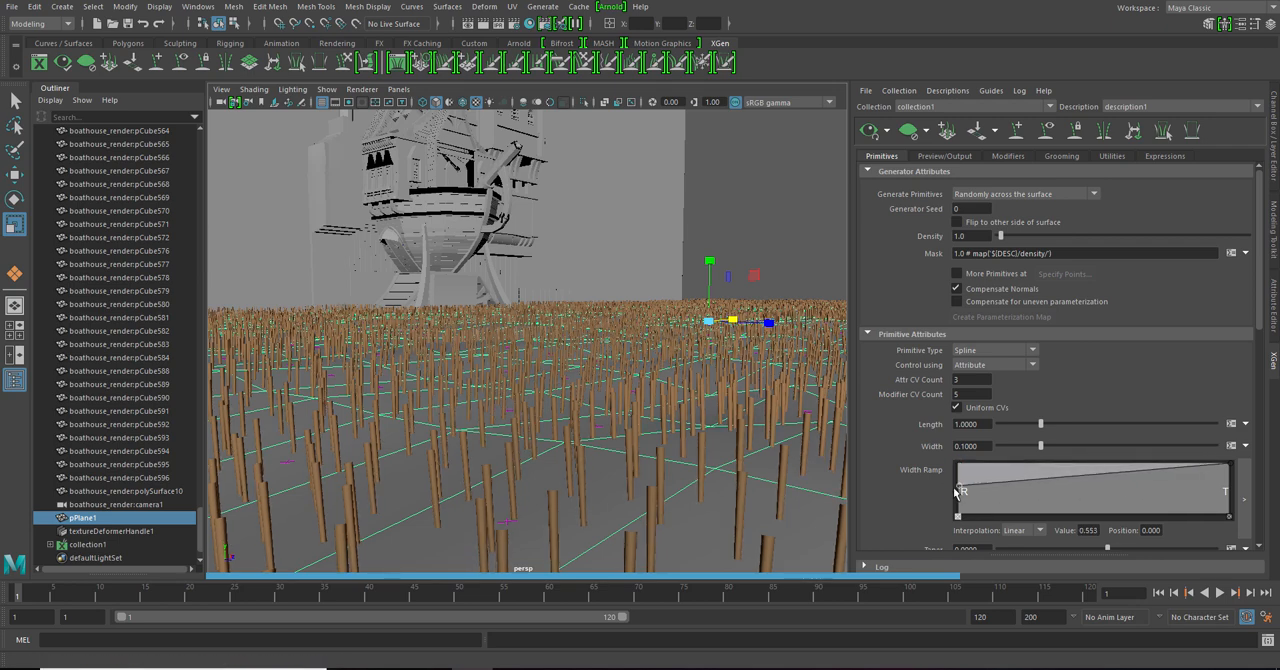
Step: Reshape the Width Ramp so blades swell mid-length and taper toward the tip
{"action": "left_click_drag", "start_coordinate": [960, 490], "coordinate": [984, 504]}
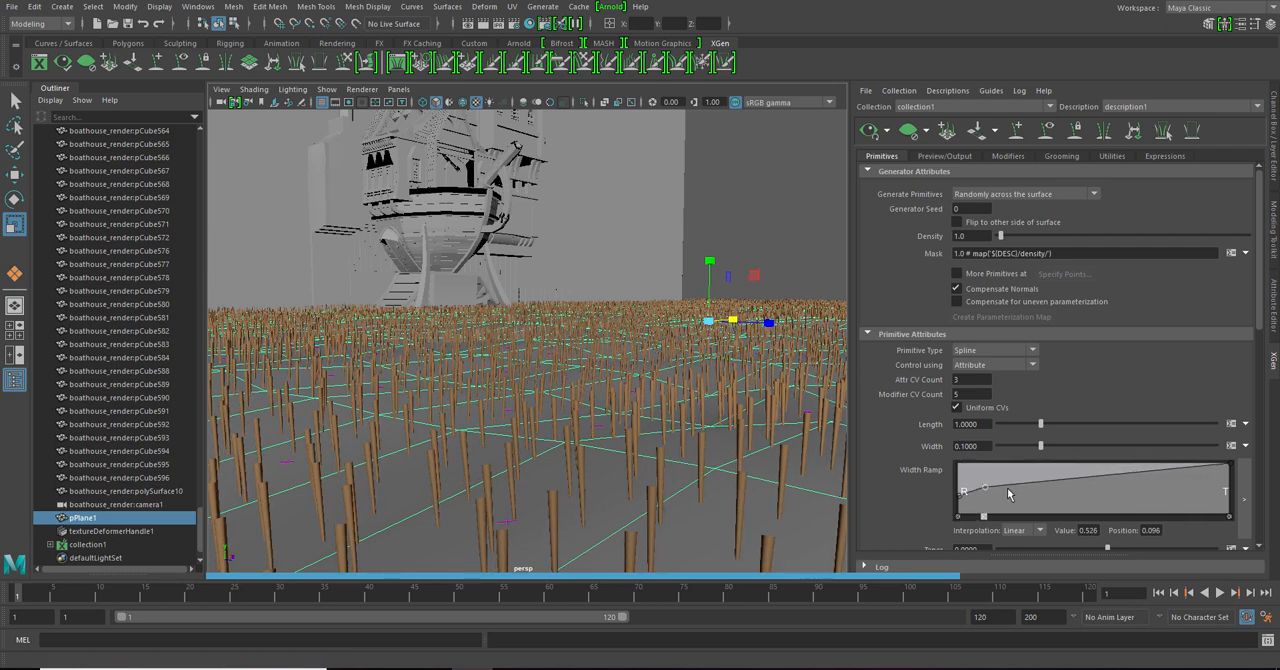
{"action": "left_click_drag", "start_coordinate": [1010, 492], "coordinate": [1156, 488]}
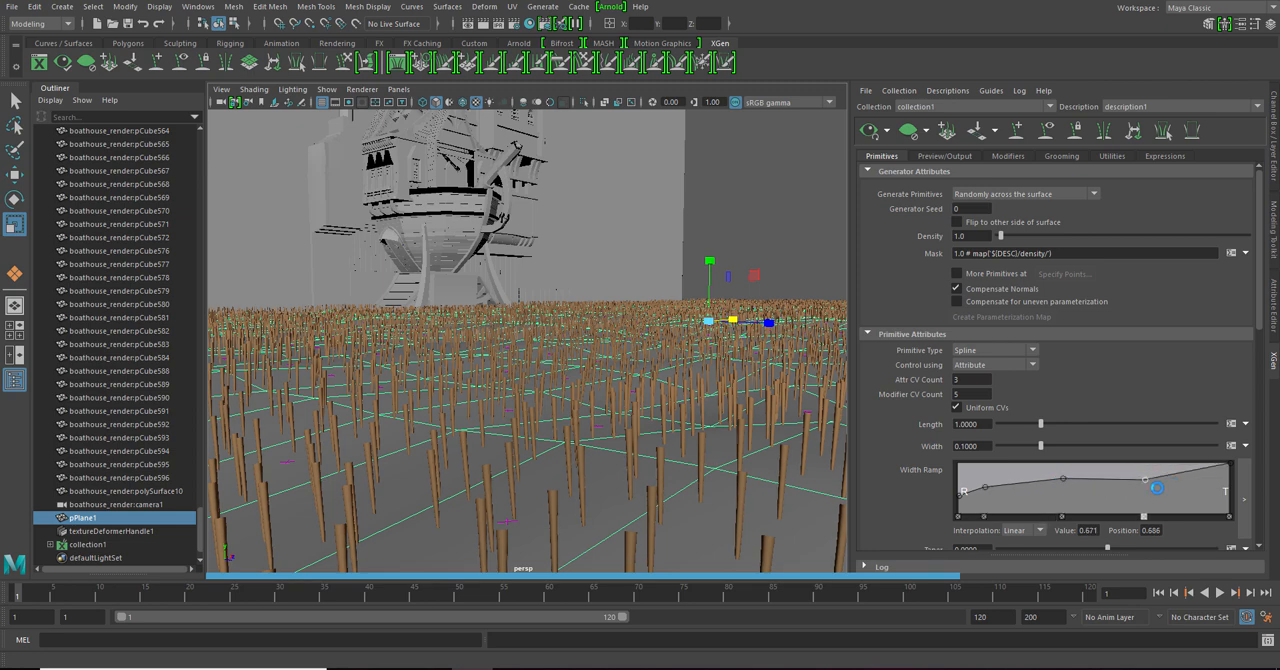
{"action": "left_click_drag", "start_coordinate": [1156, 488], "coordinate": [1228, 490]}
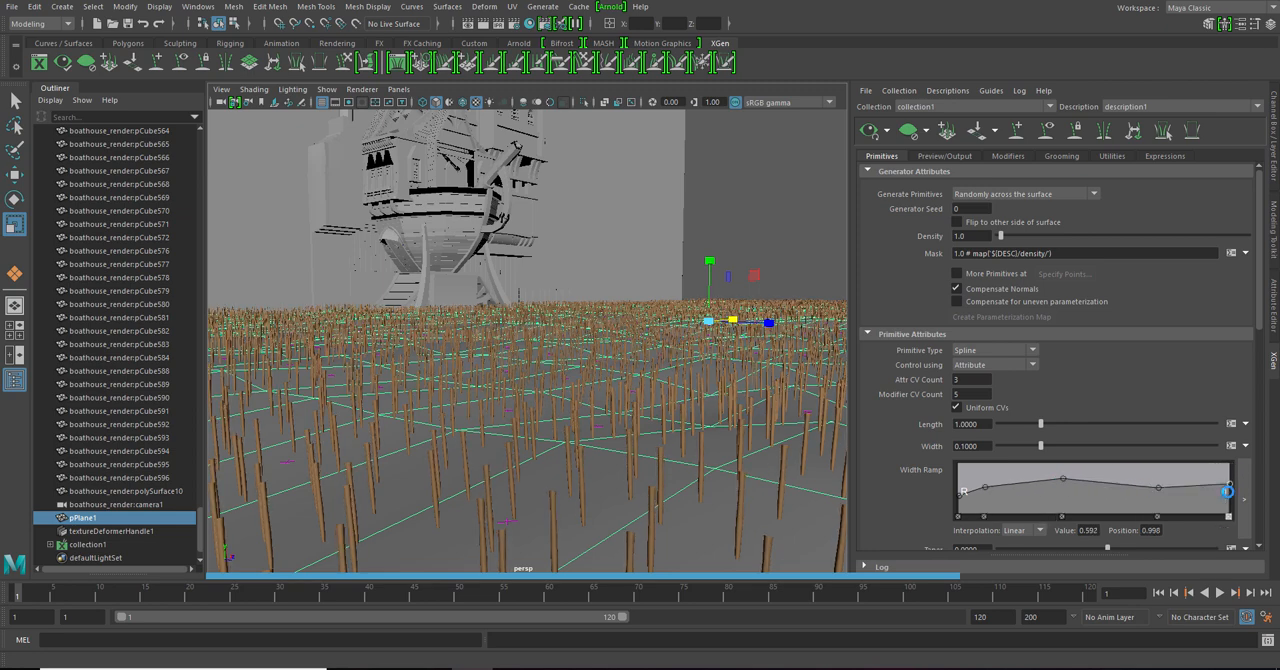
{"action": "left_click_drag", "start_coordinate": [1228, 490], "coordinate": [1228, 490]}
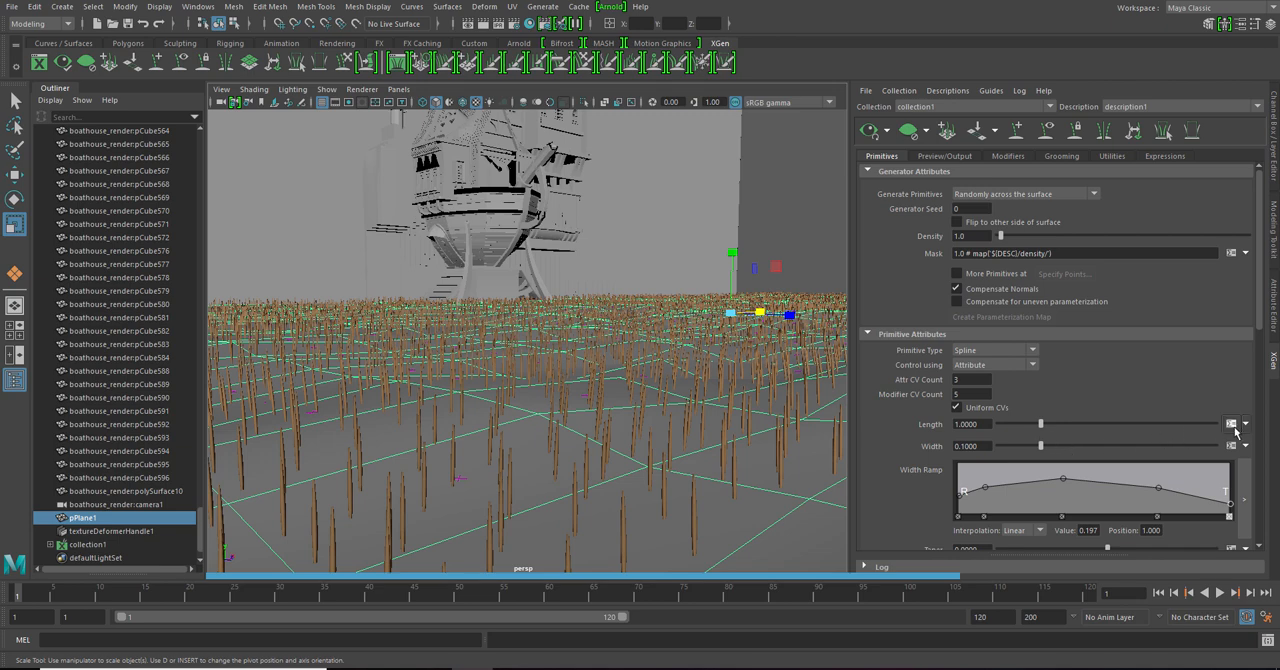
Step: Give strand Length a rand() expression so blade heights vary randomly
{"action": "left_click", "coordinate": [1228, 424]}
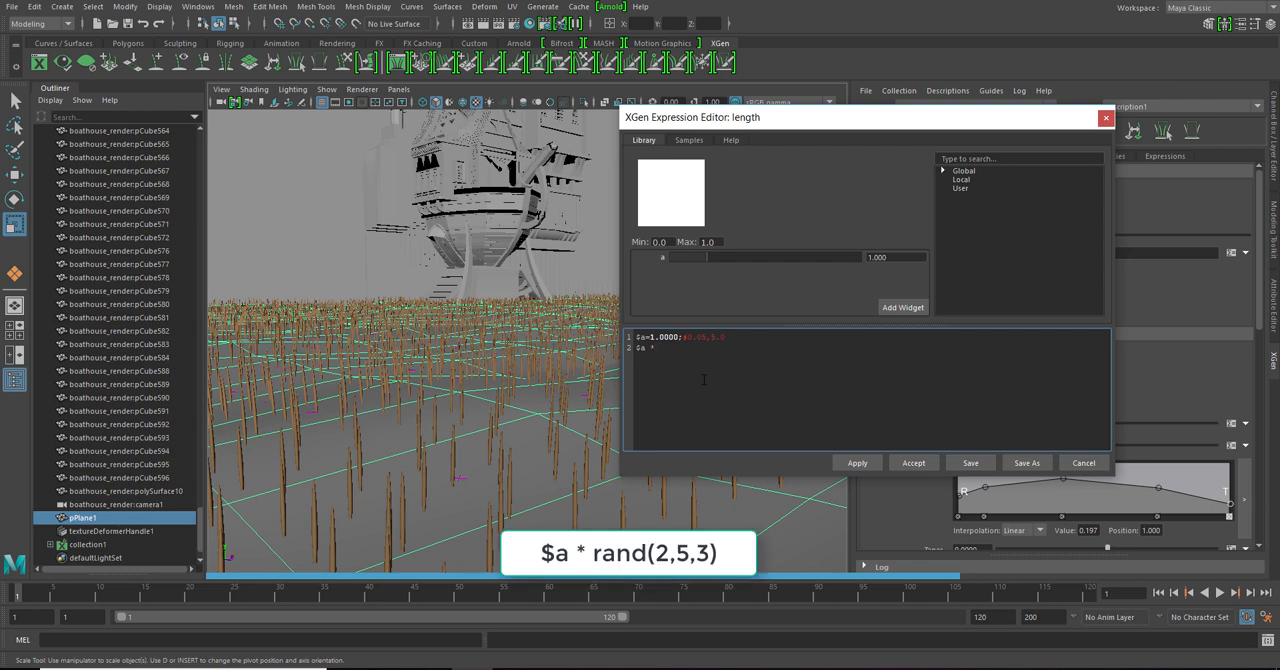
{"action": "type", "text": "rand(2,5,3"}
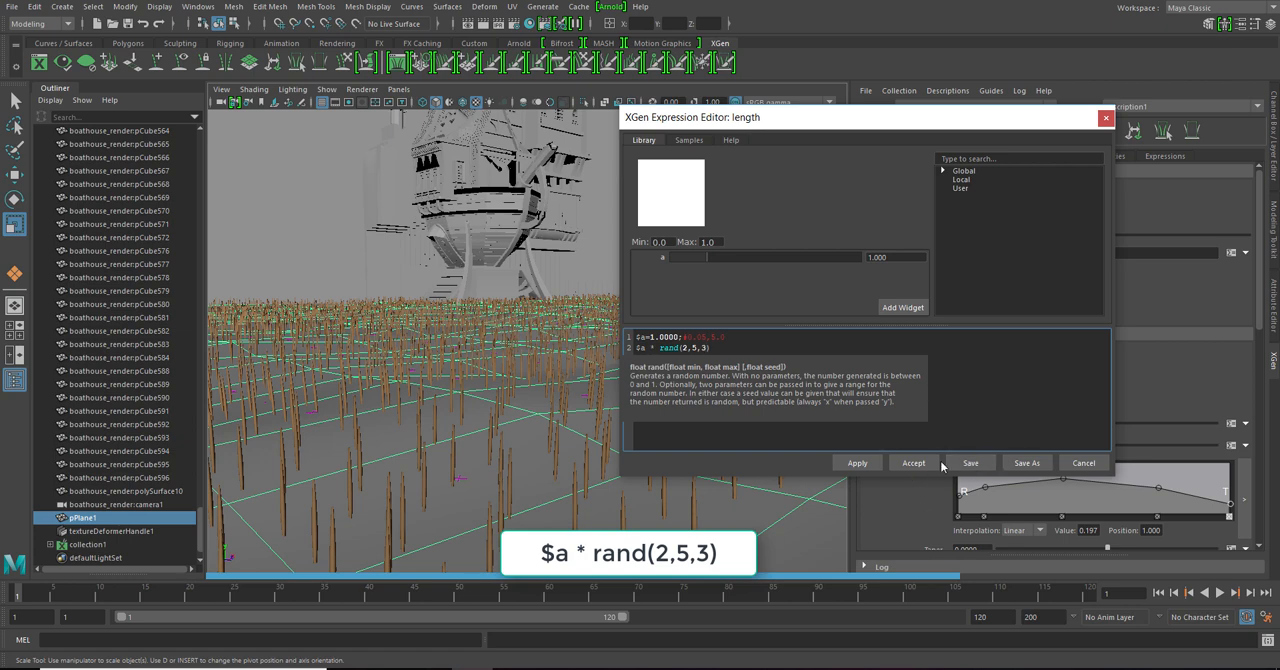
{"action": "left_click", "coordinate": [912, 462]}
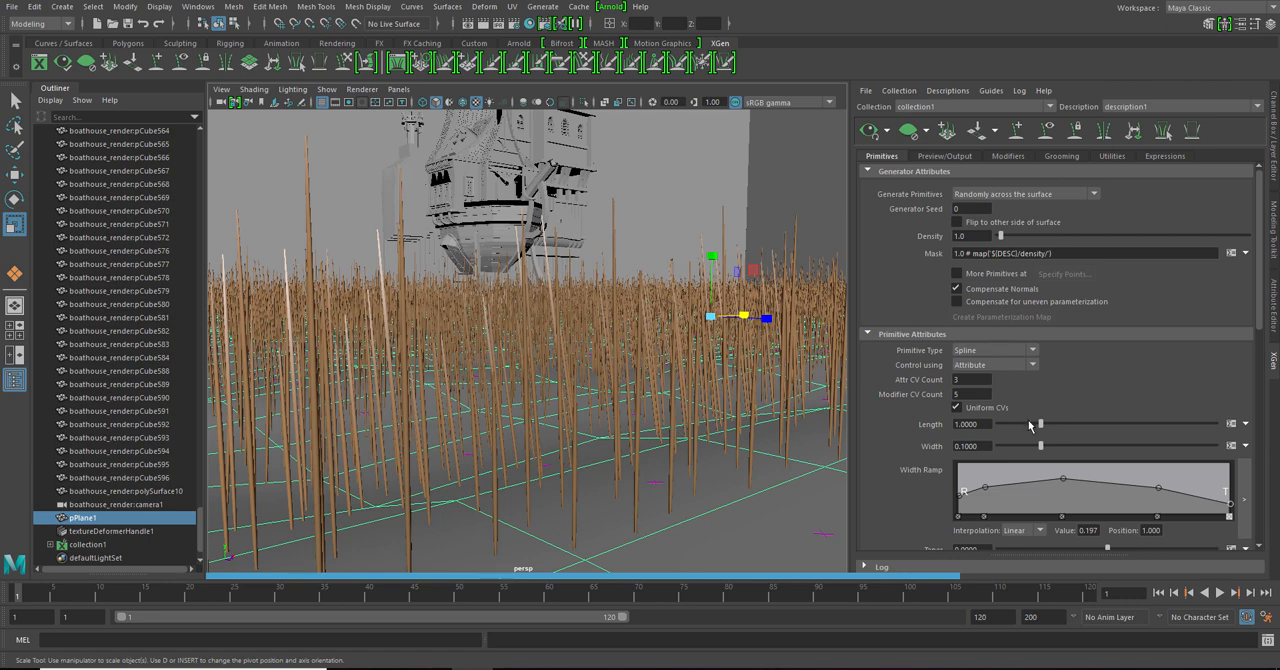
Step: Lower the strand Length value from 1.0 down to about 0.3
{"action": "left_click_drag", "start_coordinate": [1040, 424], "coordinate": [1036, 424]}
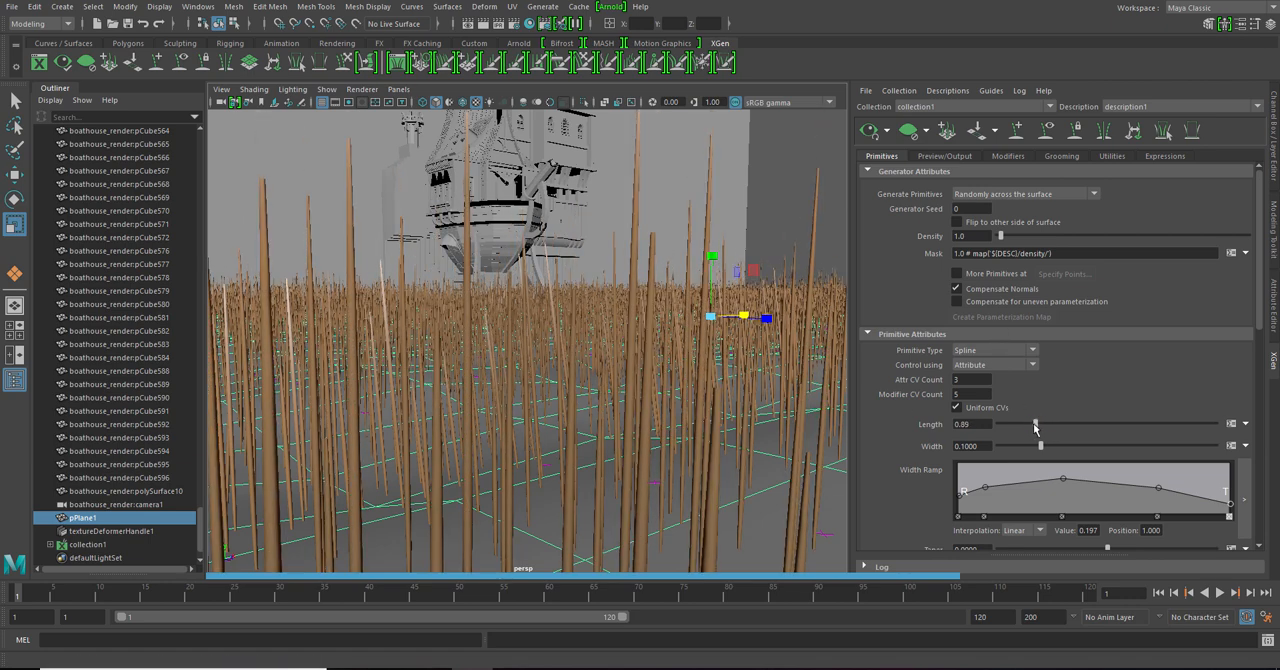
{"action": "left_click_drag", "start_coordinate": [1036, 424], "coordinate": [1018, 424]}
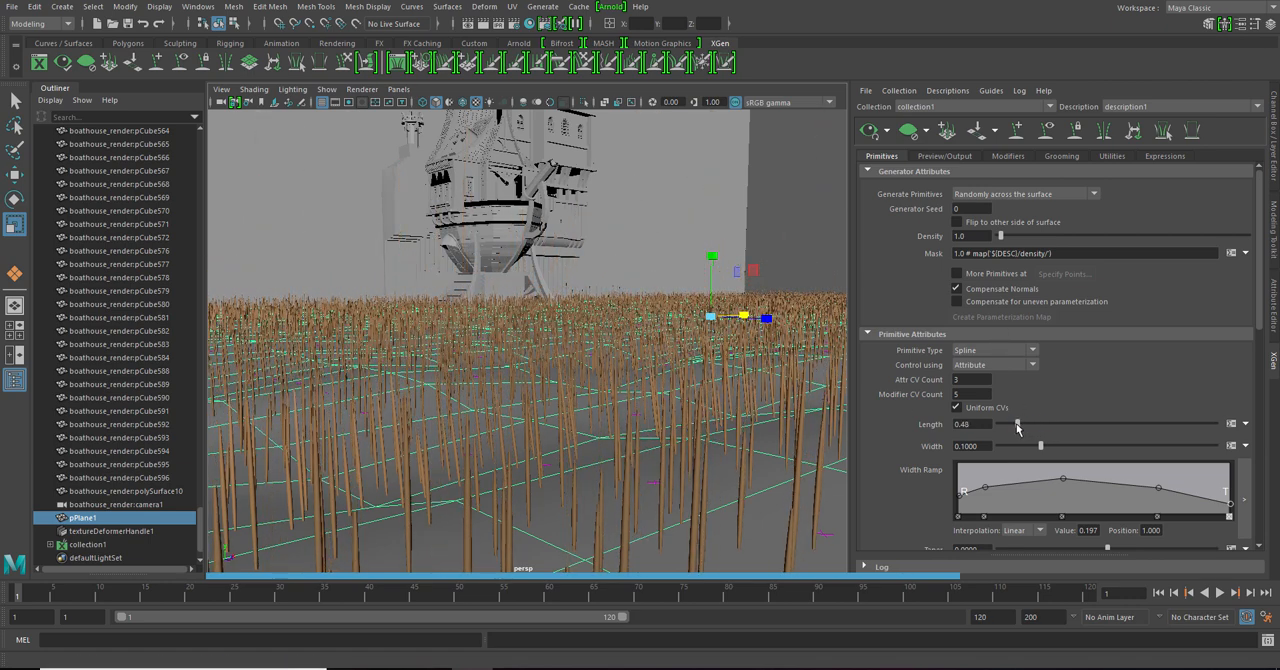
{"action": "left_click_drag", "start_coordinate": [1016, 424], "coordinate": [1012, 424]}
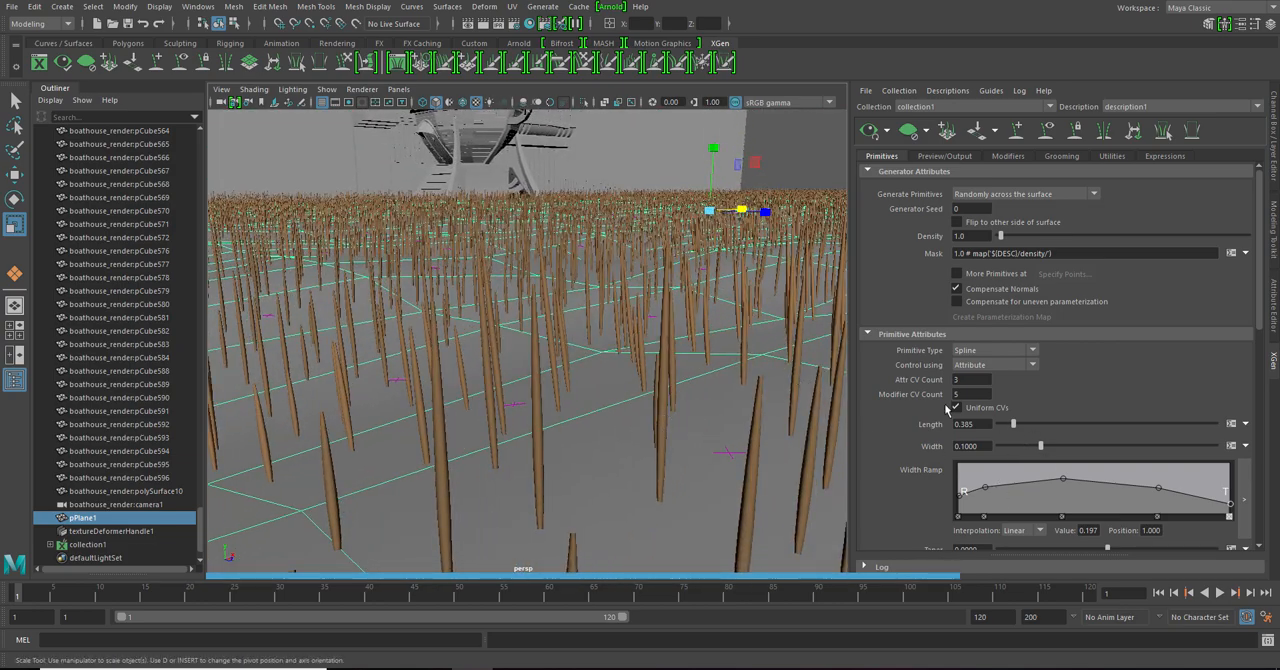
{"action": "mouse_move", "coordinate": [956, 408]}
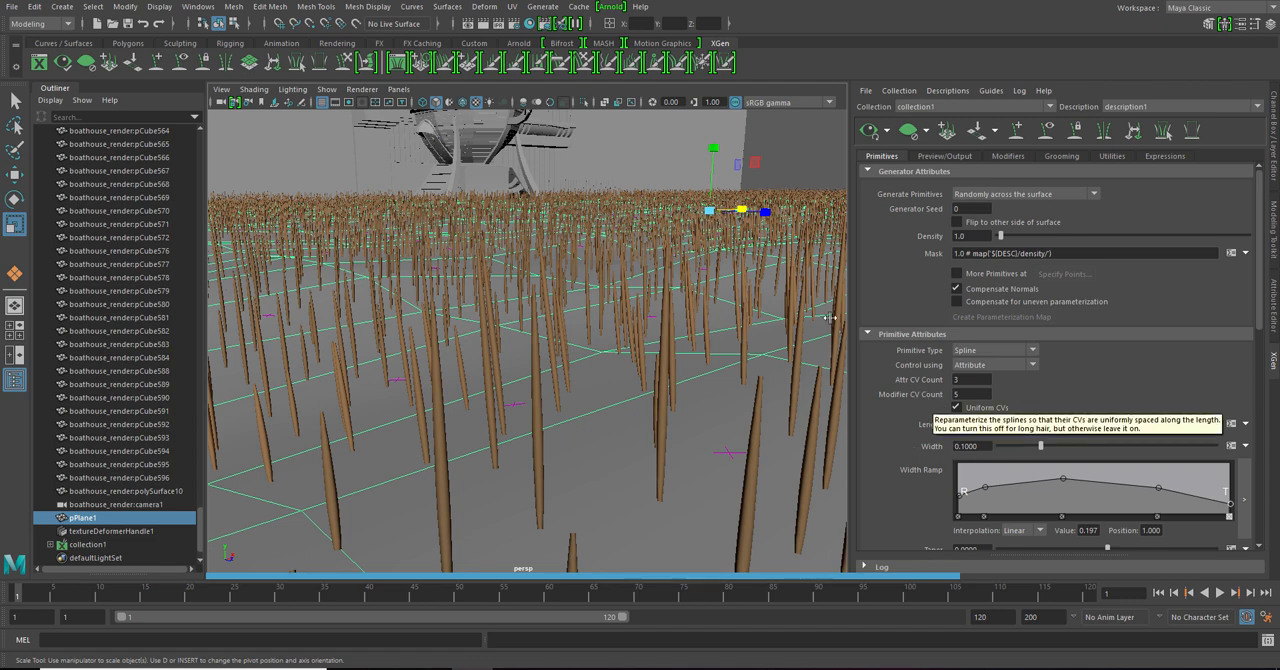
Step: Set Bend U to about 0.175 and Bend V to about -0.345 so blades arch over
{"action": "scroll", "scroll_direction": "down", "scroll_amount": 3}
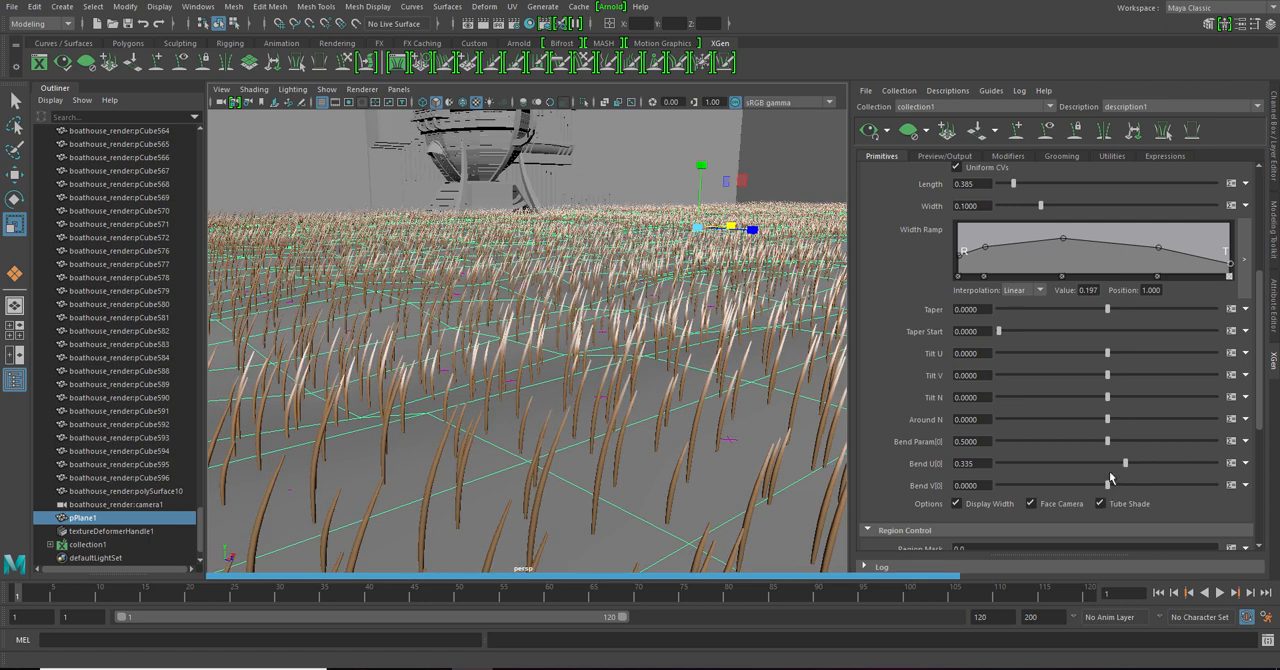
{"action": "left_click_drag", "start_coordinate": [1124, 484], "coordinate": [1092, 484]}
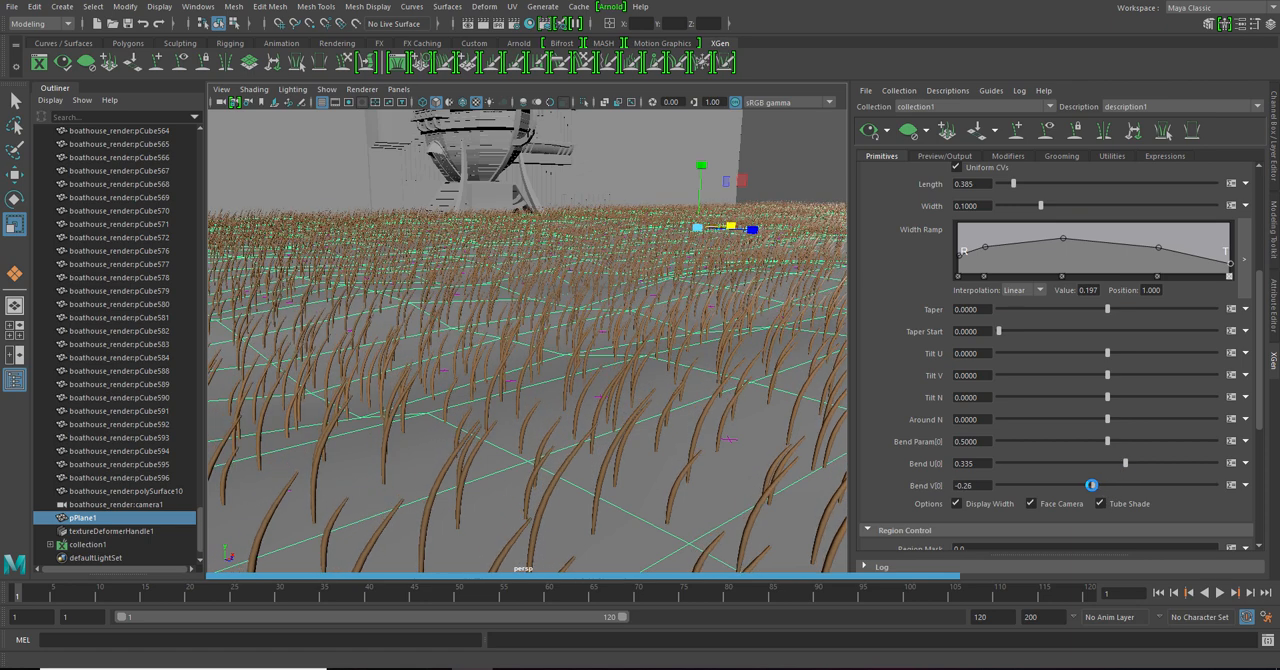
{"action": "left_click_drag", "start_coordinate": [1092, 484], "coordinate": [1088, 484]}
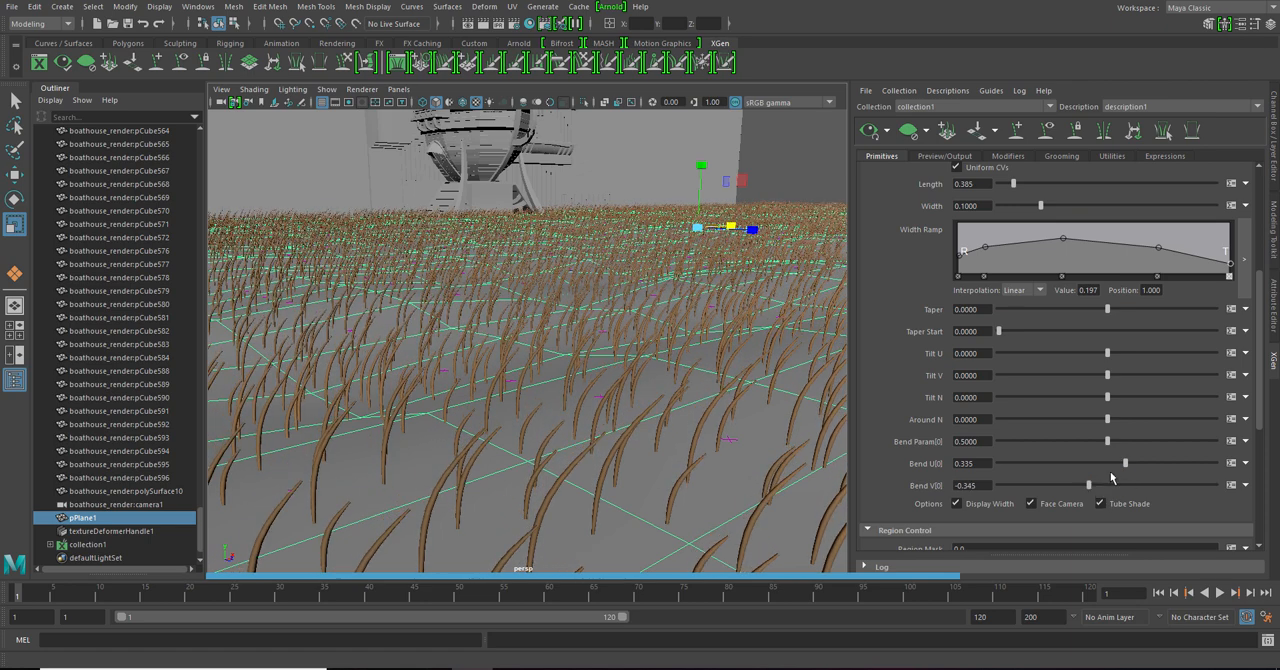
{"action": "left_click_drag", "start_coordinate": [1124, 464], "coordinate": [1100, 464]}
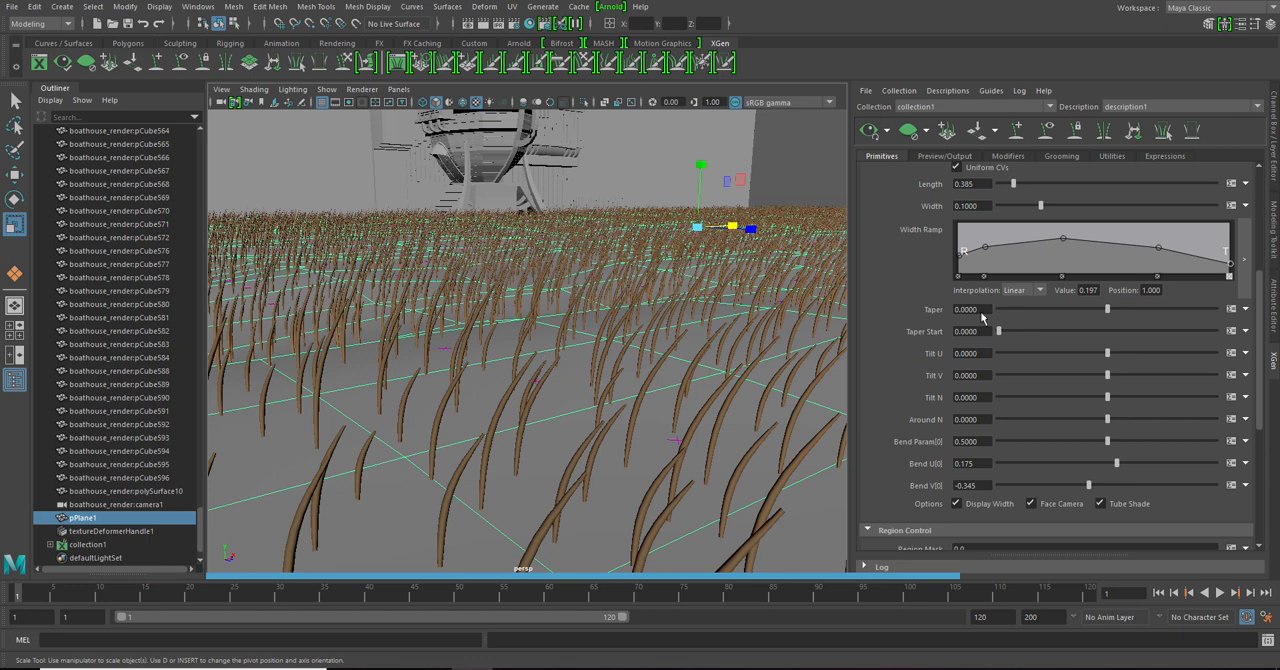
Step: Add a Noise modifier to the grass and reshape its Magnitude Scale ramp
{"action": "left_click", "coordinate": [1008, 156]}
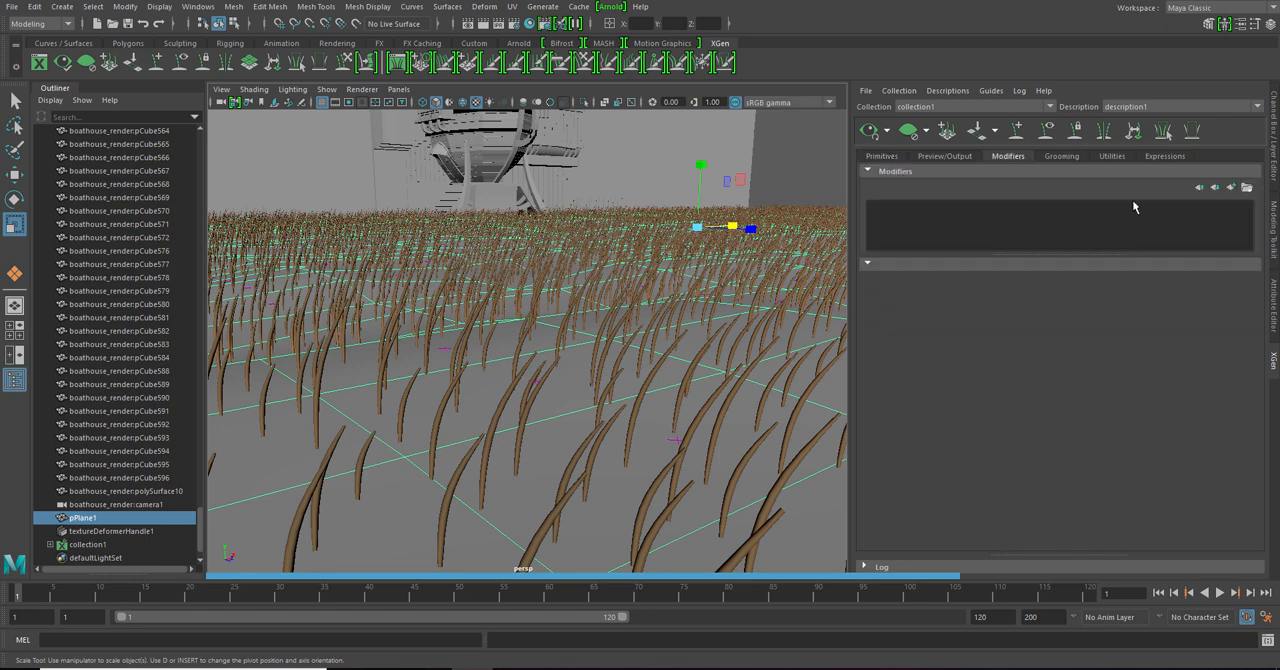
{"action": "mouse_move", "coordinate": [1232, 188]}
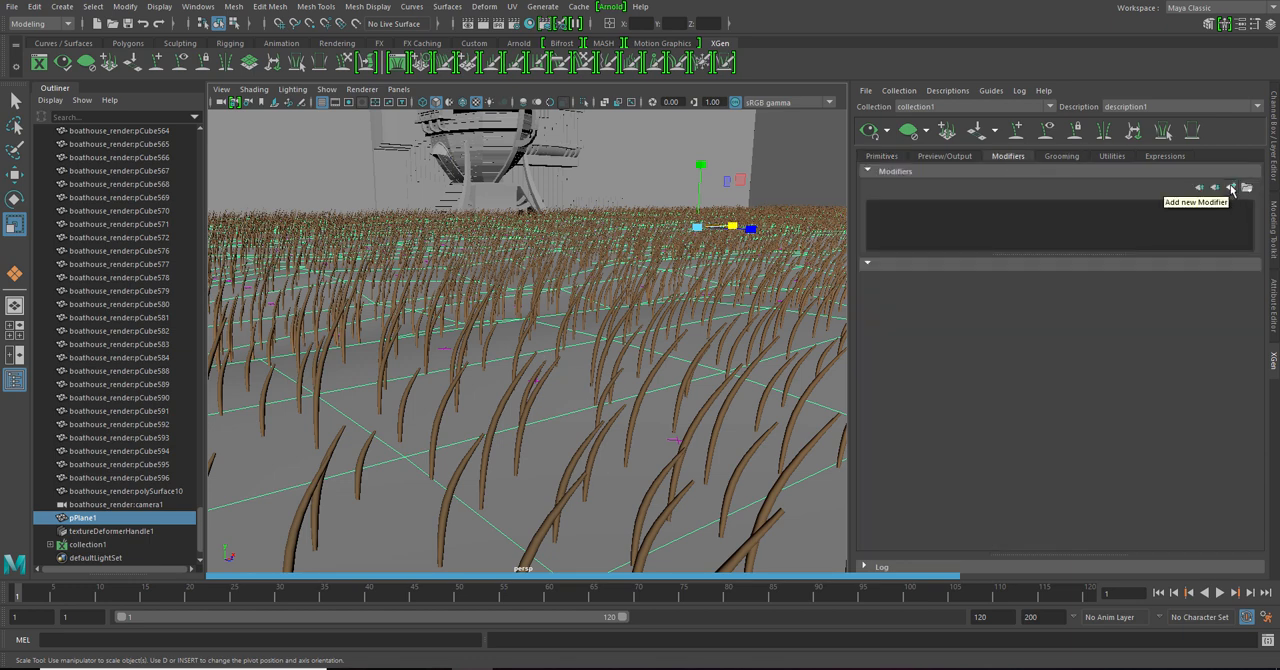
{"action": "left_click", "coordinate": [1230, 188]}
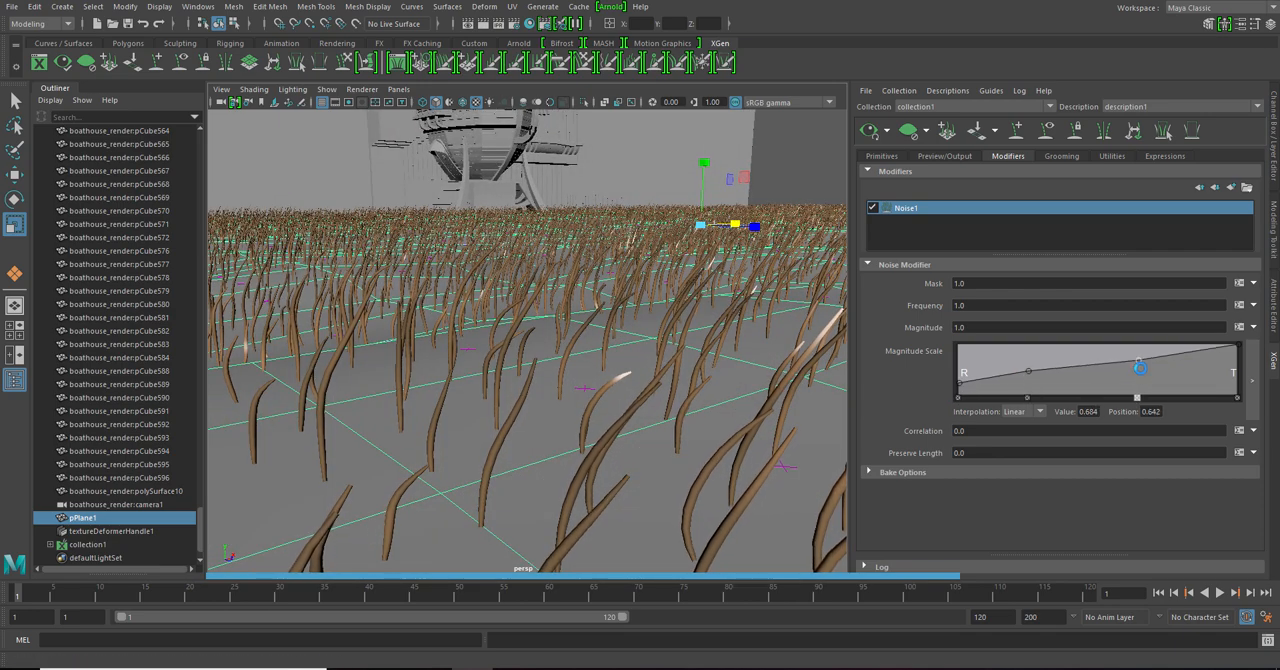
{"action": "left_click_drag", "start_coordinate": [1140, 368], "coordinate": [1238, 372]}
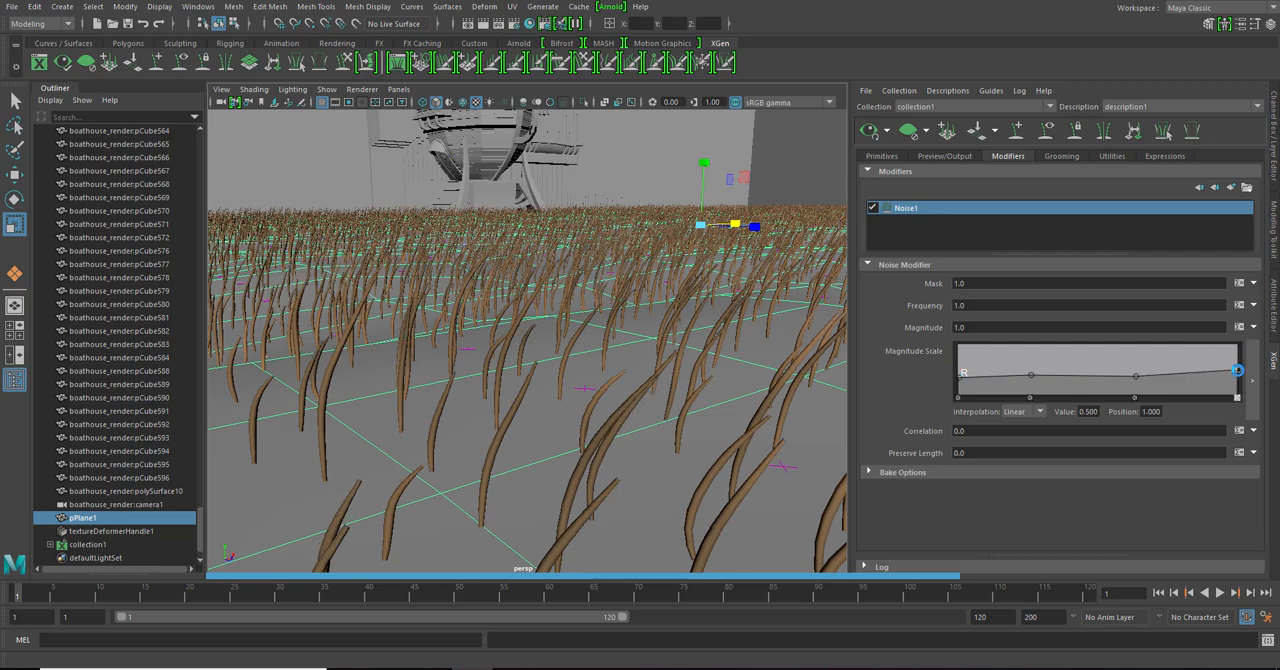
{"action": "left_click", "coordinate": [882, 156]}
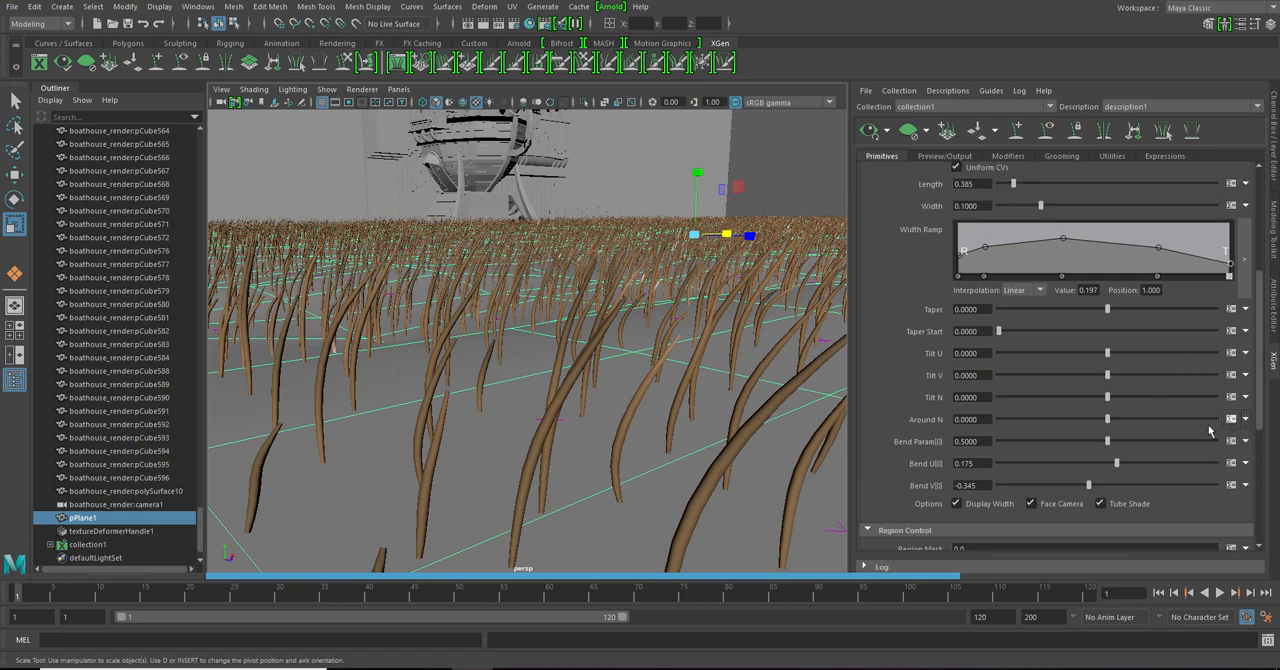
Step: Drive the blades' Around N rotation with a rand() expression so they face varied directions
{"action": "left_click_drag", "start_coordinate": [1108, 420], "coordinate": [1084, 420]}
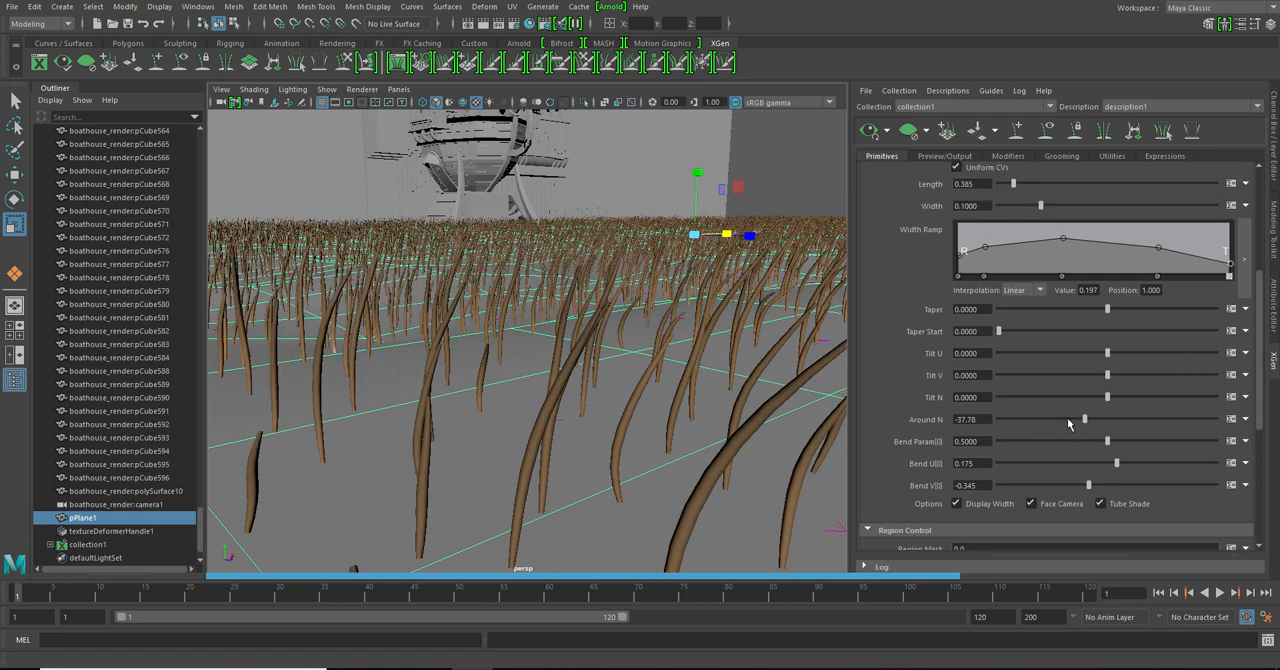
{"action": "left_click_drag", "start_coordinate": [1084, 420], "coordinate": [1104, 420]}
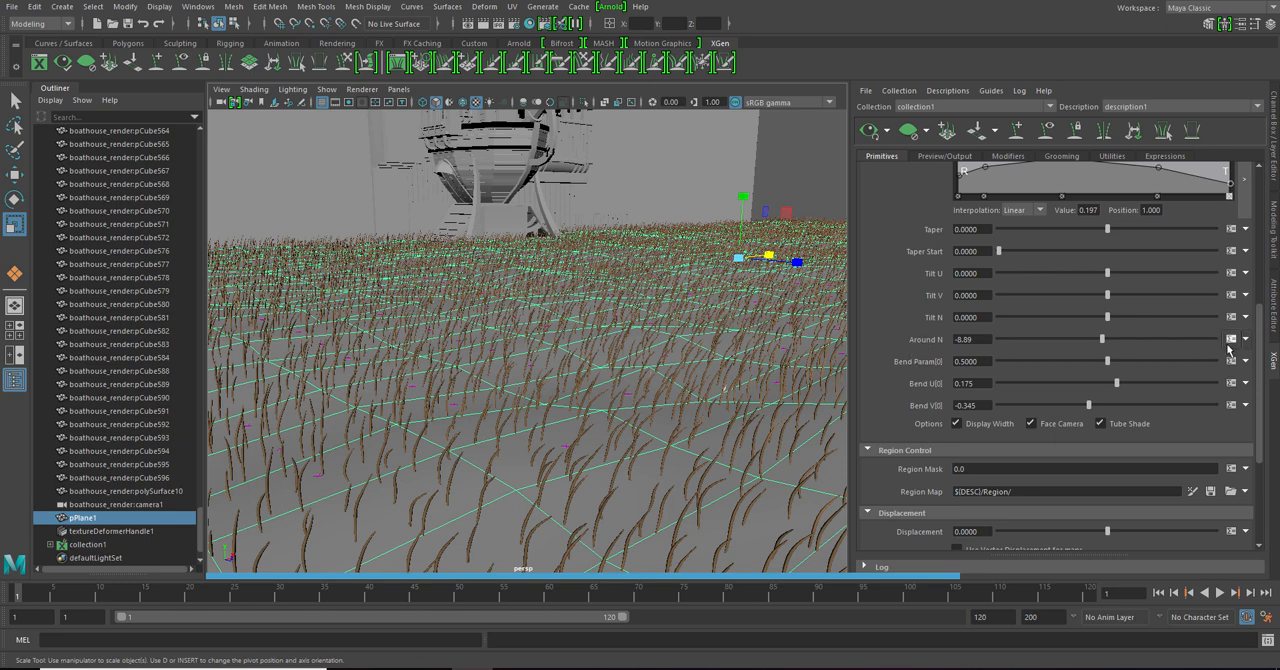
{"action": "left_click", "coordinate": [1236, 338]}
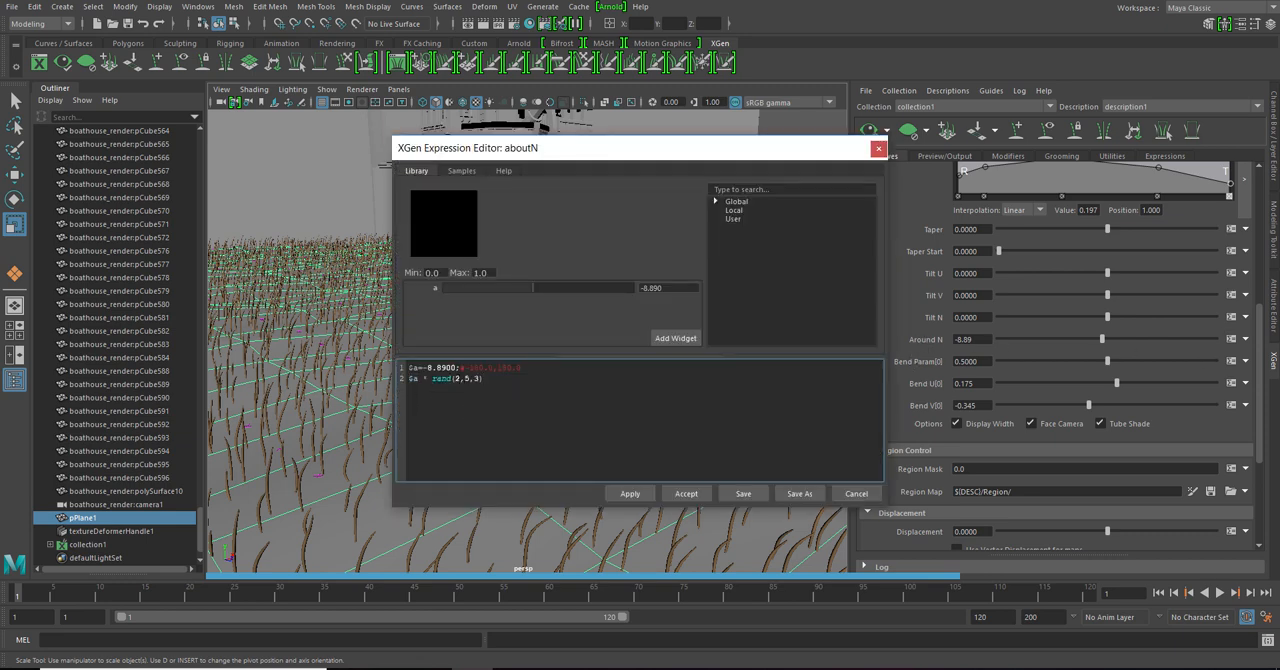
{"action": "left_click_drag", "start_coordinate": [468, 148], "coordinate": [612, 152]}
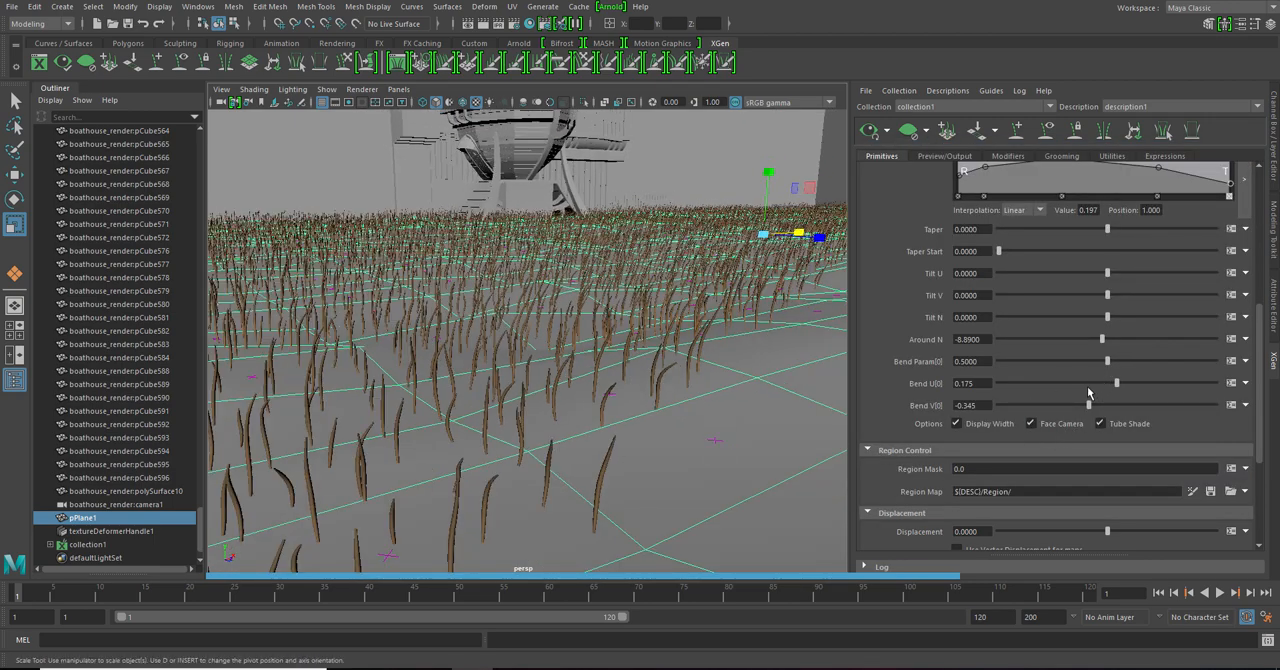
{"action": "left_click_drag", "start_coordinate": [1104, 338], "coordinate": [1108, 338]}
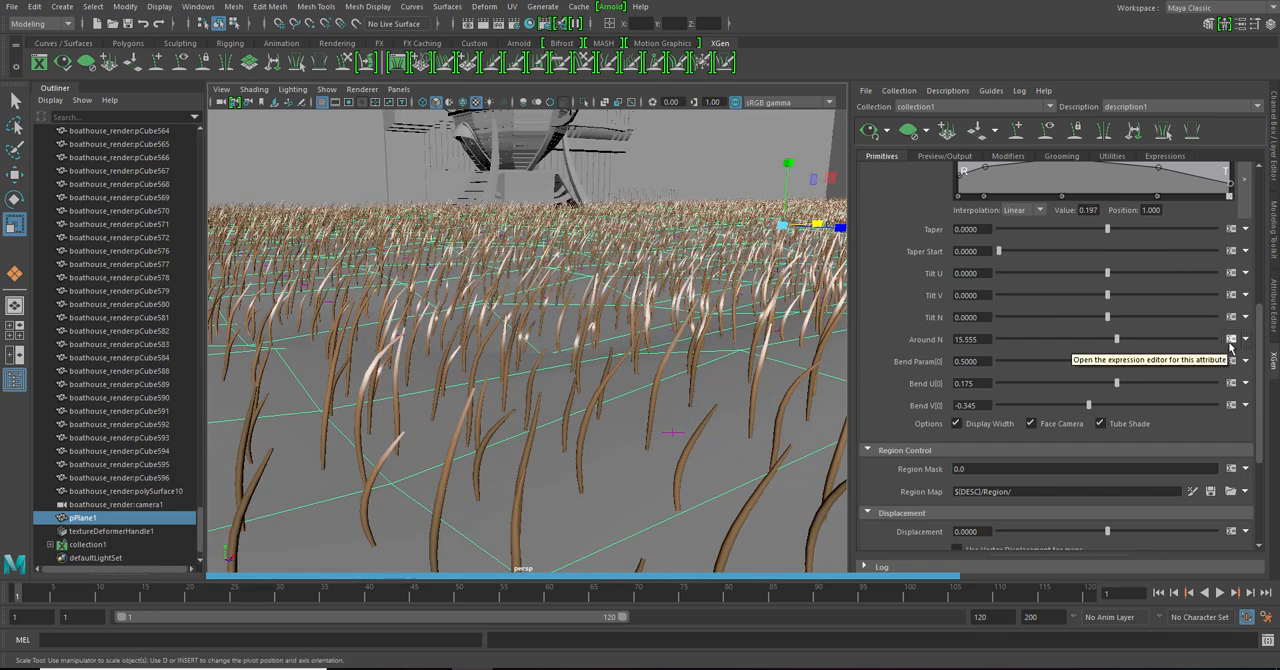
{"action": "left_click", "coordinate": [1232, 338]}
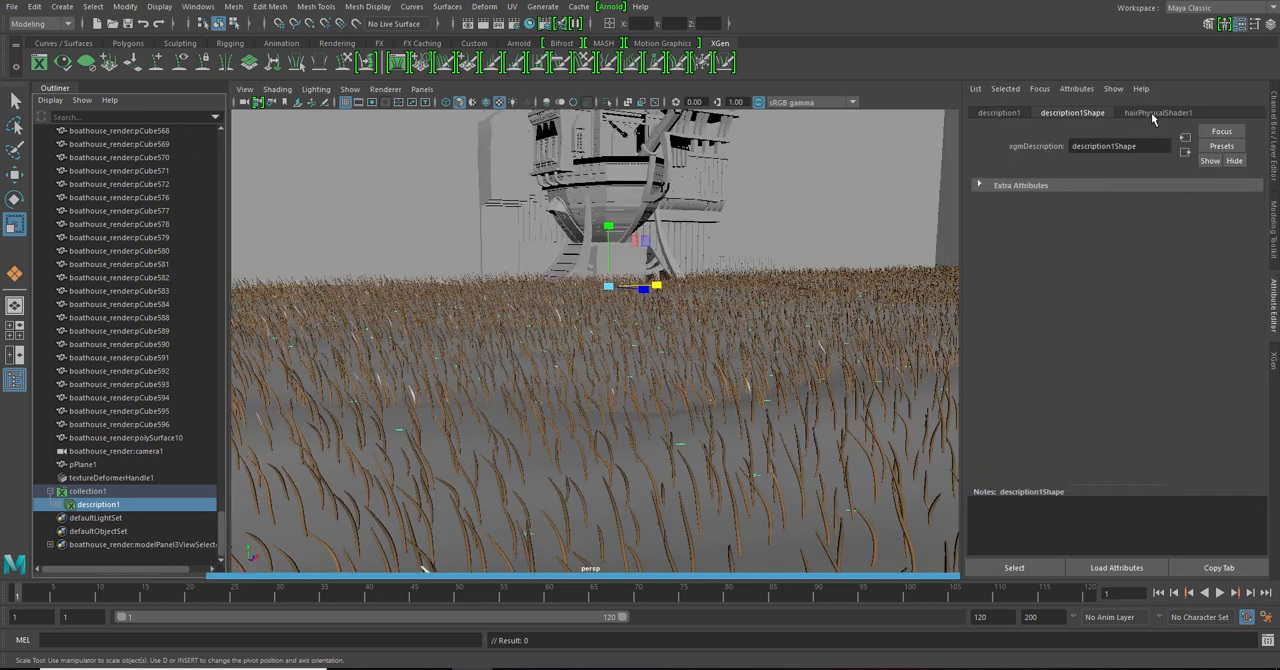
Step: Set the hairPhysicalShader1 root and tip colours from brown to green
{"action": "left_click", "coordinate": [1156, 114]}
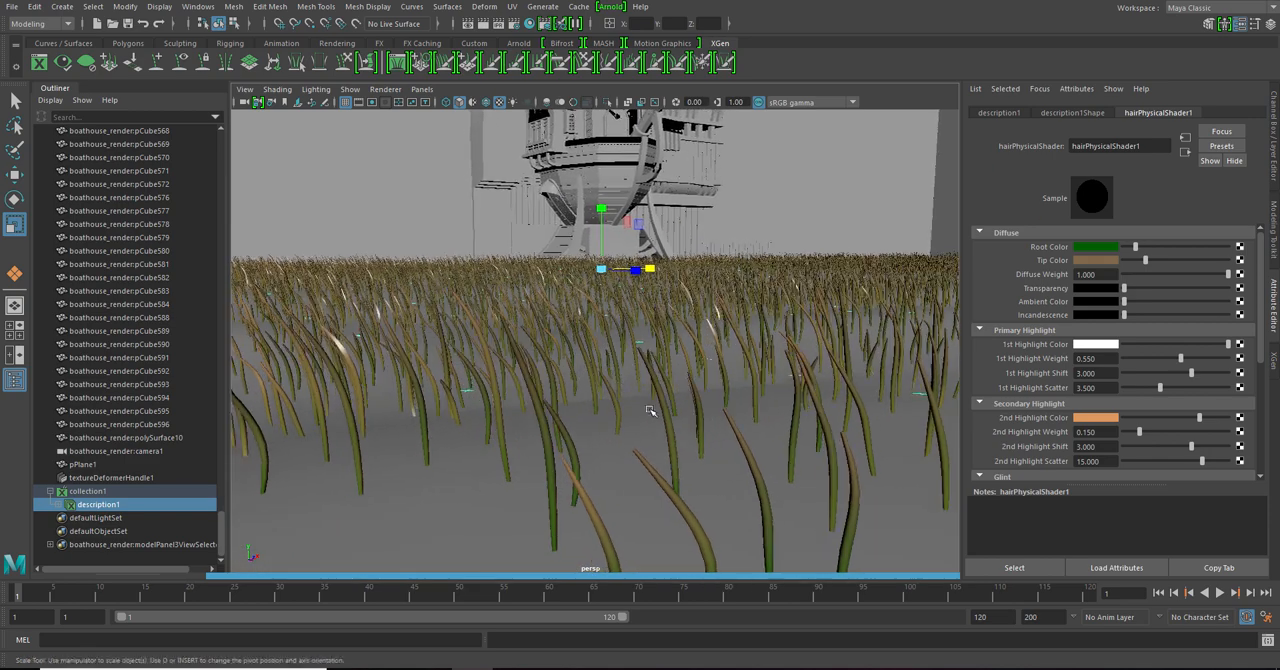
{"action": "left_click", "coordinate": [1096, 246]}
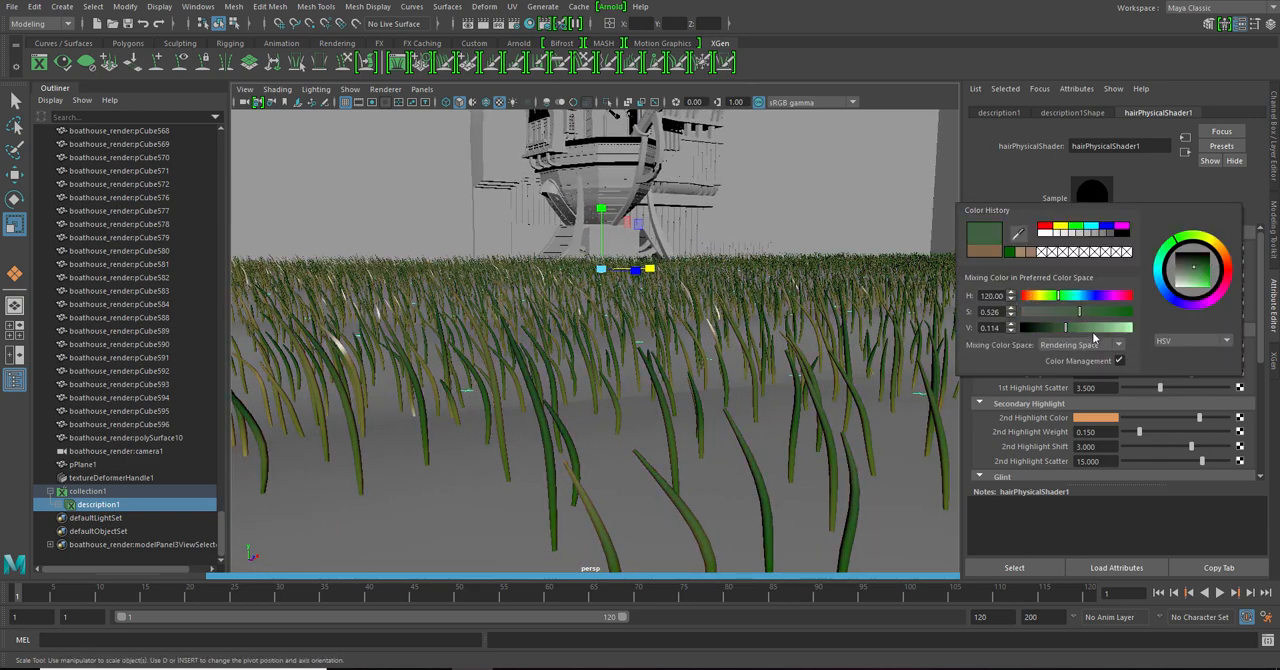
{"action": "left_click_drag", "start_coordinate": [1064, 328], "coordinate": [1100, 328]}
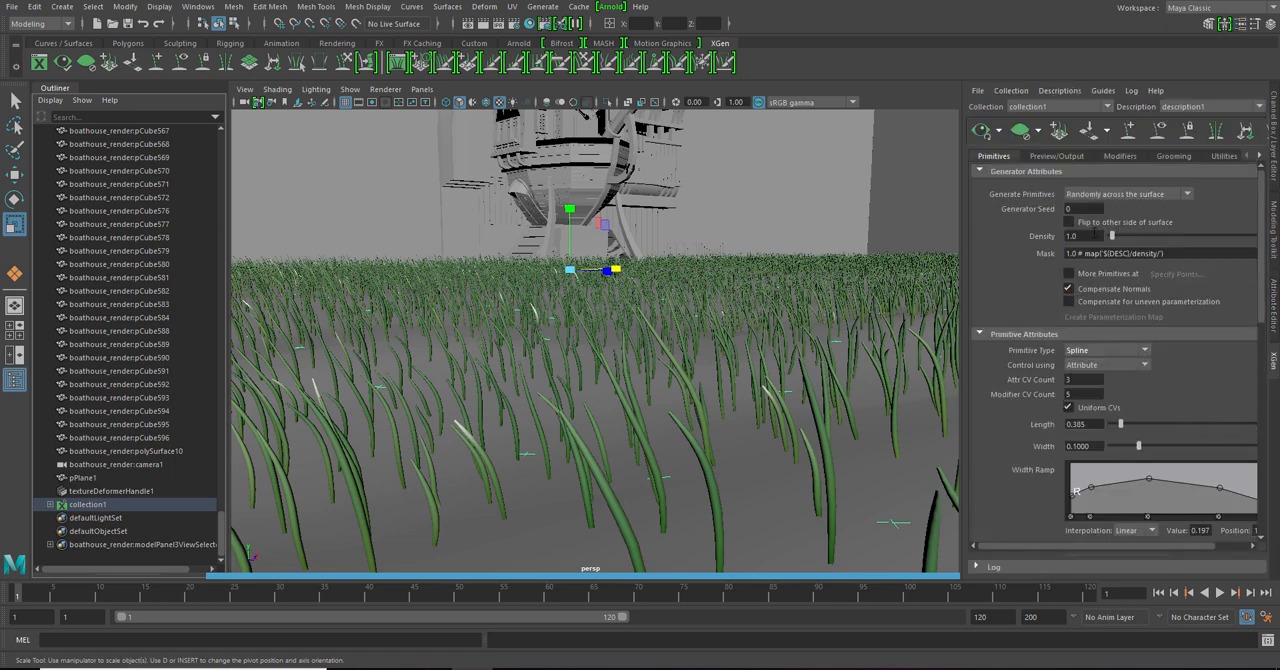
Step: Raise the XGen Generator Density to 5.0 for a thicker field
{"action": "left_click_drag", "start_coordinate": [1118, 236], "coordinate": [1110, 236]}
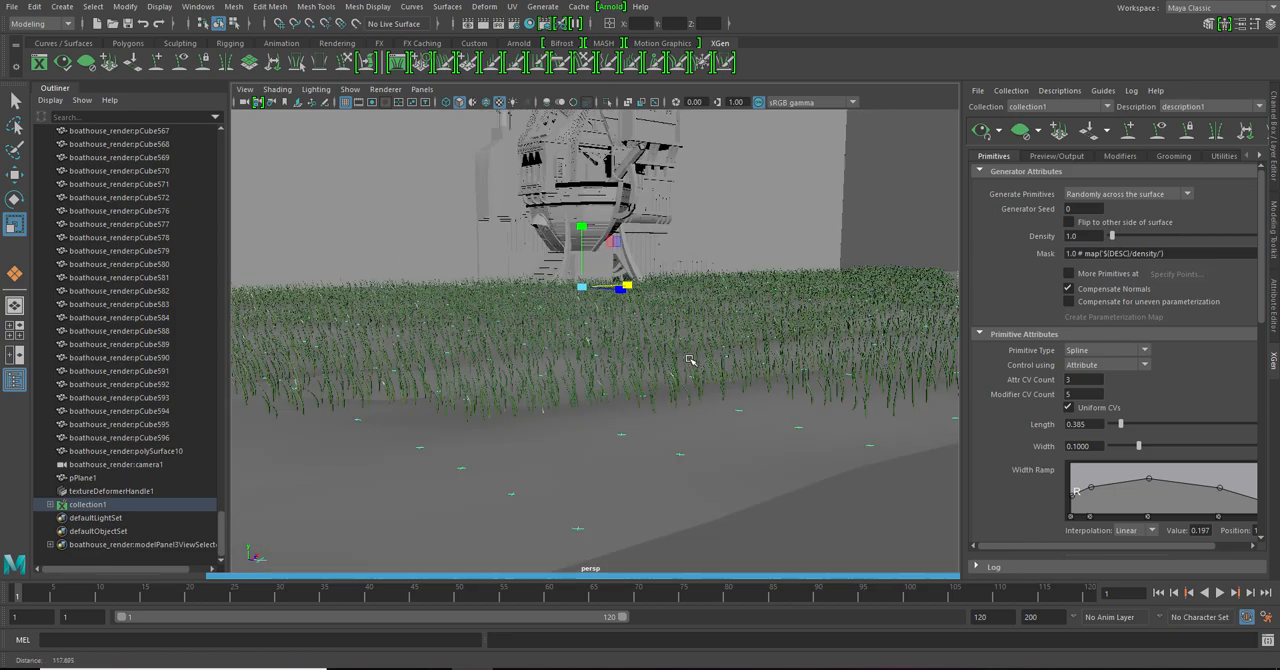
{"action": "scroll", "scroll_direction": "down", "scroll_amount": 3}
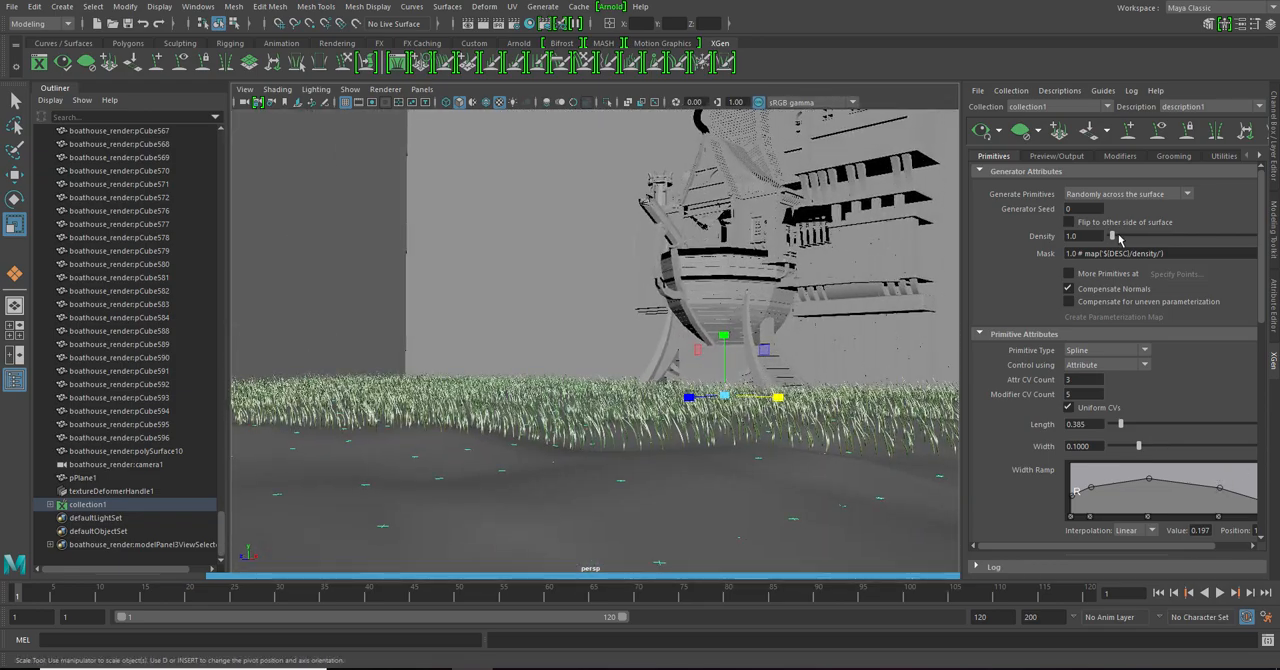
{"action": "left_click_drag", "start_coordinate": [1118, 236], "coordinate": [1122, 236]}
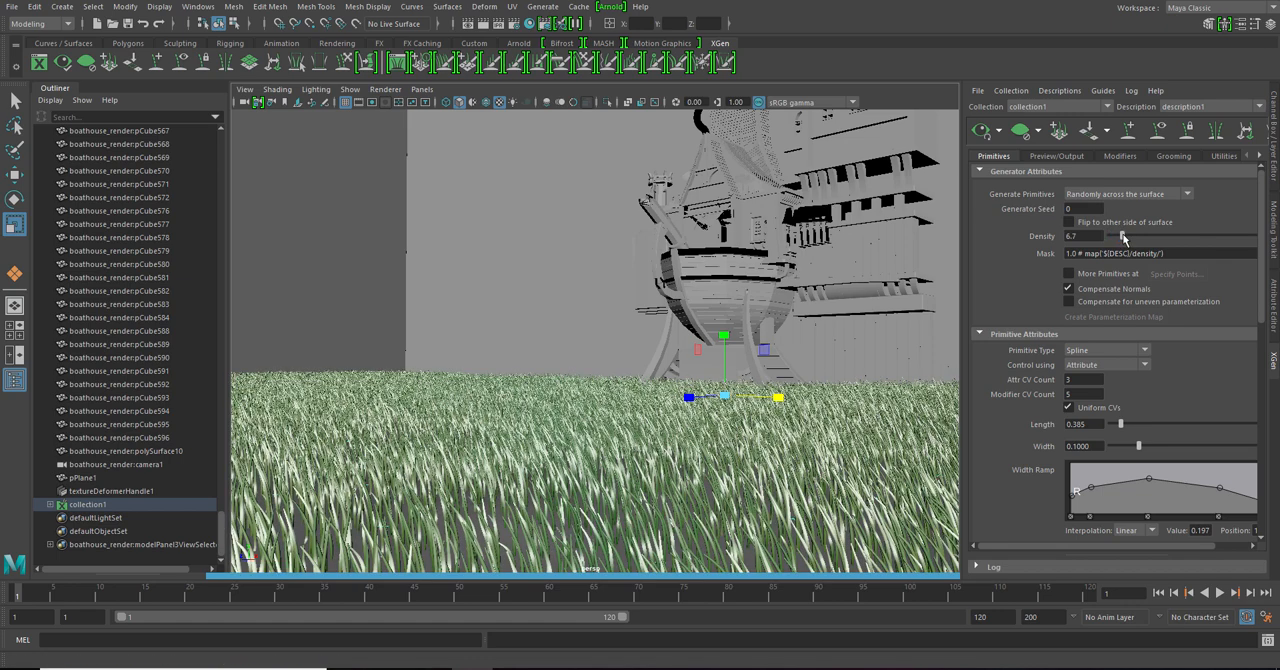
{"action": "left_click_drag", "start_coordinate": [1120, 236], "coordinate": [1120, 236]}
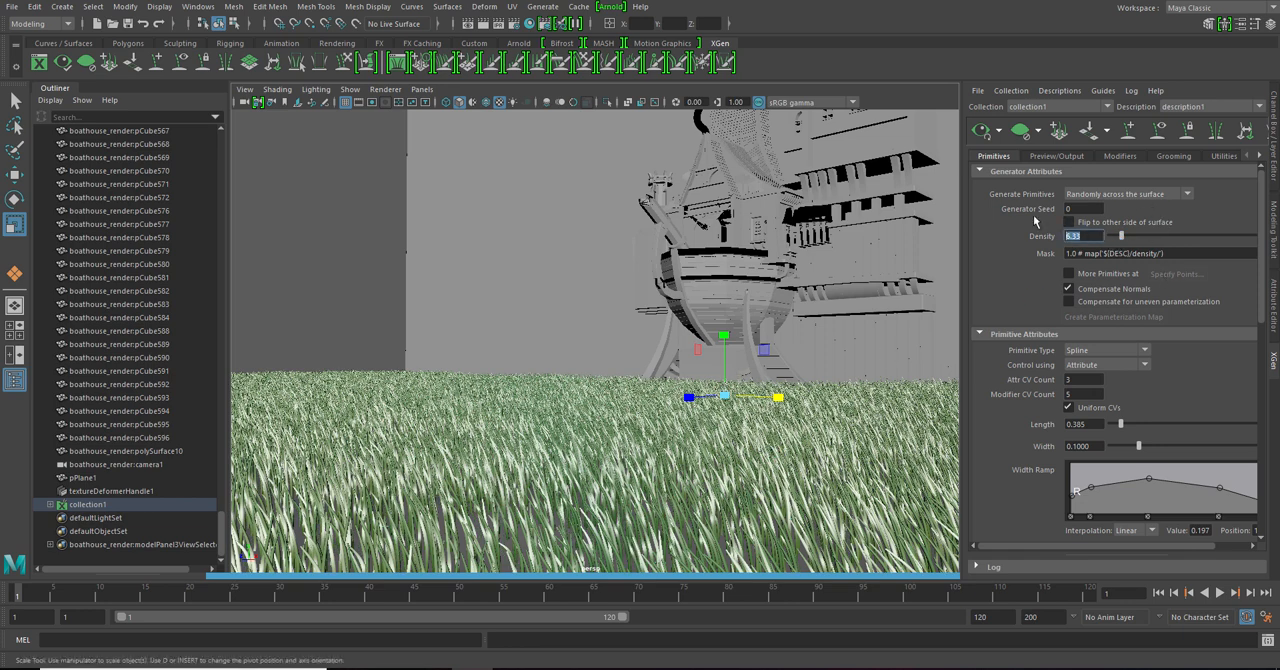
{"action": "type", "text": "5.0"}
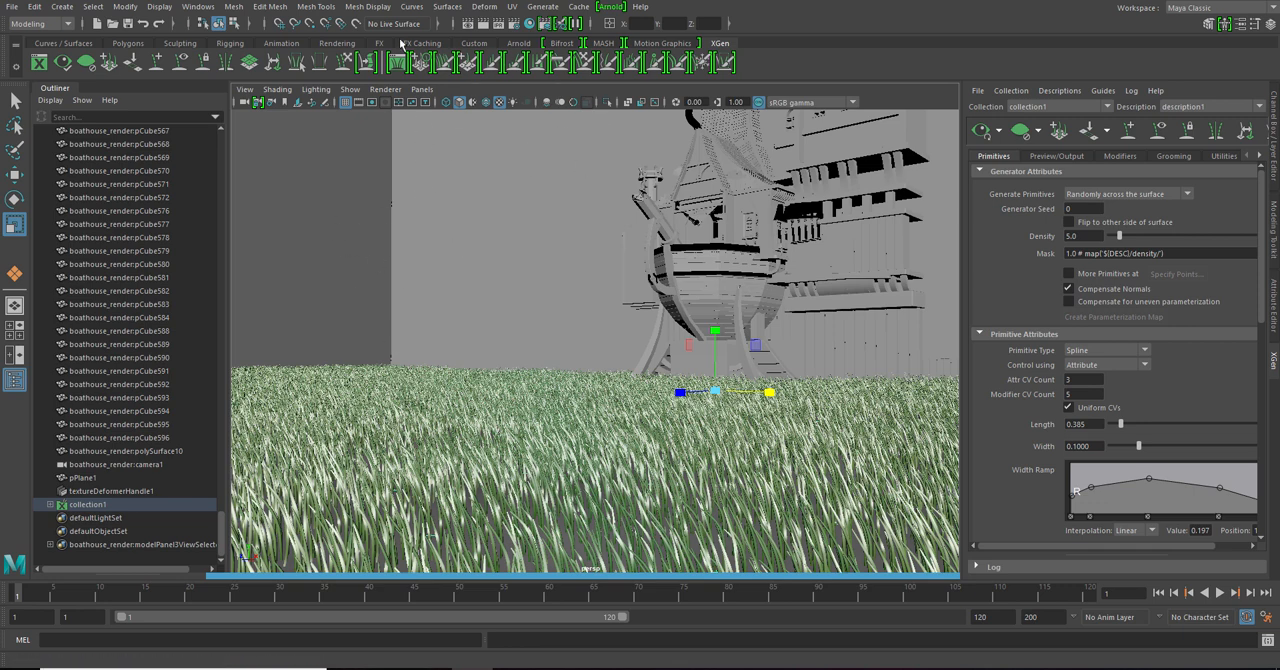
Step: Create an Arnold SkyDome Light with its Color mapped to the cape_hill_2k.hdr file
{"action": "left_click", "coordinate": [520, 44]}
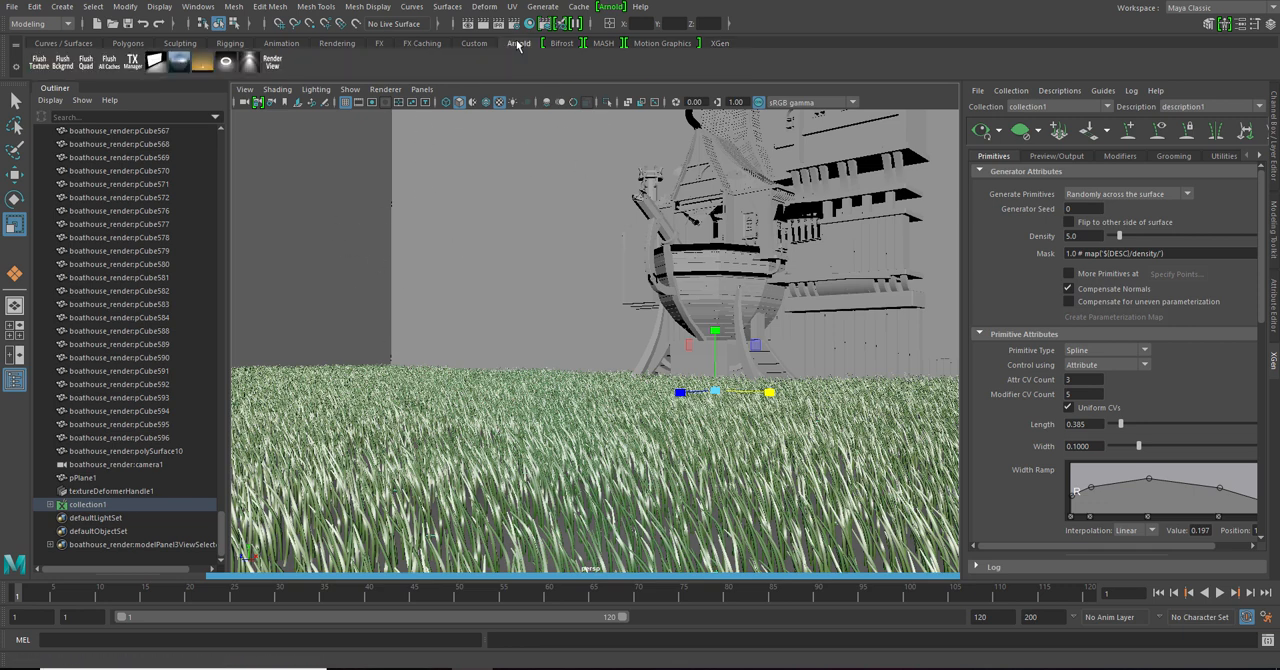
{"action": "left_click", "coordinate": [180, 66]}
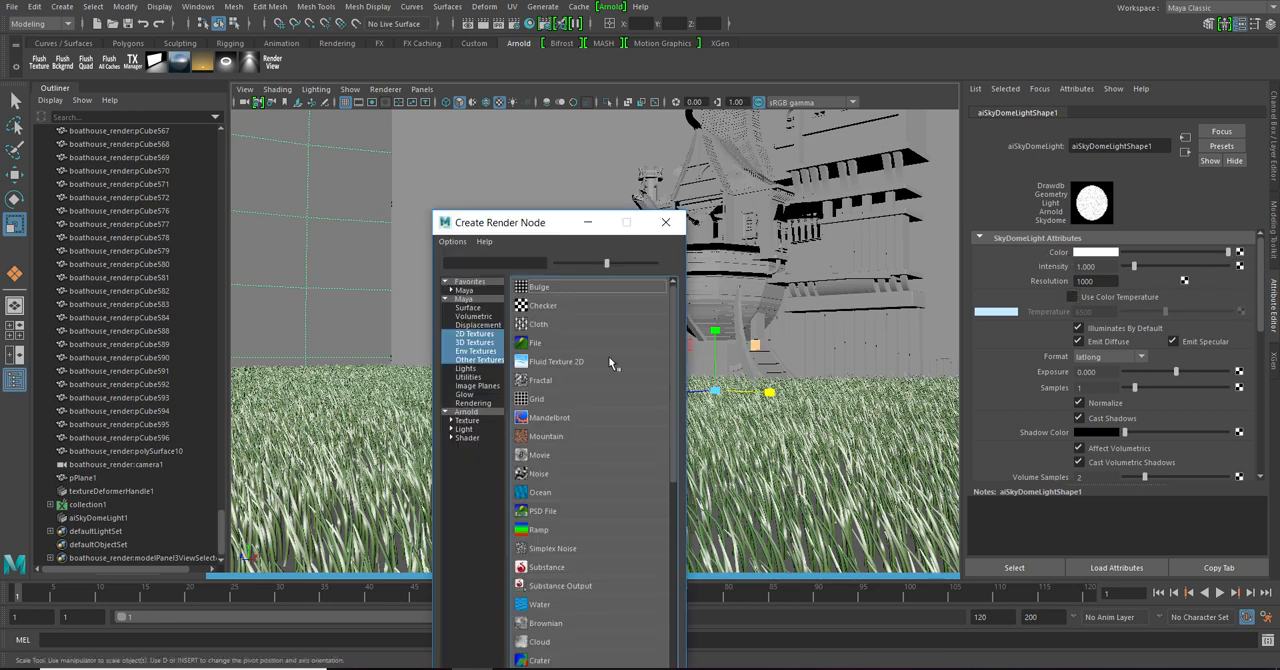
{"action": "left_click", "coordinate": [532, 342]}
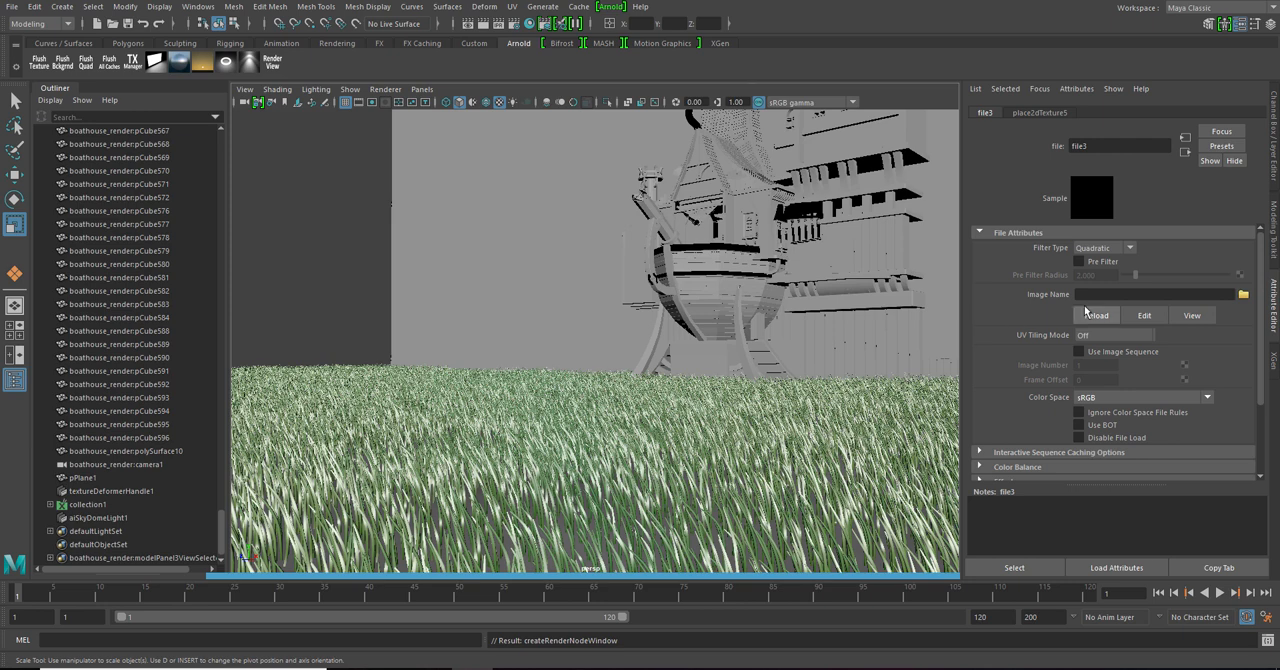
{"action": "left_click", "coordinate": [1244, 292]}
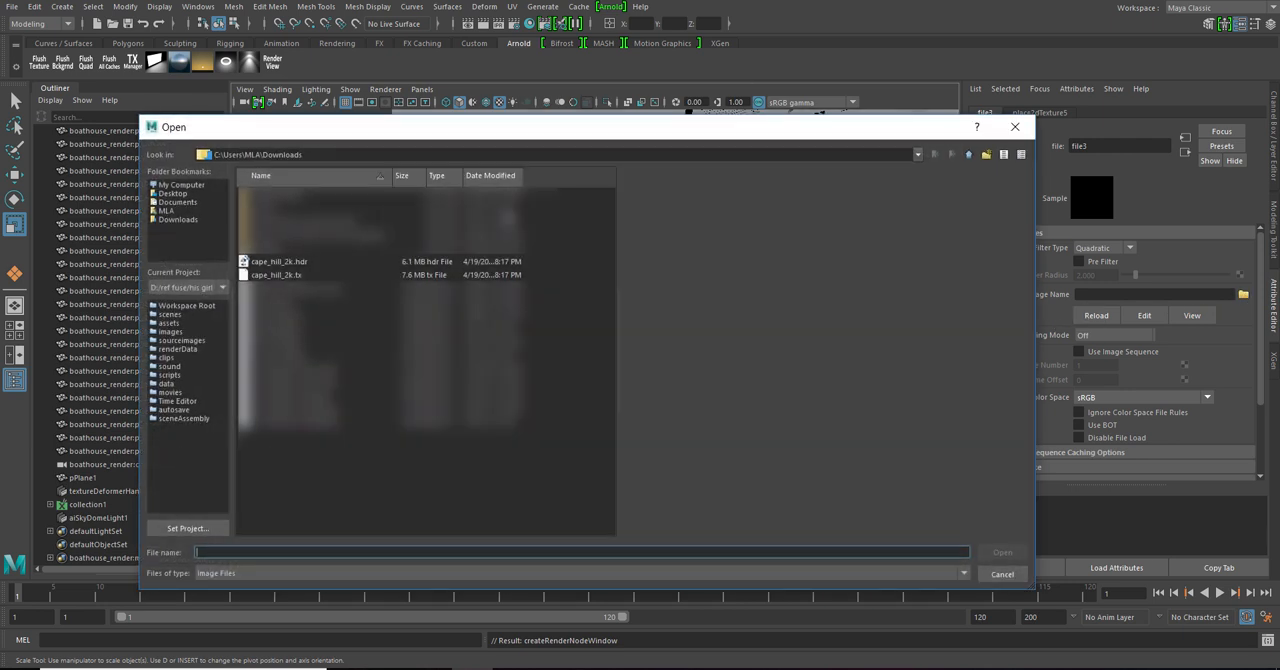
{"action": "left_click", "coordinate": [280, 260]}
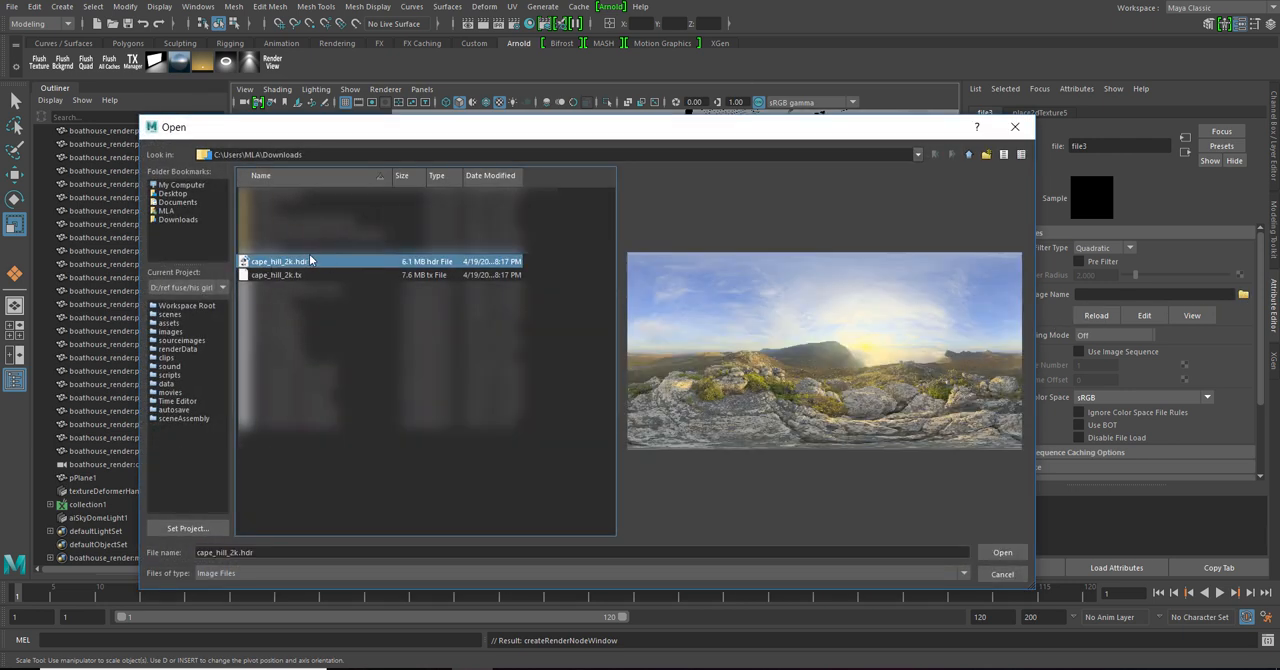
{"action": "mouse_move", "coordinate": [1004, 552]}
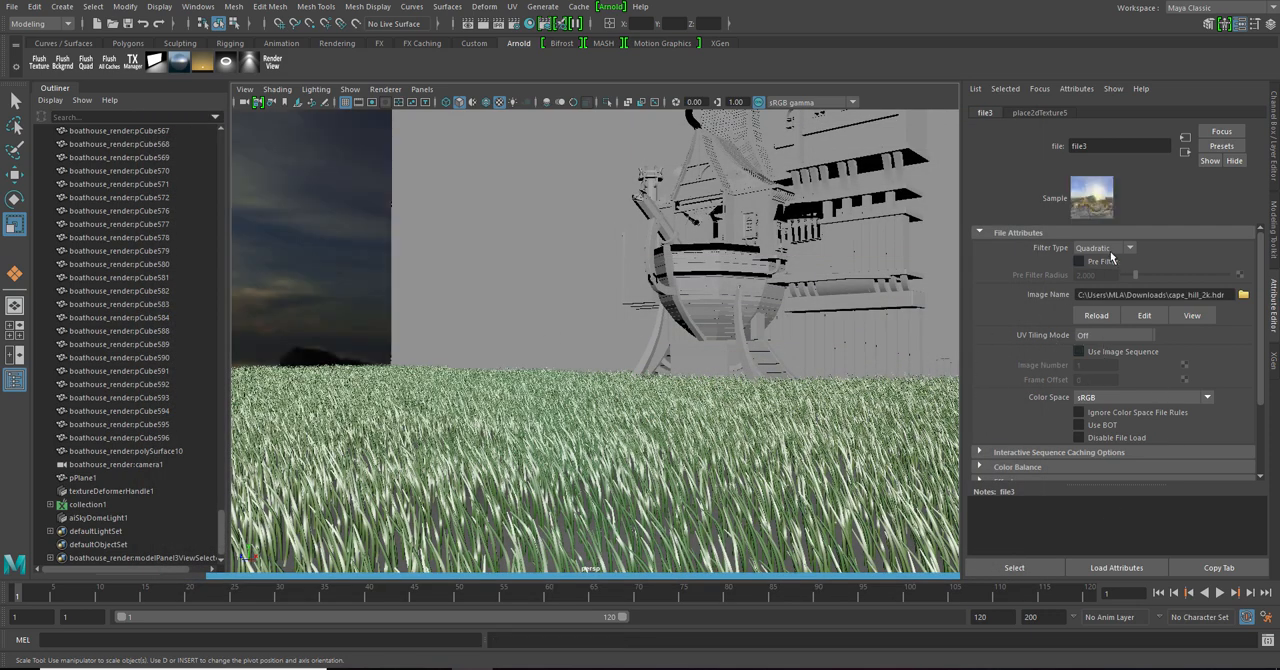
Step: Set the HDR file node's Filter Type to Off and adjust its Color Space
{"action": "left_click", "coordinate": [1104, 246]}
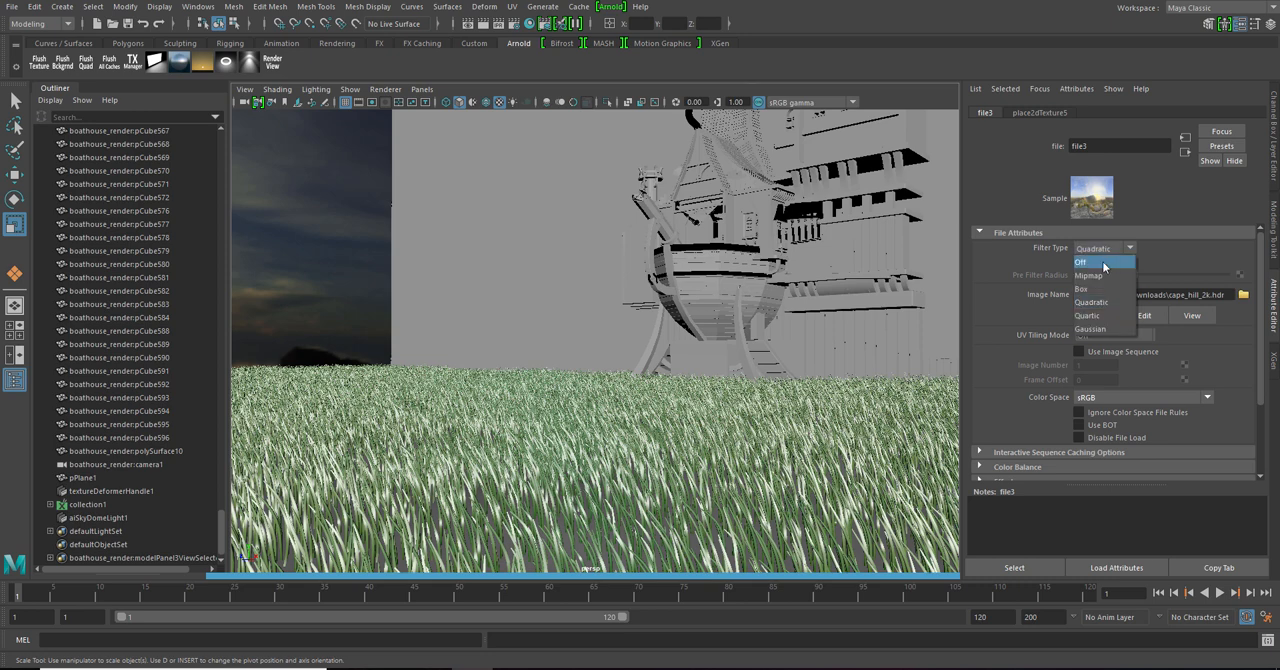
{"action": "left_click", "coordinate": [1088, 262]}
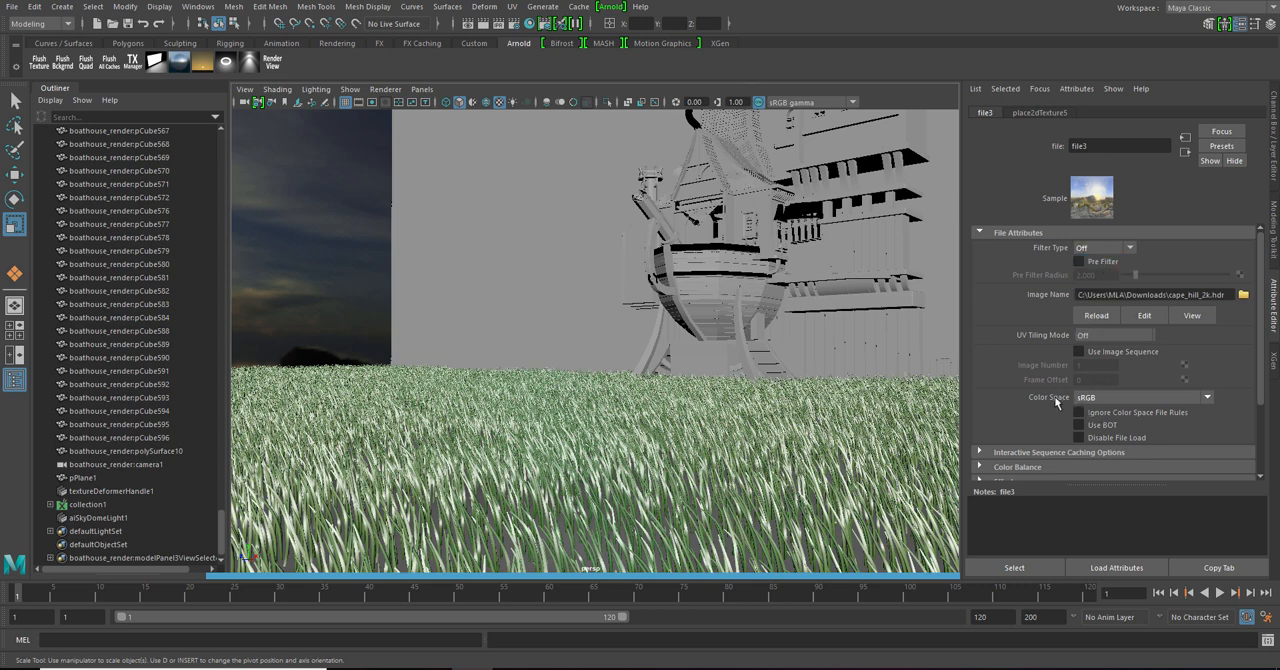
{"action": "left_click", "coordinate": [1204, 396]}
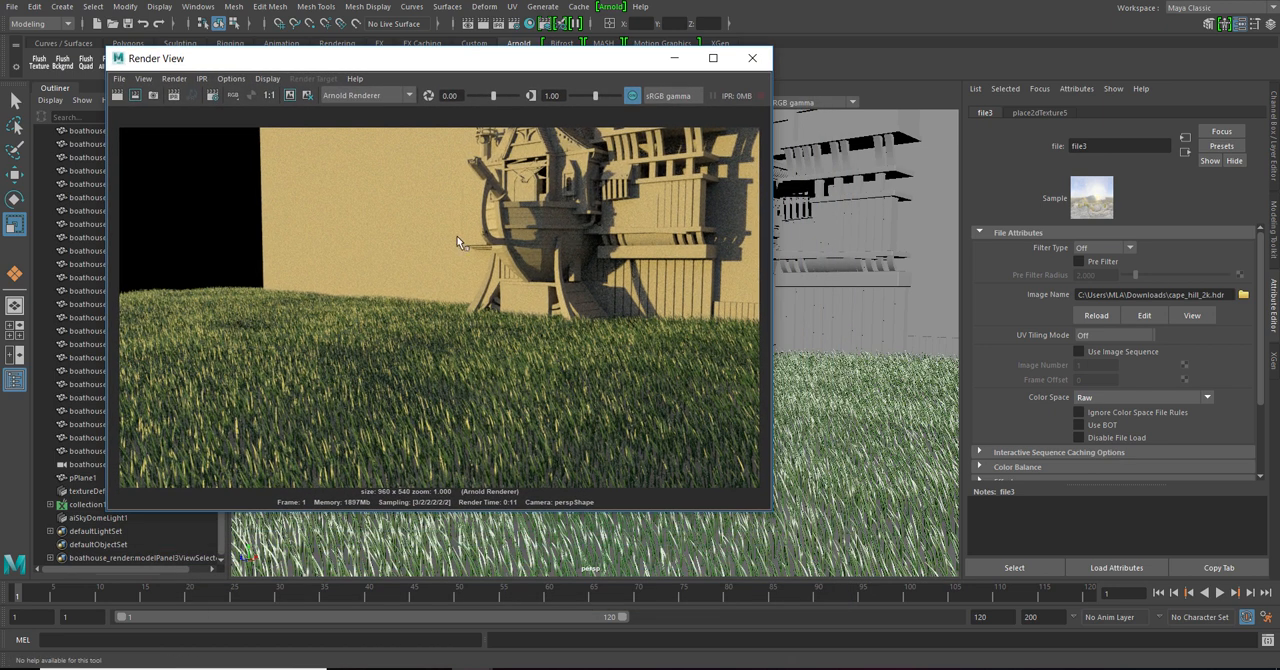
{"action": "mouse_move", "coordinate": [470, 318]}
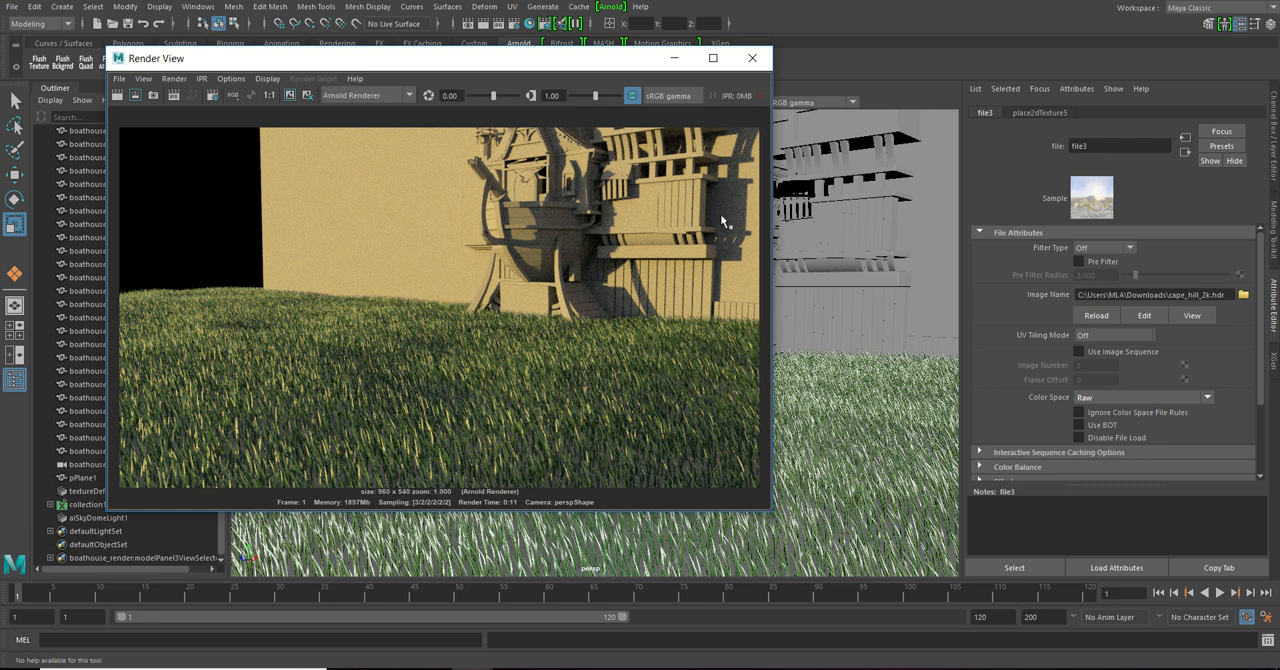
{"action": "mouse_move", "coordinate": [212, 196]}
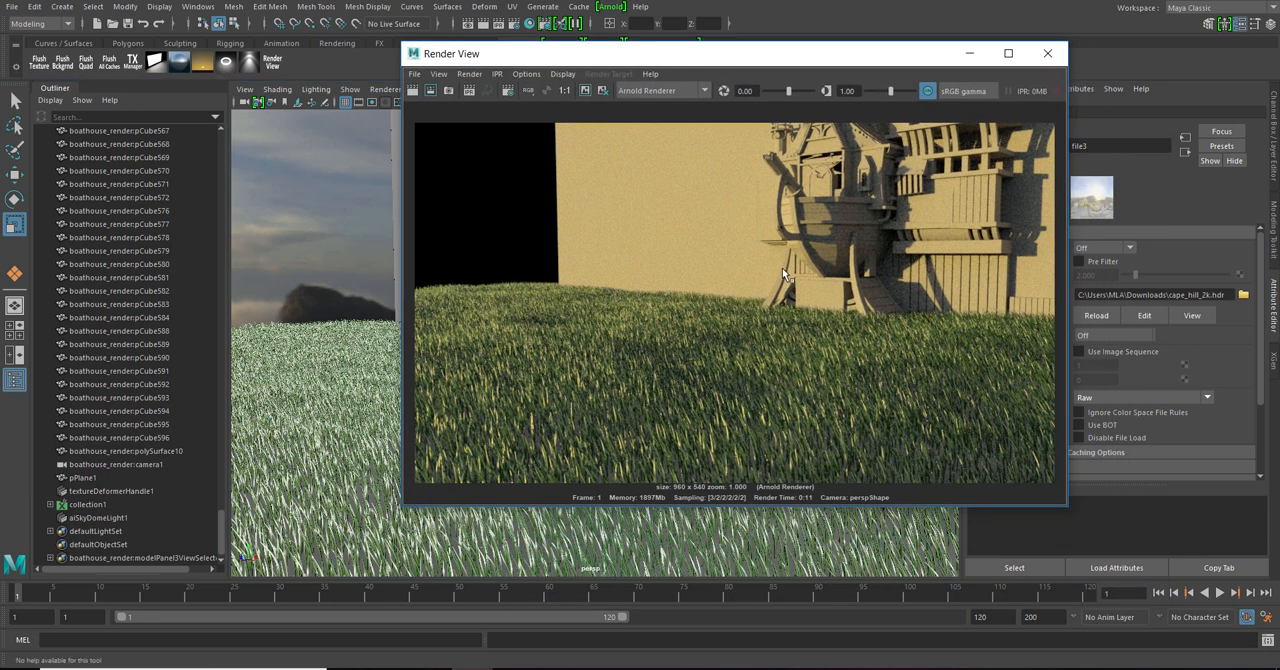
{"action": "mouse_move", "coordinate": [770, 70]}
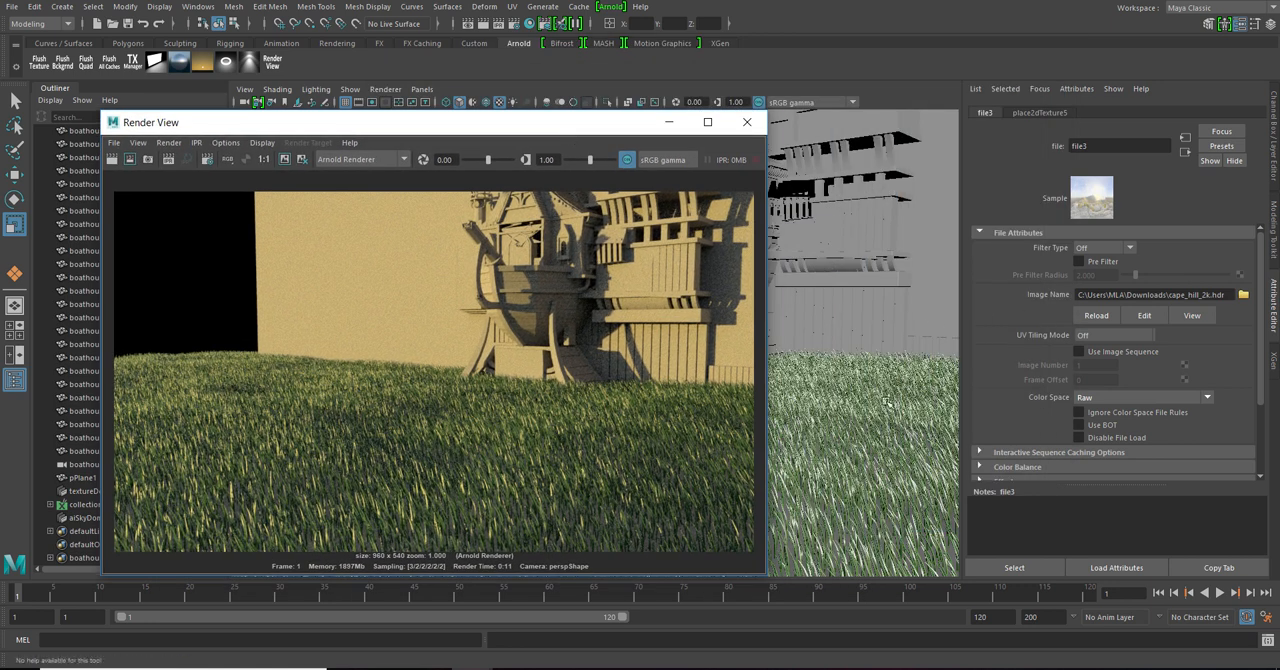
{"action": "mouse_move", "coordinate": [922, 254]}
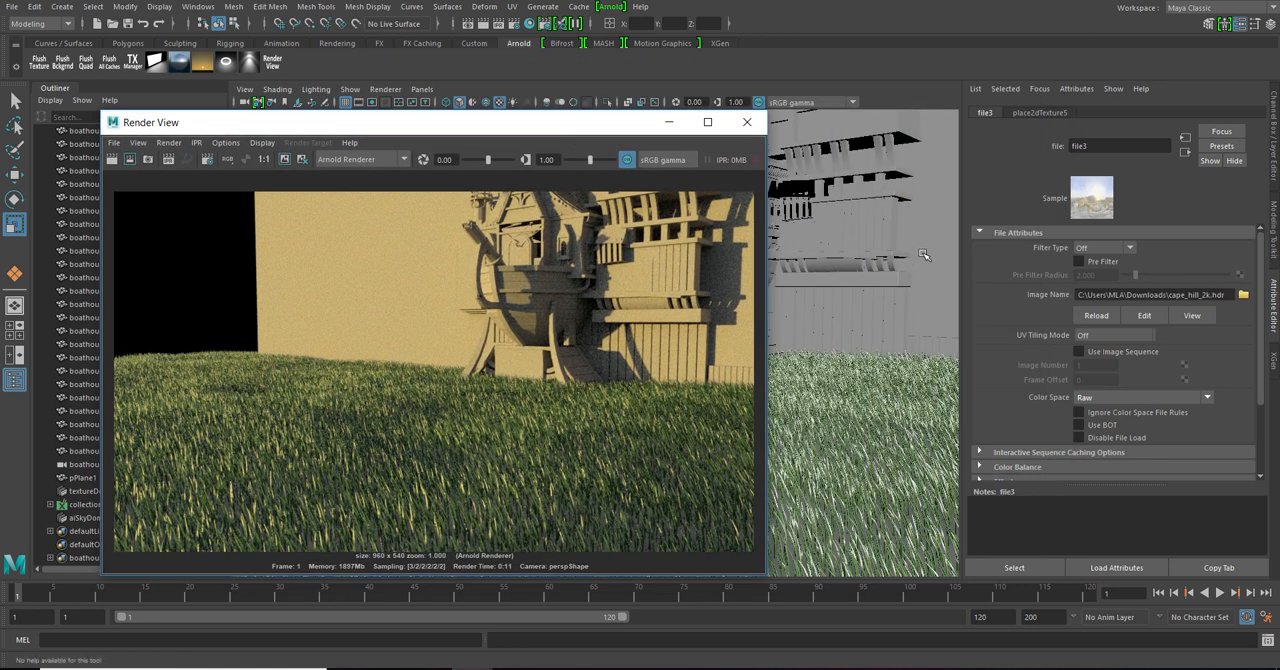
{"action": "mouse_move", "coordinate": [688, 278]}
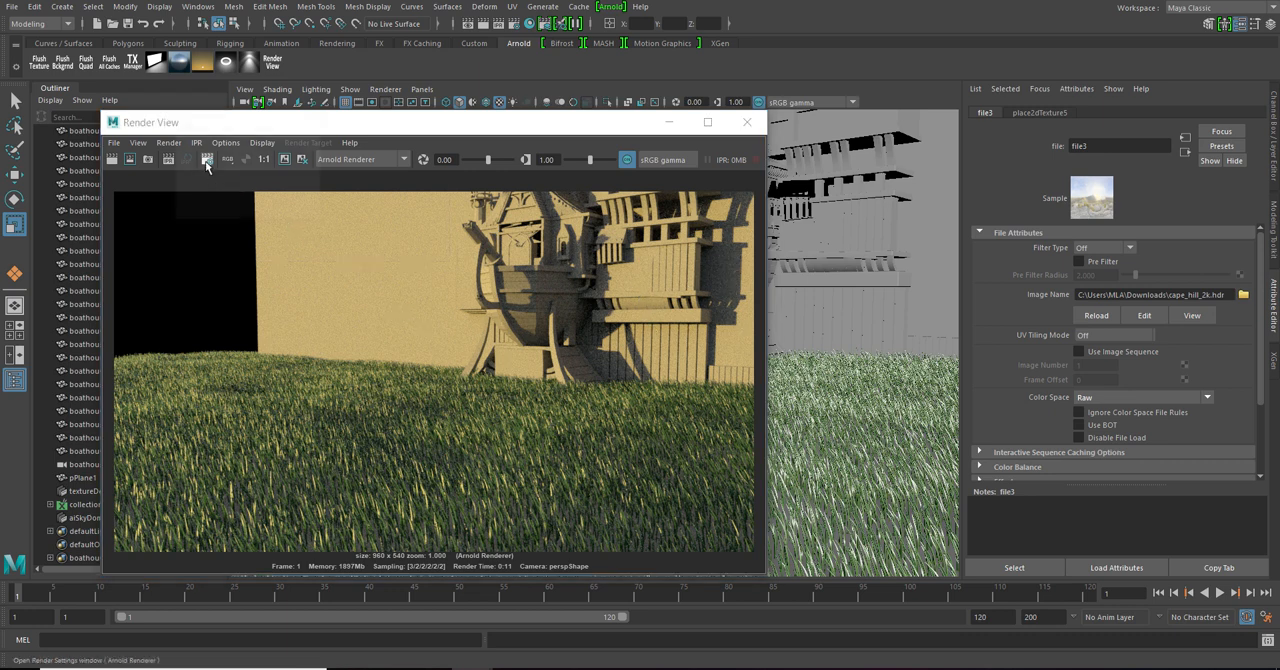
Step: Raise the Camera (AA) samples in the Arnold Renderer sampling settings
{"action": "left_click", "coordinate": [208, 160]}
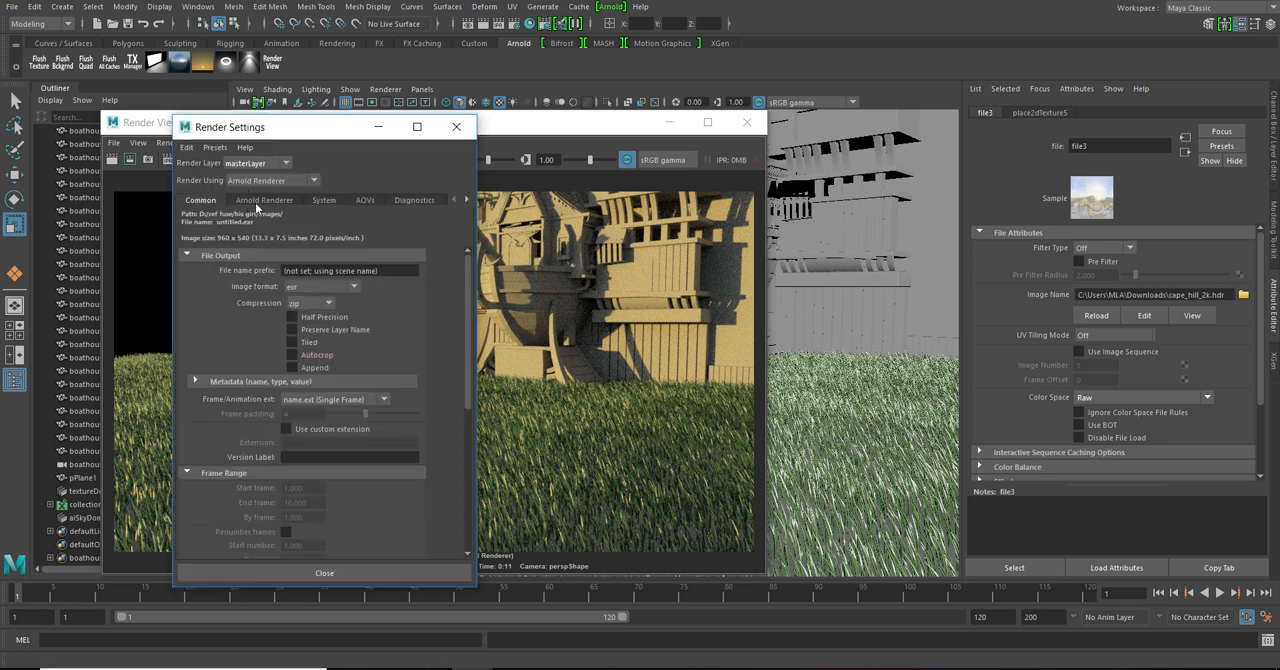
{"action": "left_click", "coordinate": [264, 200]}
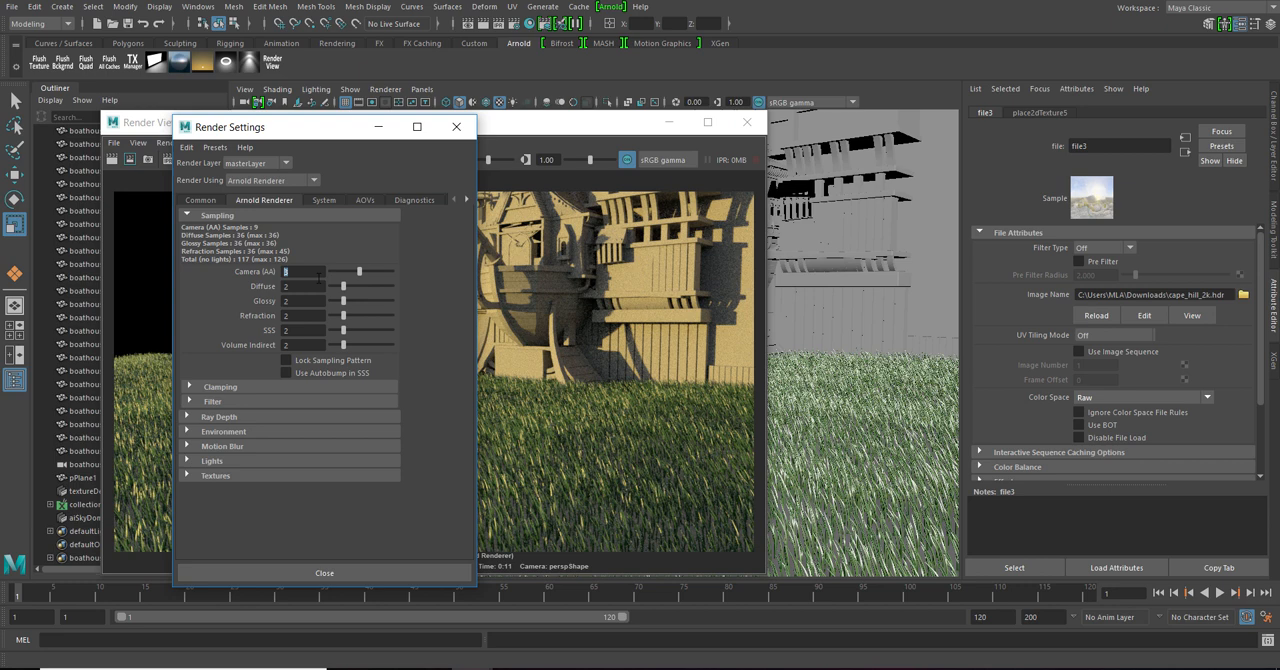
{"action": "left_click", "coordinate": [200, 200]}
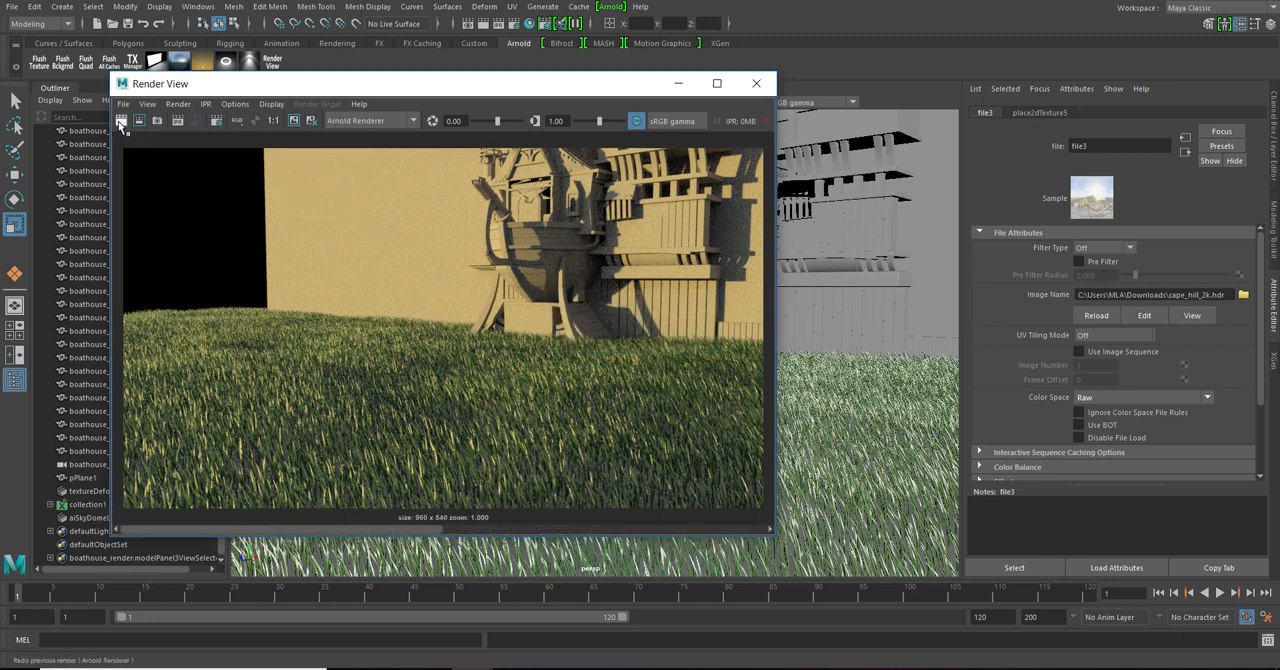
Step: Re-render the scene in the Render View with the higher sampling, then close Render Settings
{"action": "left_click", "coordinate": [124, 120]}
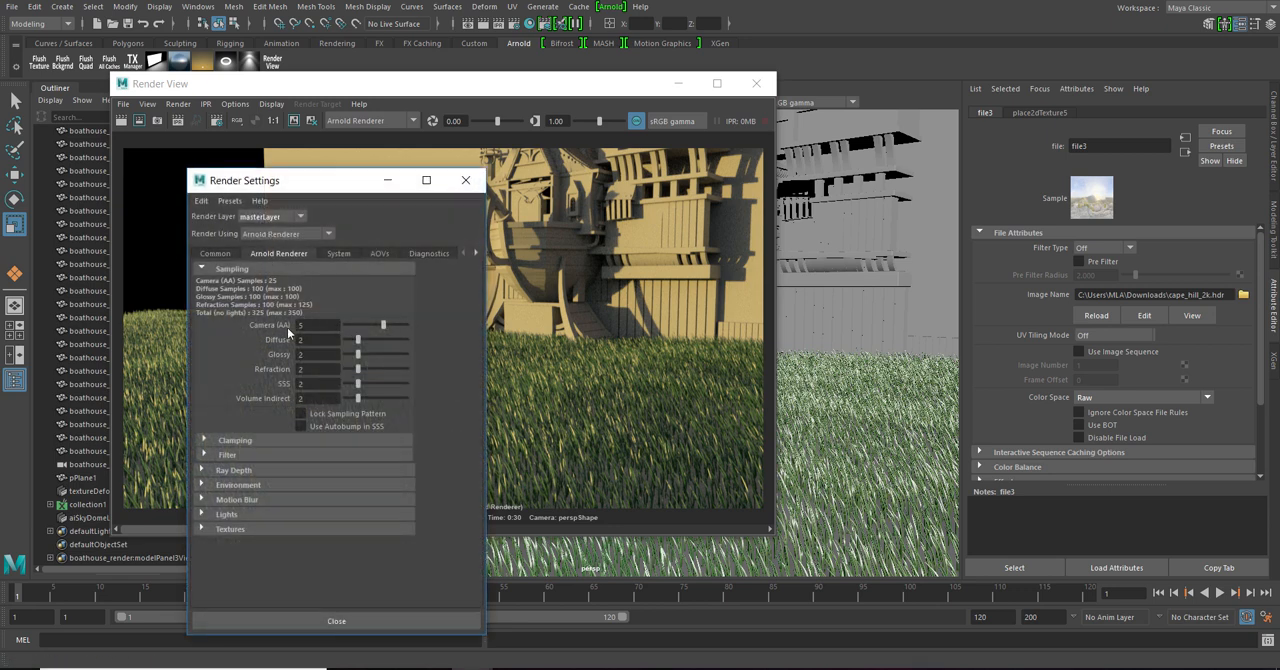
{"action": "mouse_move", "coordinate": [464, 180]}
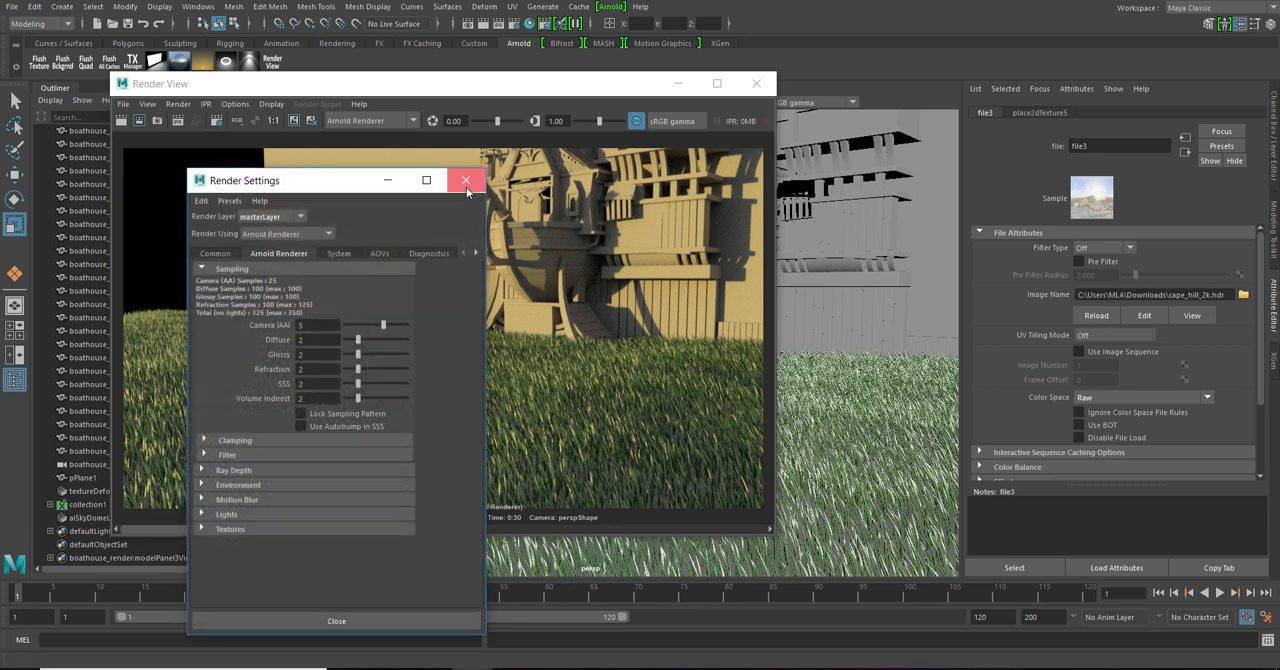
{"action": "left_click", "coordinate": [464, 180]}
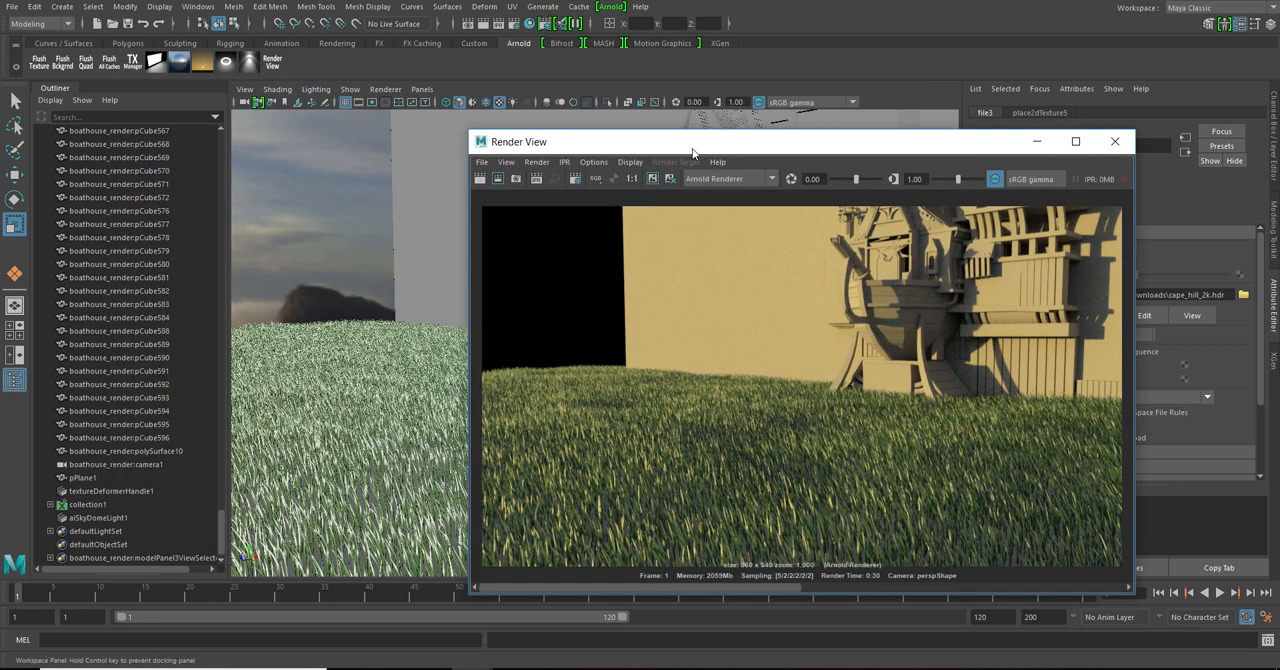
Step: Create a Sky Shader on the Arnold Environment Background and map a File texture to it
{"action": "left_click_drag", "start_coordinate": [692, 140], "coordinate": [392, 92]}
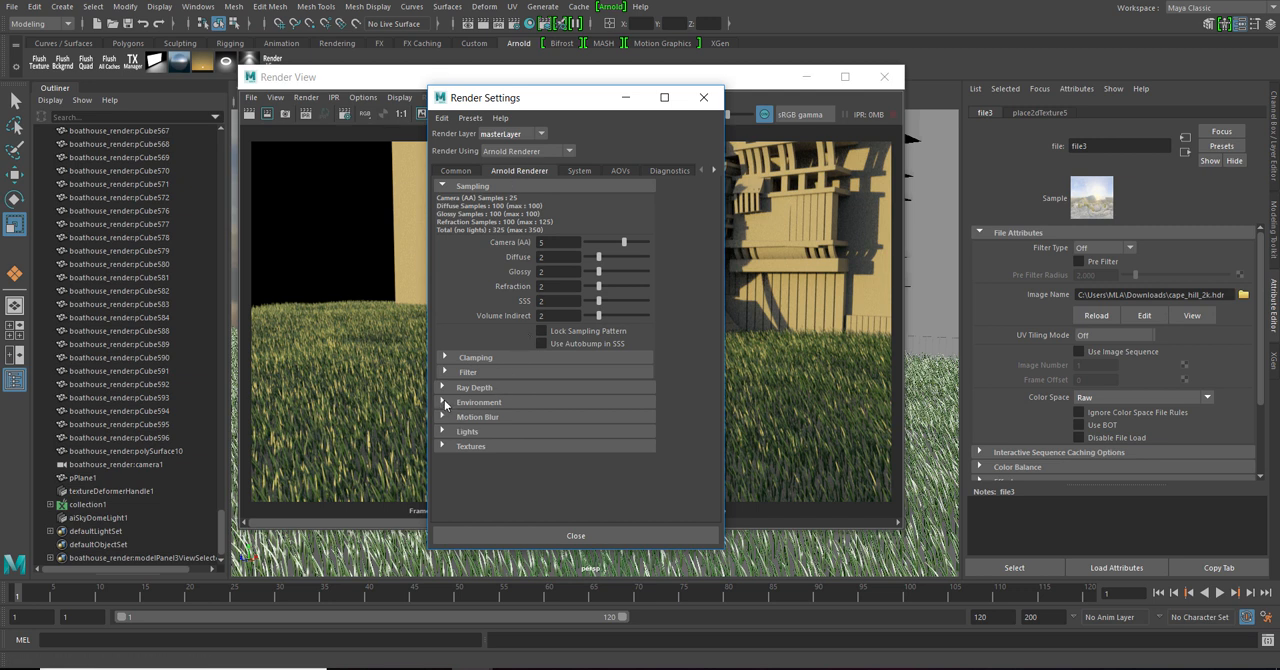
{"action": "left_click", "coordinate": [444, 402]}
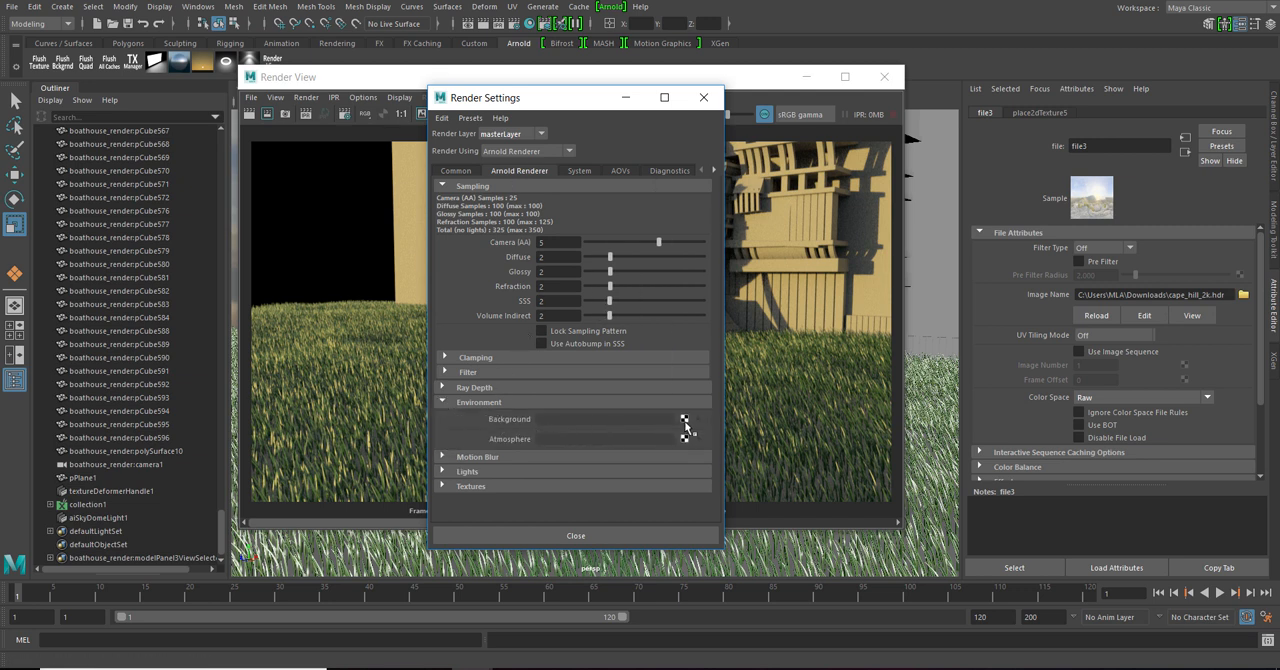
{"action": "left_click", "coordinate": [682, 420]}
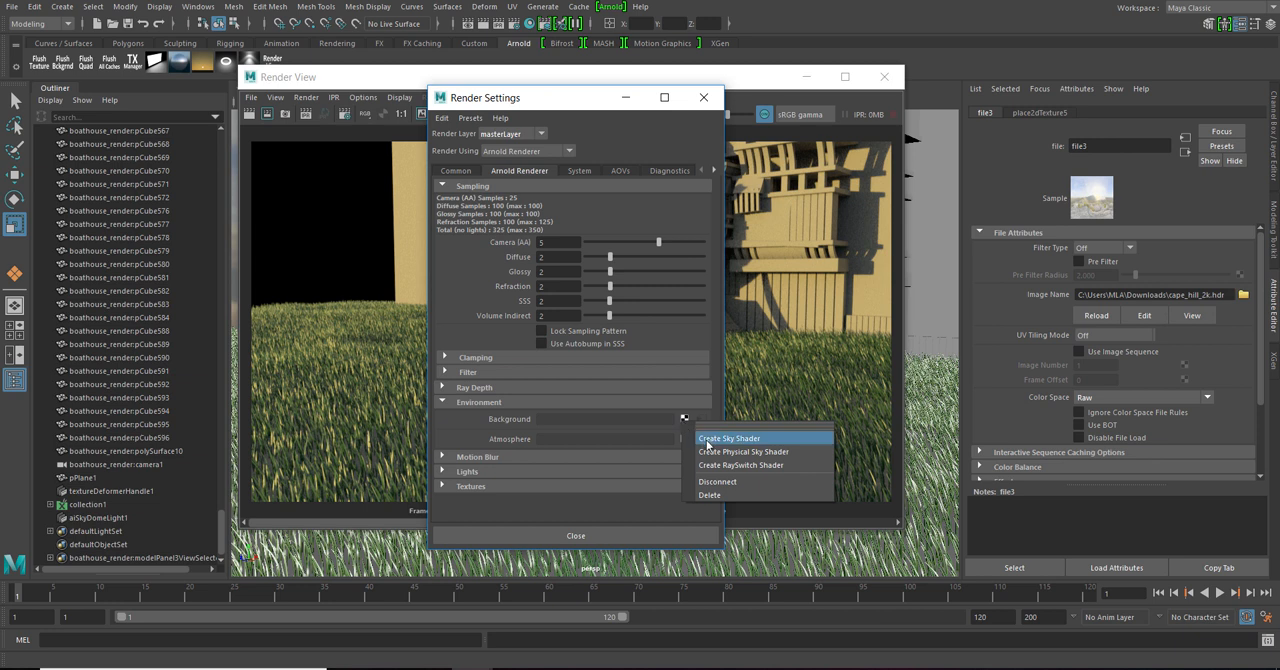
{"action": "left_click", "coordinate": [728, 438]}
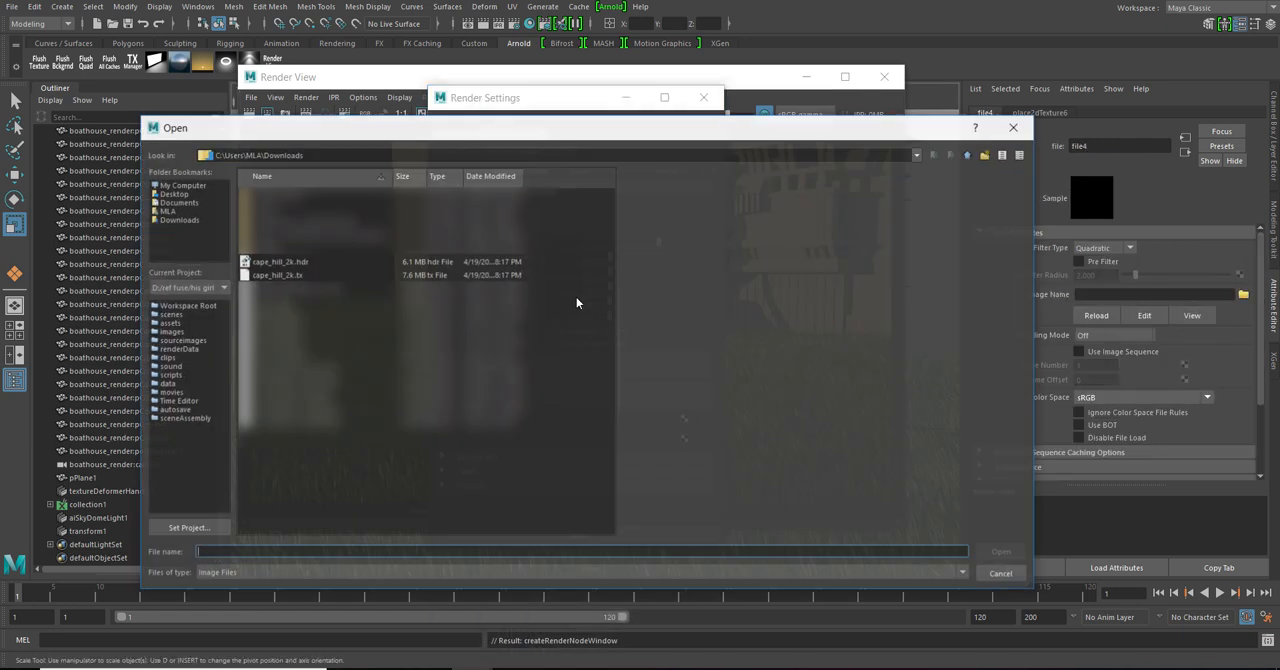
Step: Load cape_hill_2k.hdr into the sky's file texture with Filter Type Off and Raw colour space
{"action": "left_click", "coordinate": [280, 260]}
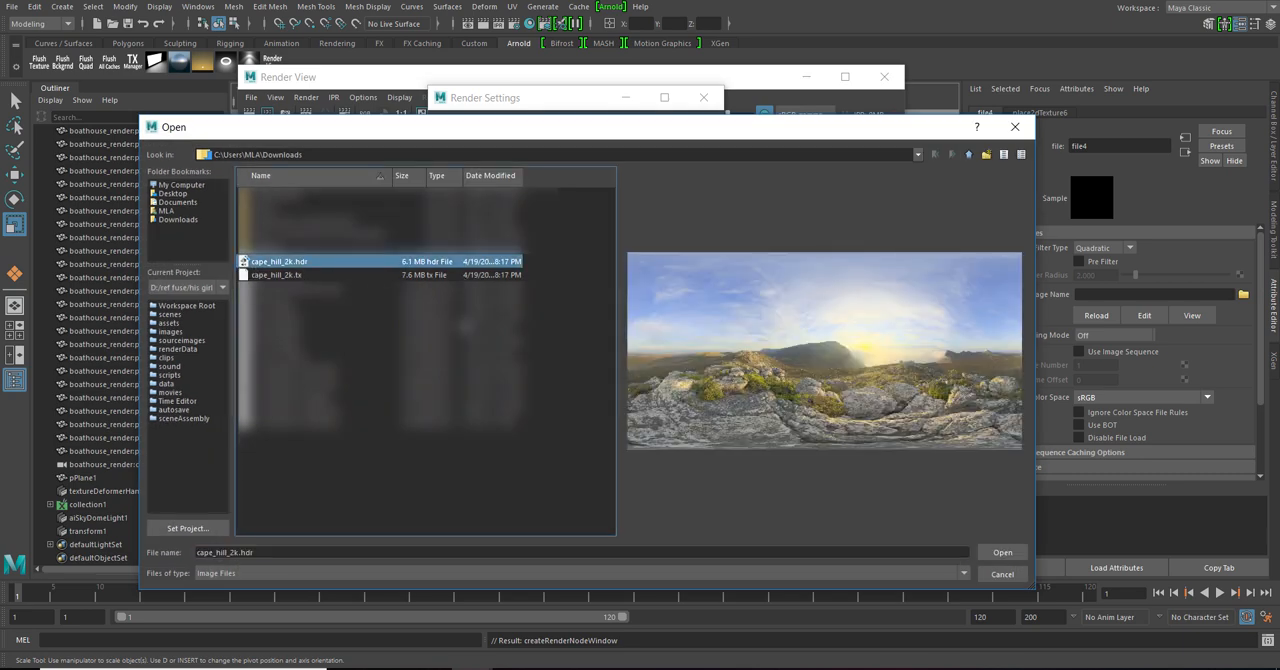
{"action": "left_click", "coordinate": [1002, 552]}
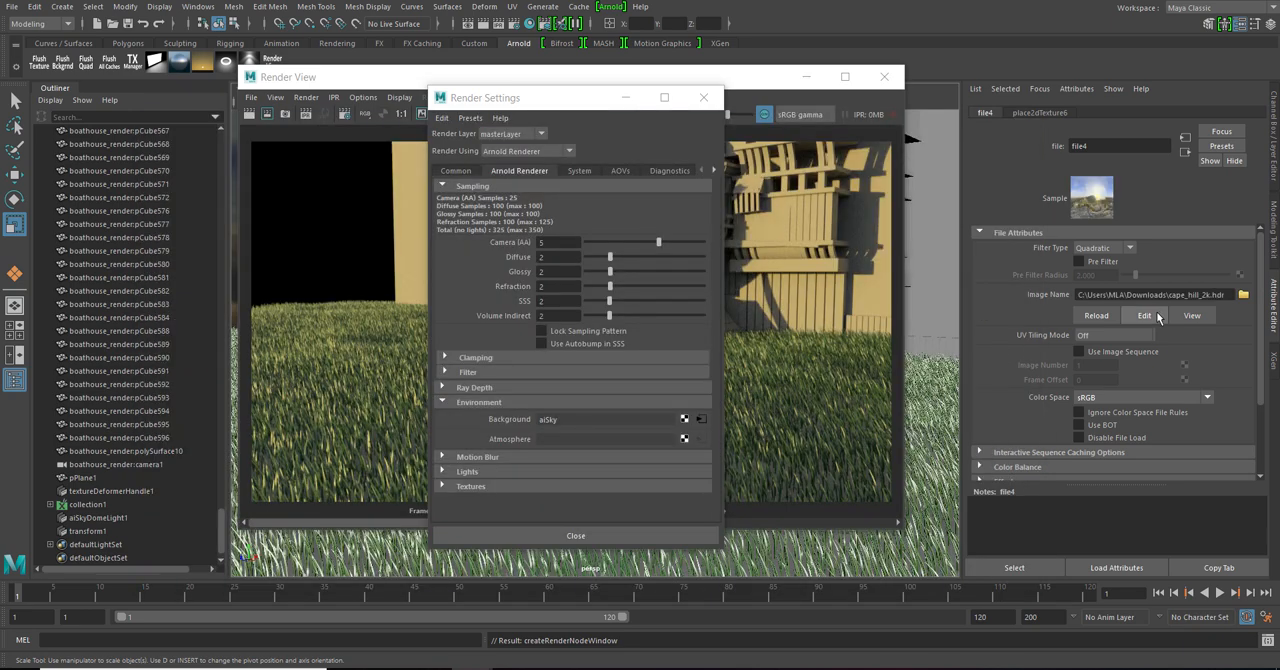
{"action": "left_click", "coordinate": [1106, 246]}
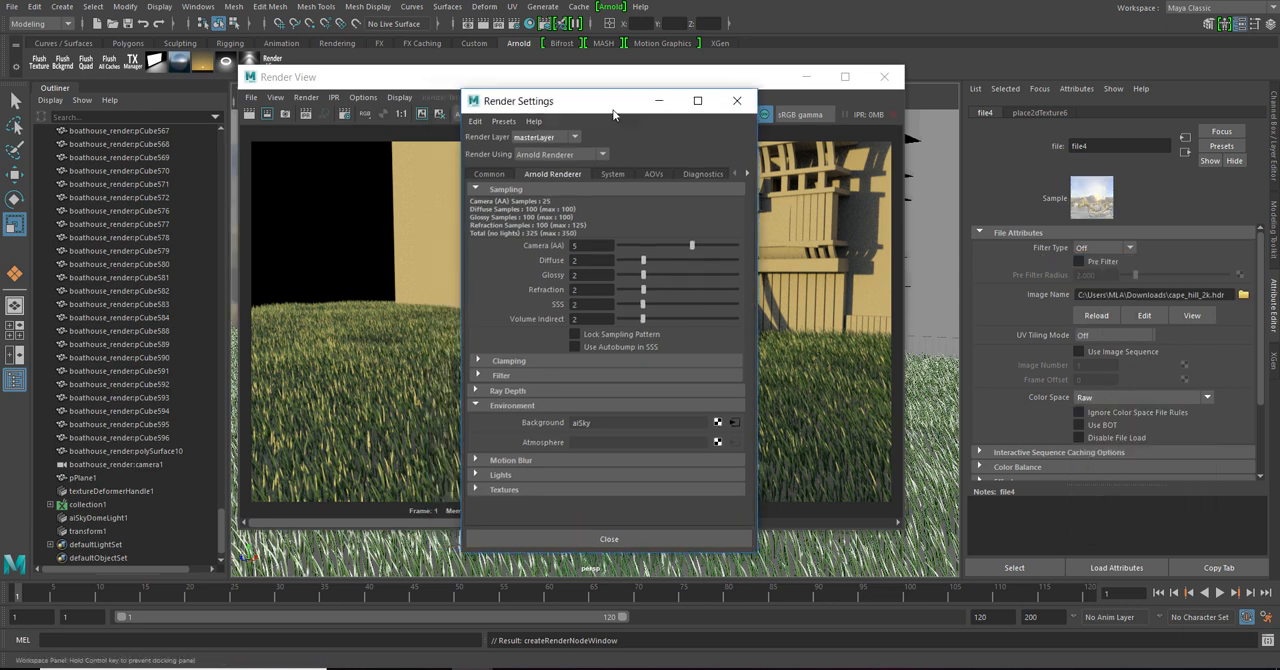
Step: Close Render Settings so the Render View refreshes with the HDR sky background
{"action": "left_click_drag", "start_coordinate": [614, 100], "coordinate": [772, 100]}
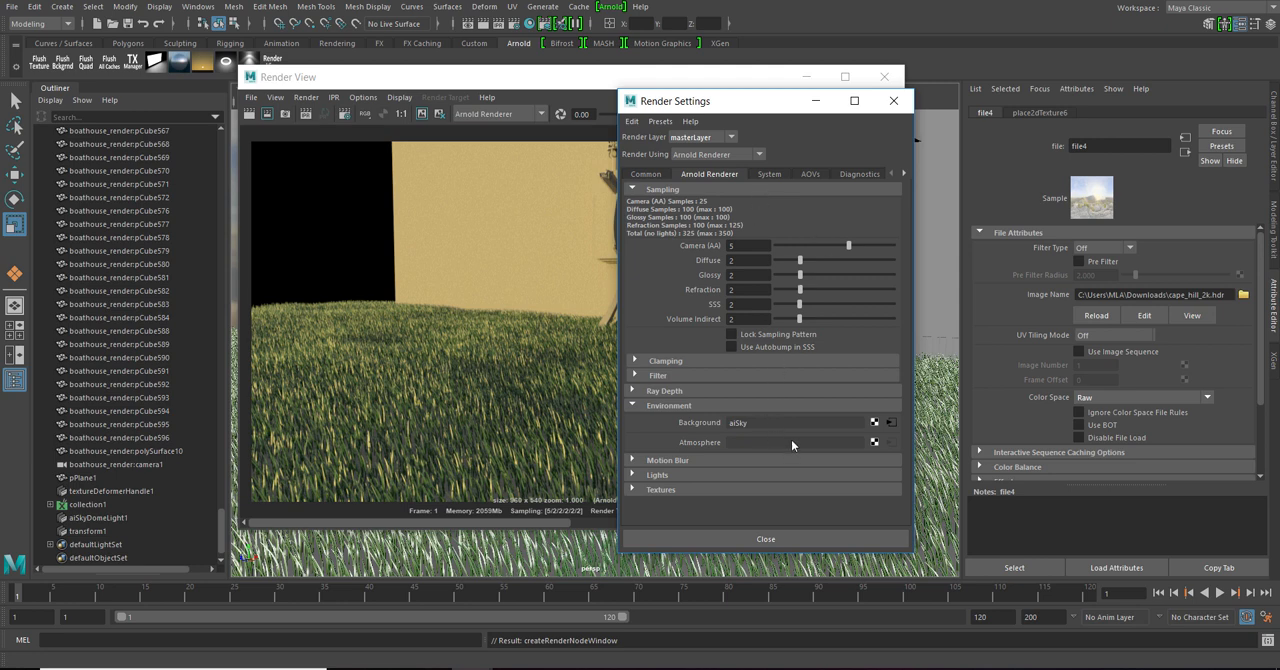
{"action": "left_click", "coordinate": [768, 538]}
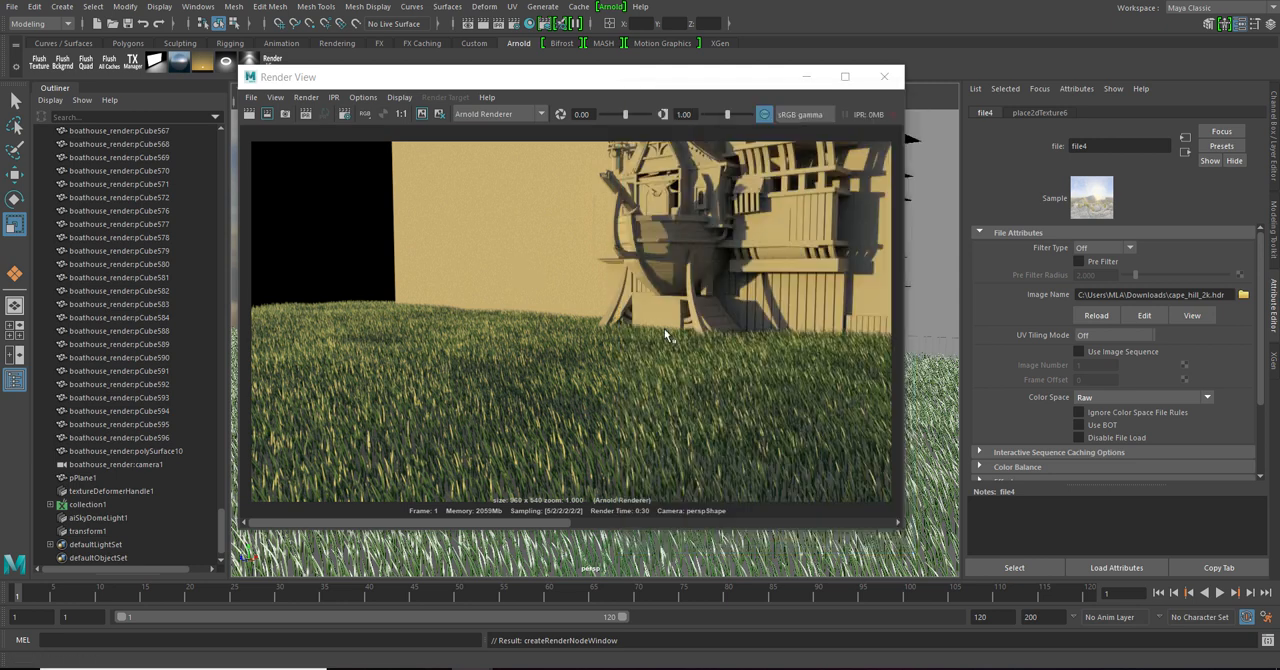
{"action": "mouse_move", "coordinate": [426, 204]}
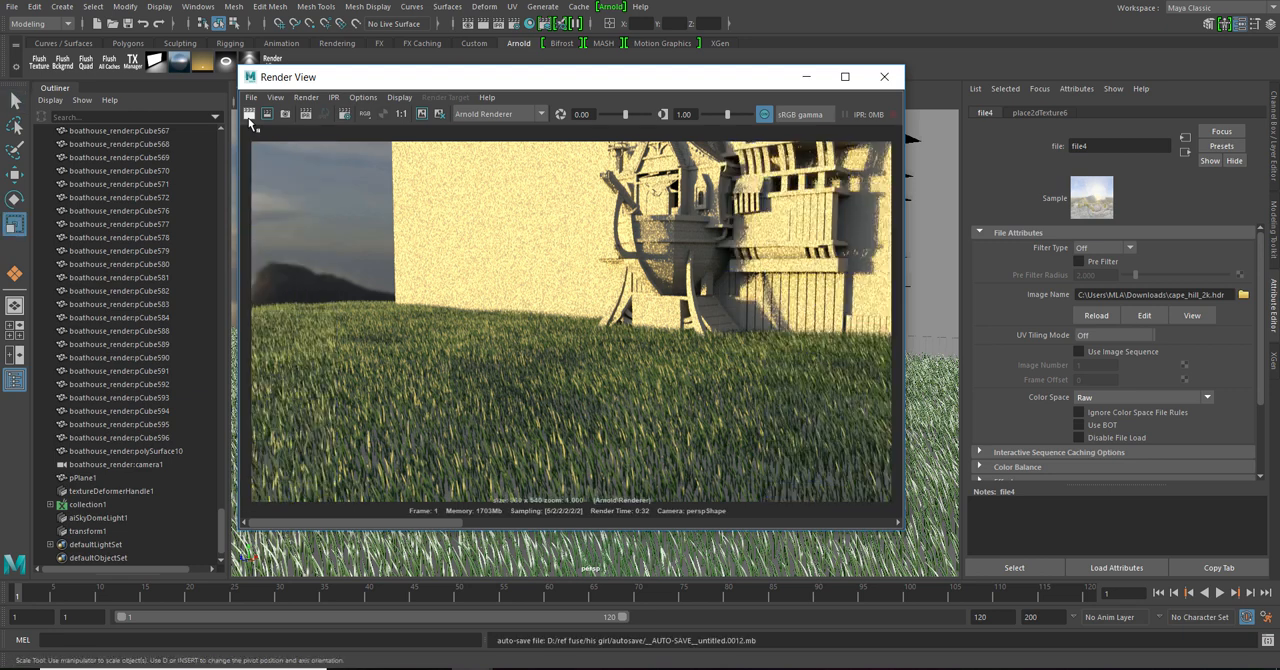
{"action": "mouse_move", "coordinate": [492, 312]}
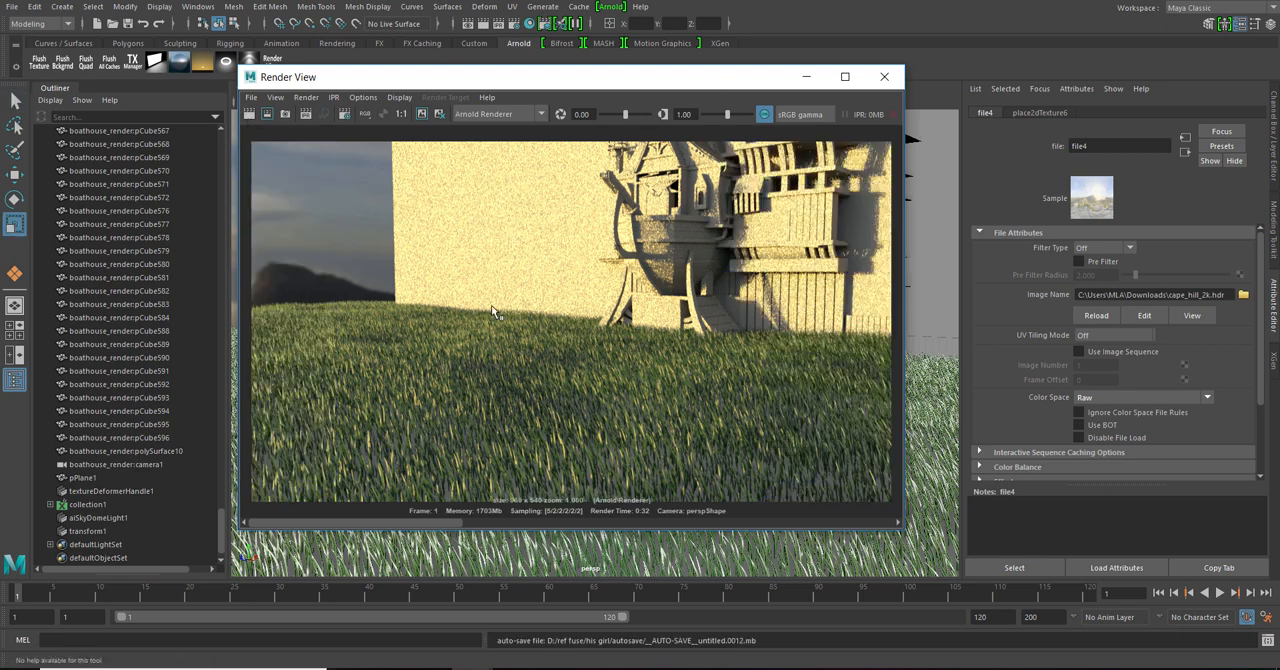
{"action": "mouse_move", "coordinate": [610, 252]}
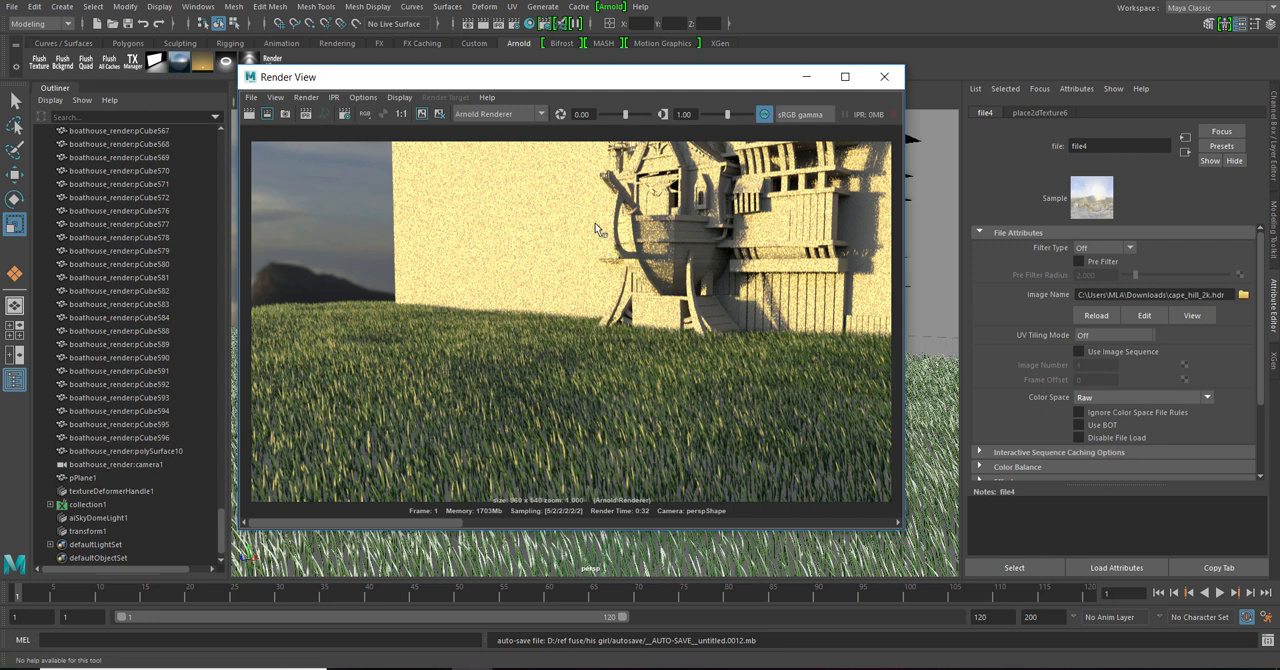
{"action": "mouse_move", "coordinate": [576, 304]}
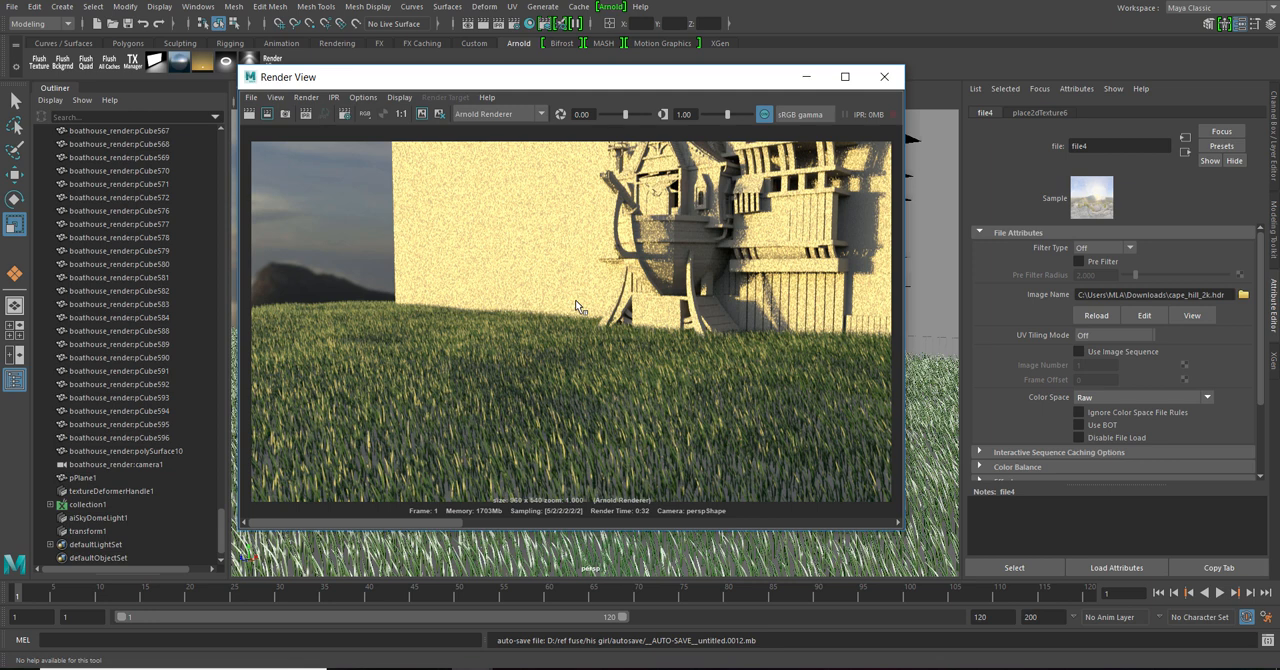
{"action": "mouse_move", "coordinate": [872, 172]}
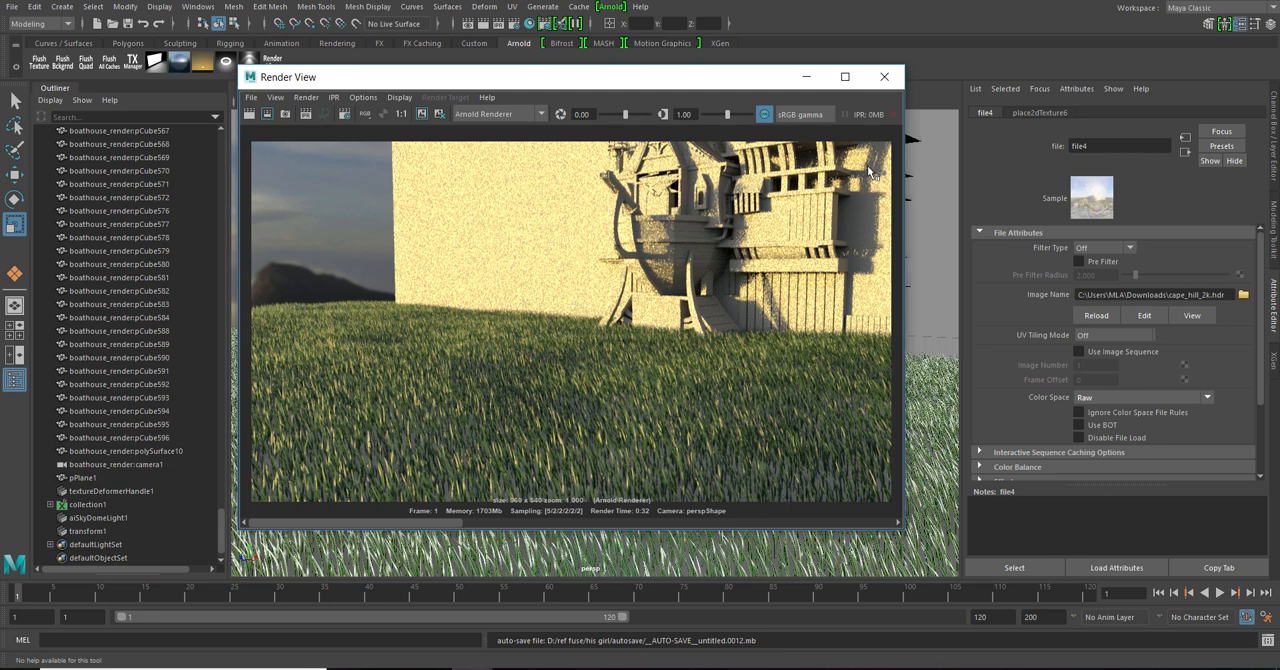
{"action": "mouse_move", "coordinate": [332, 270]}
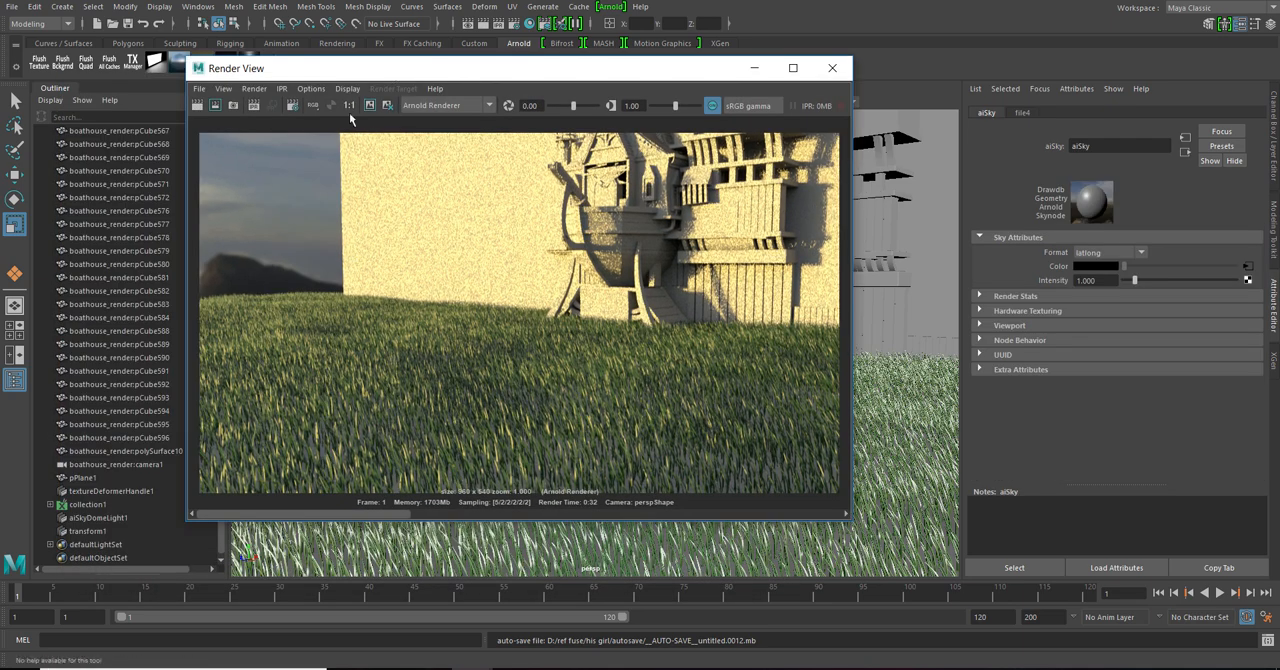
Step: Reposition the Render View and reopen Render Settings beside the sky-and-hills render
{"action": "left_click_drag", "start_coordinate": [236, 68], "coordinate": [548, 118]}
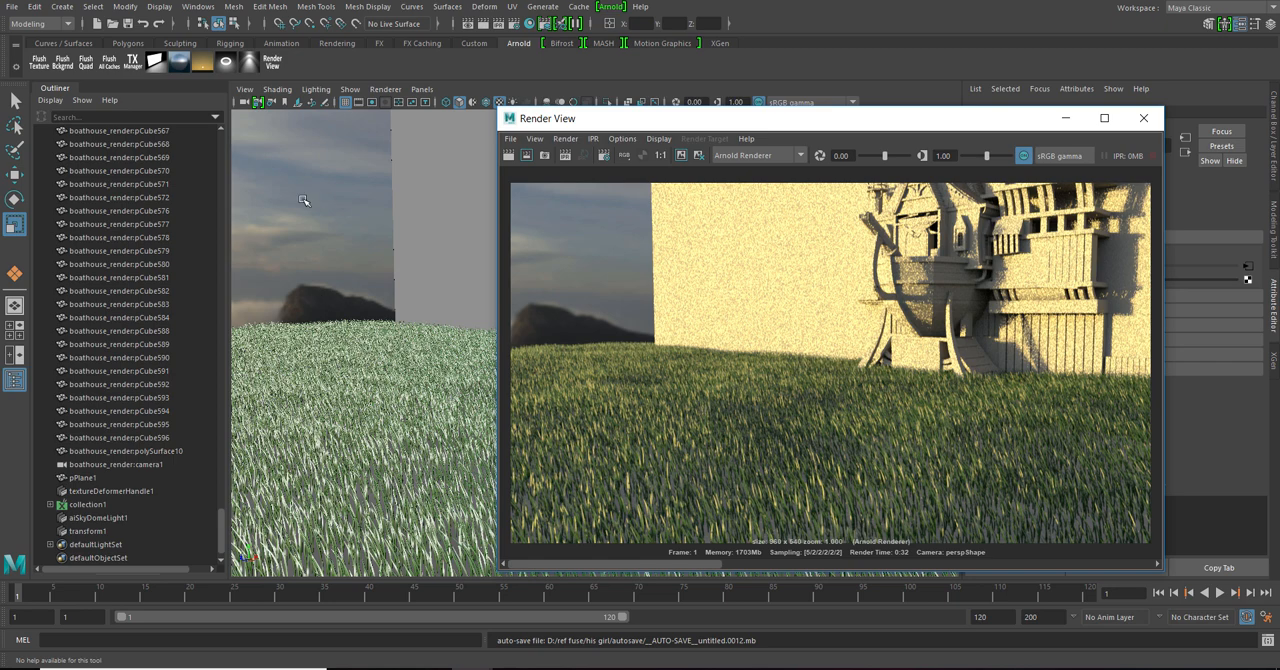
{"action": "mouse_move", "coordinate": [264, 152]}
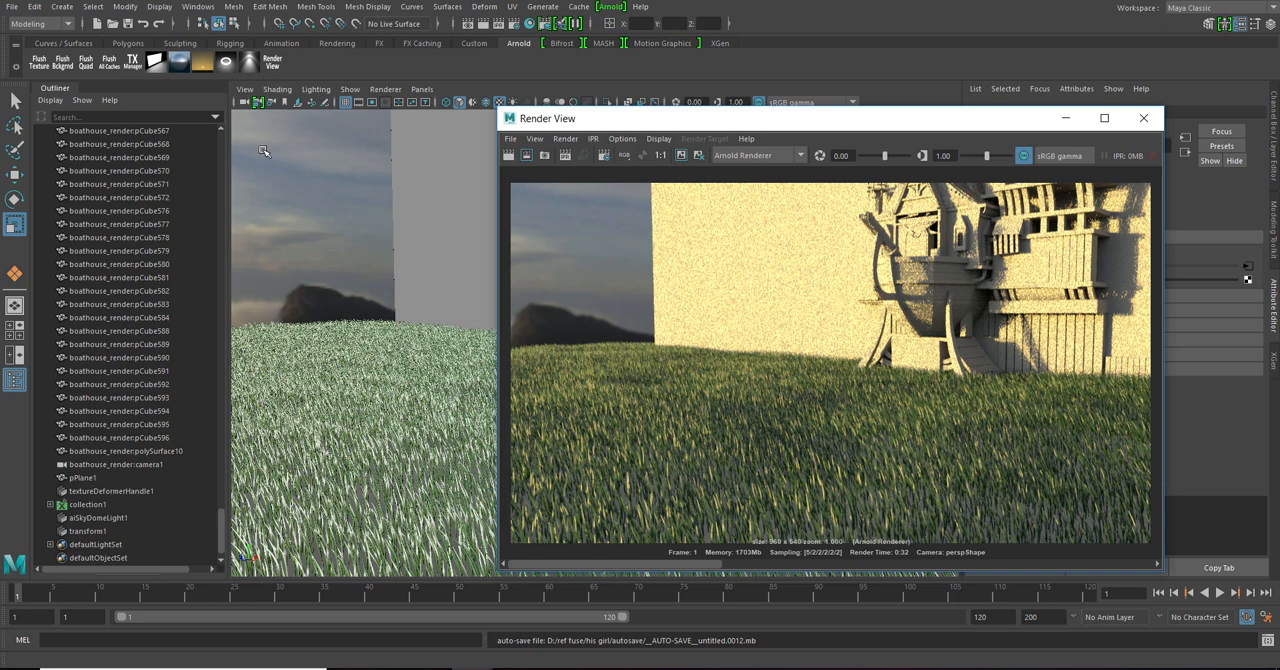
{"action": "left_click_drag", "start_coordinate": [548, 118], "coordinate": [524, 80]}
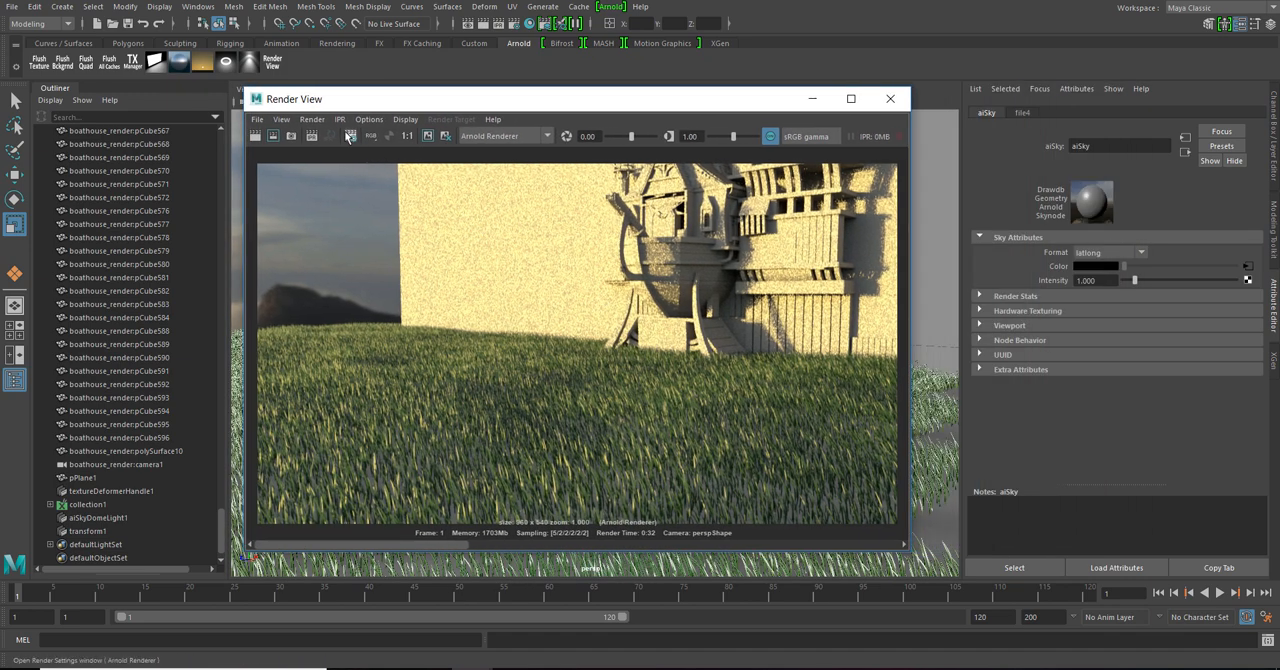
{"action": "left_click", "coordinate": [350, 136]}
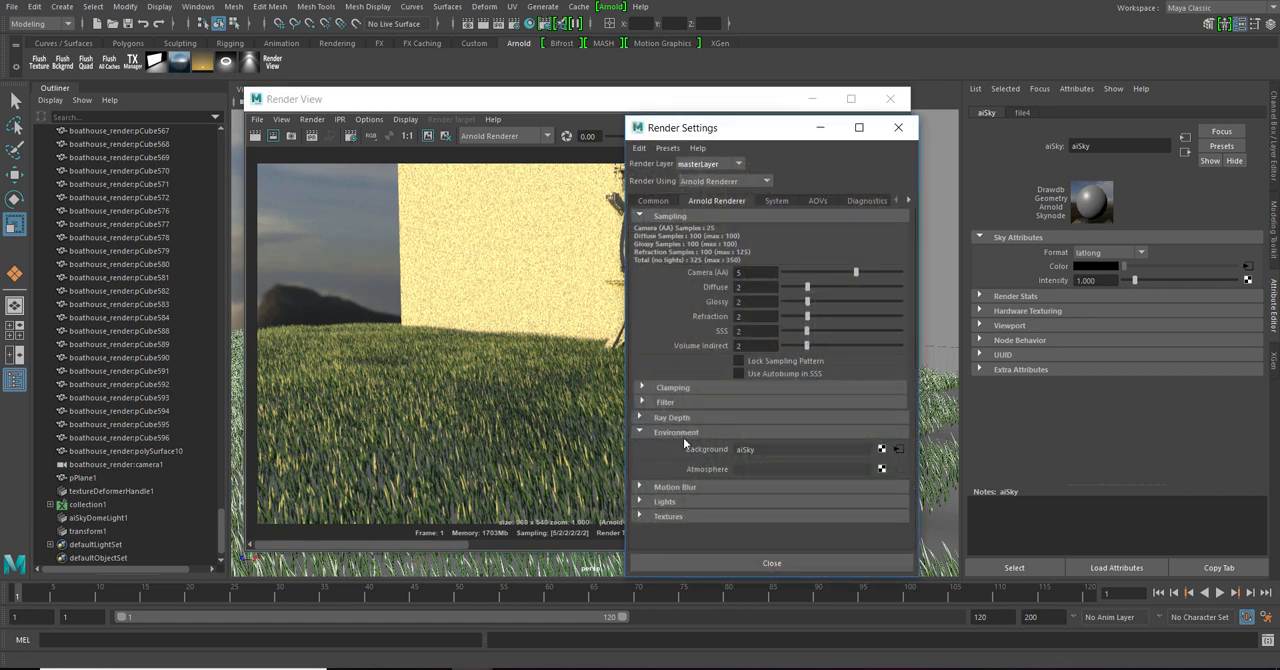
{"action": "mouse_move", "coordinate": [770, 456]}
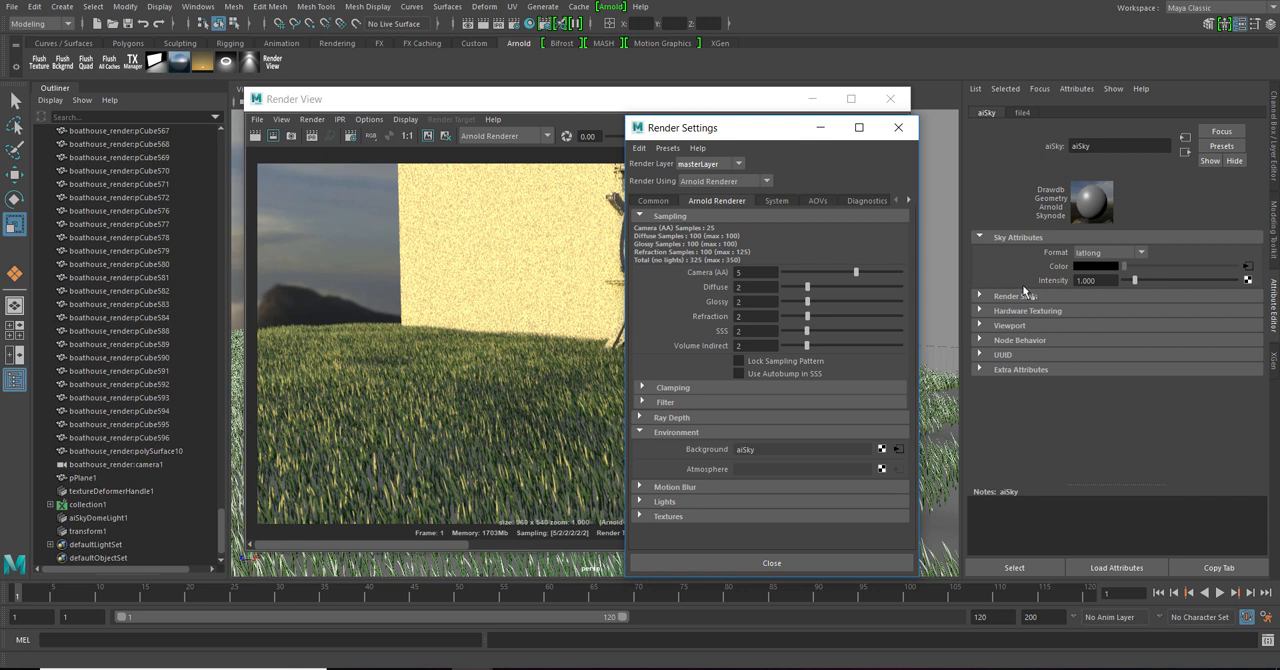
{"action": "mouse_move", "coordinate": [1008, 324]}
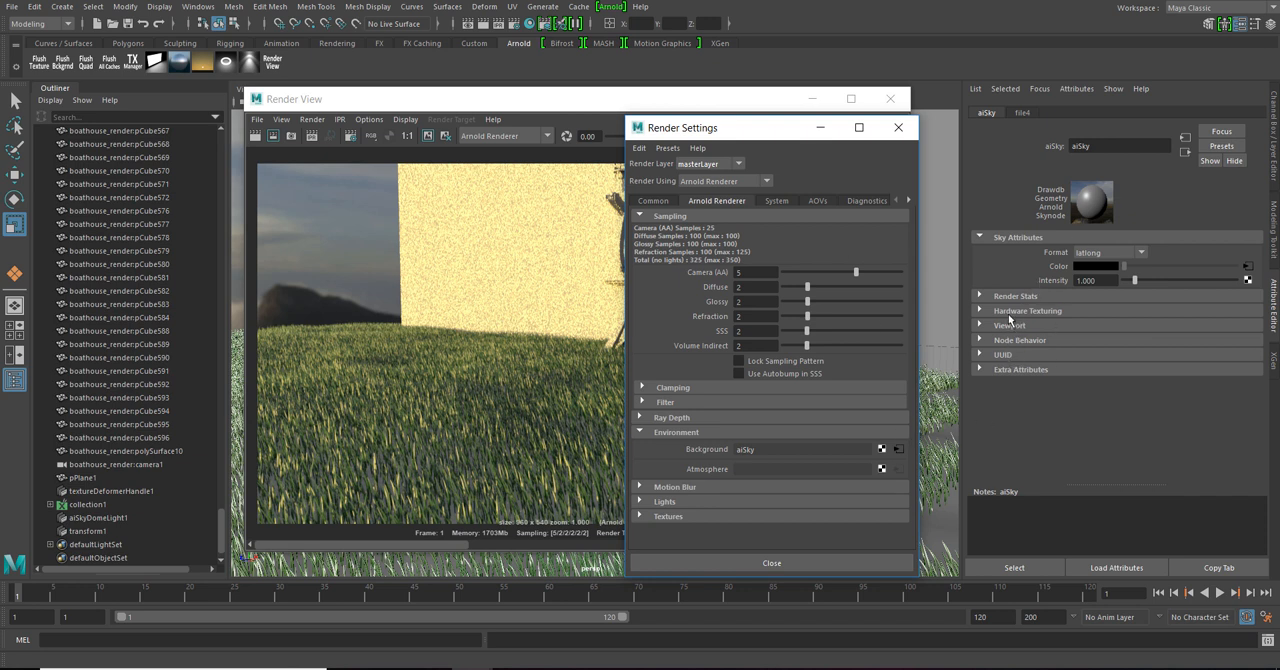
Step: Under the aiSky Render Stats, turn off Visible in Diffuse and Visible in Glossy
{"action": "left_click", "coordinate": [1012, 296]}
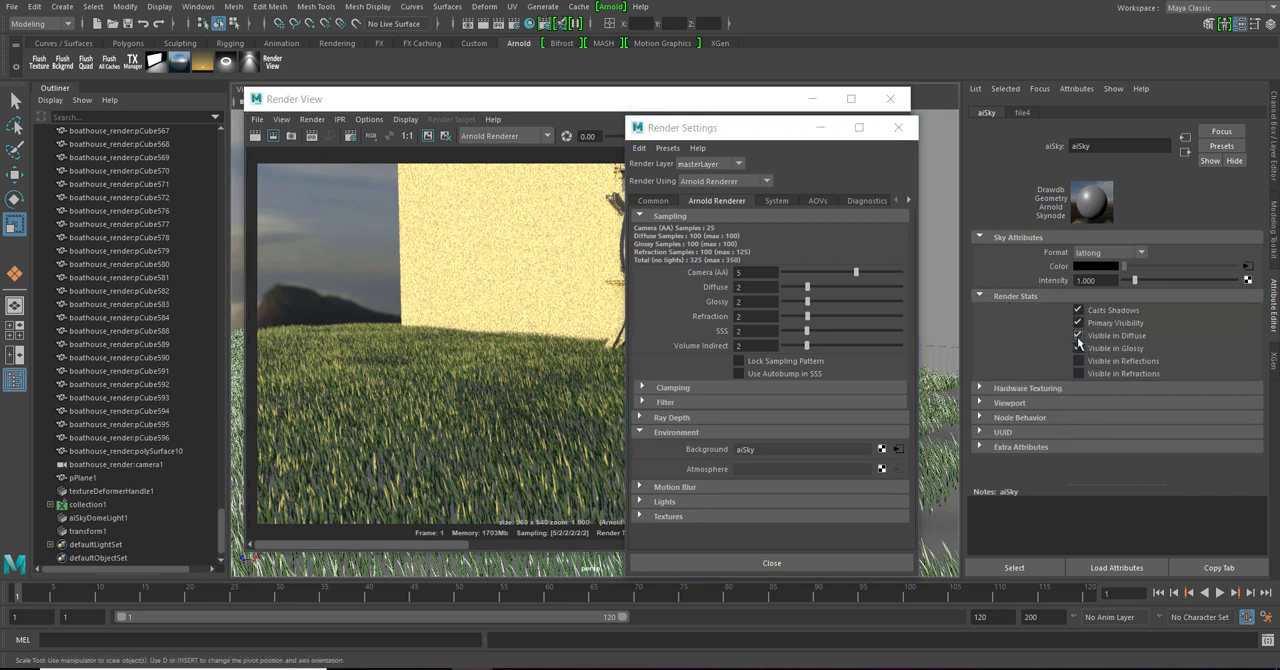
{"action": "left_click", "coordinate": [1074, 348]}
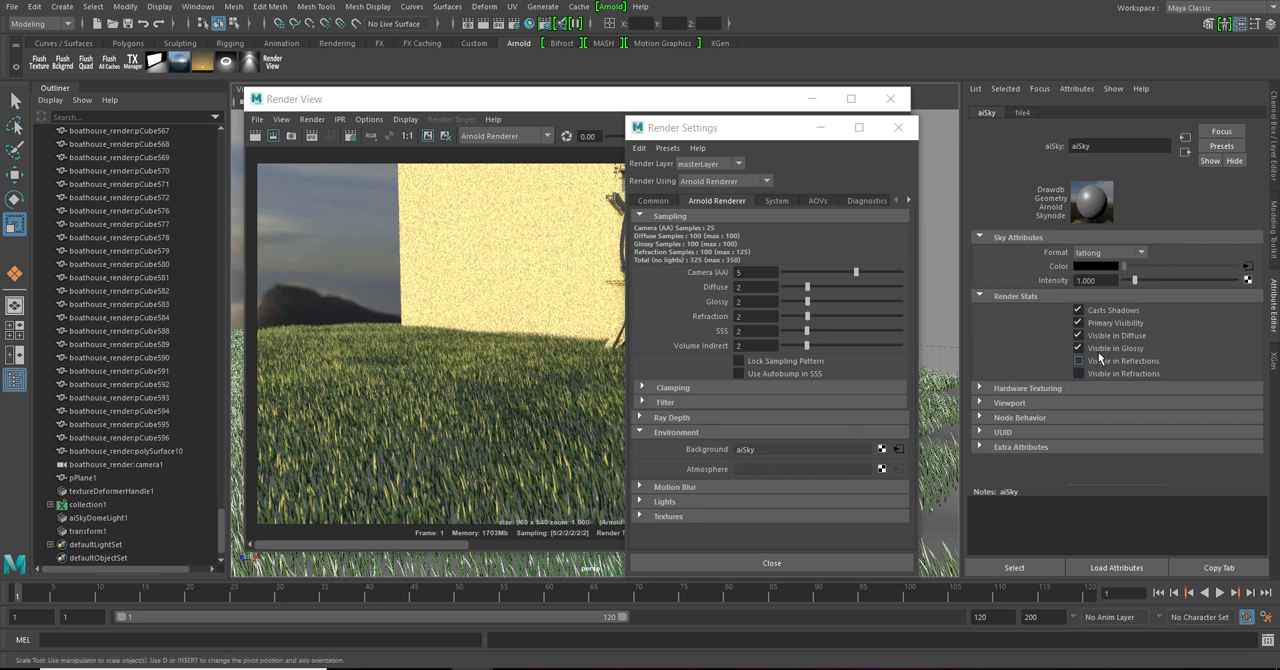
{"action": "left_click", "coordinate": [1076, 360]}
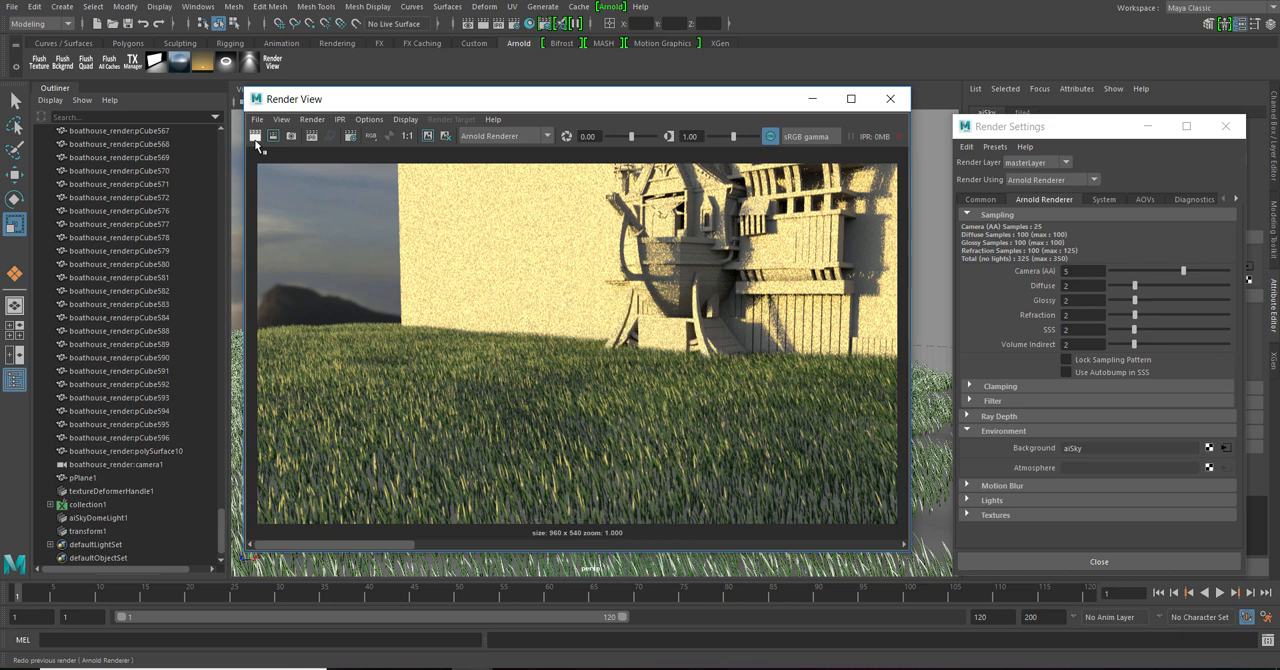
Step: Re-render the scene in the Arnold Render View with the sky's new visibility
{"action": "left_click", "coordinate": [256, 136]}
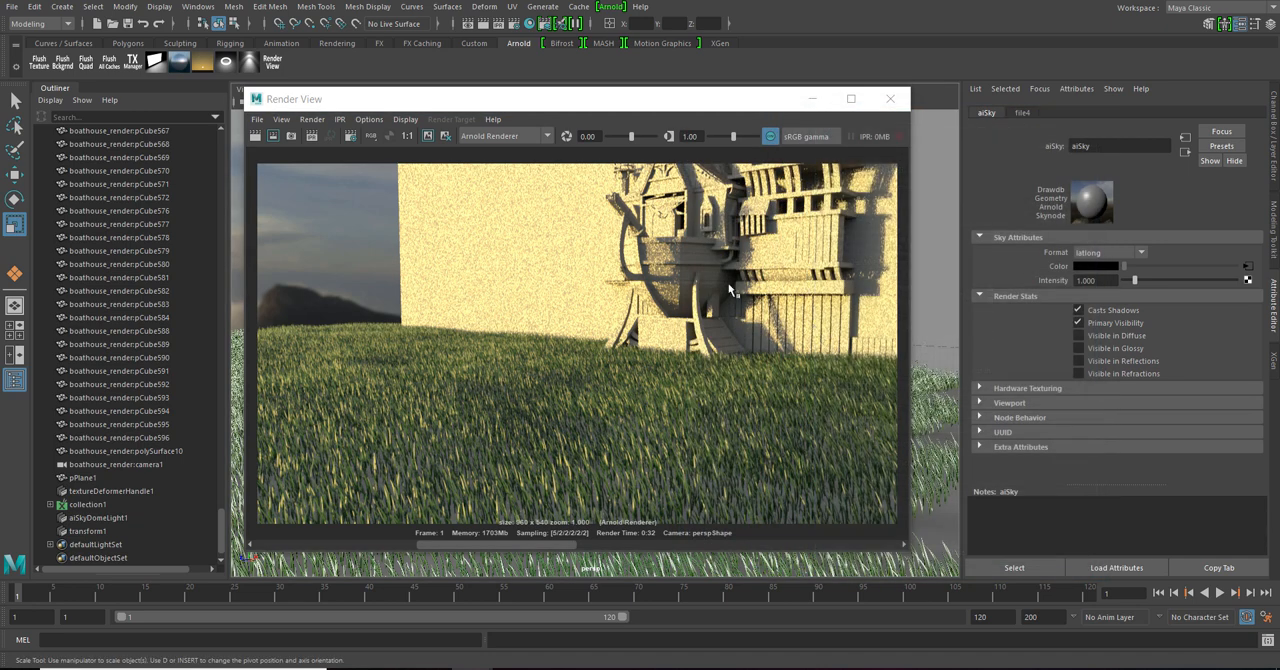
{"action": "mouse_move", "coordinate": [348, 240]}
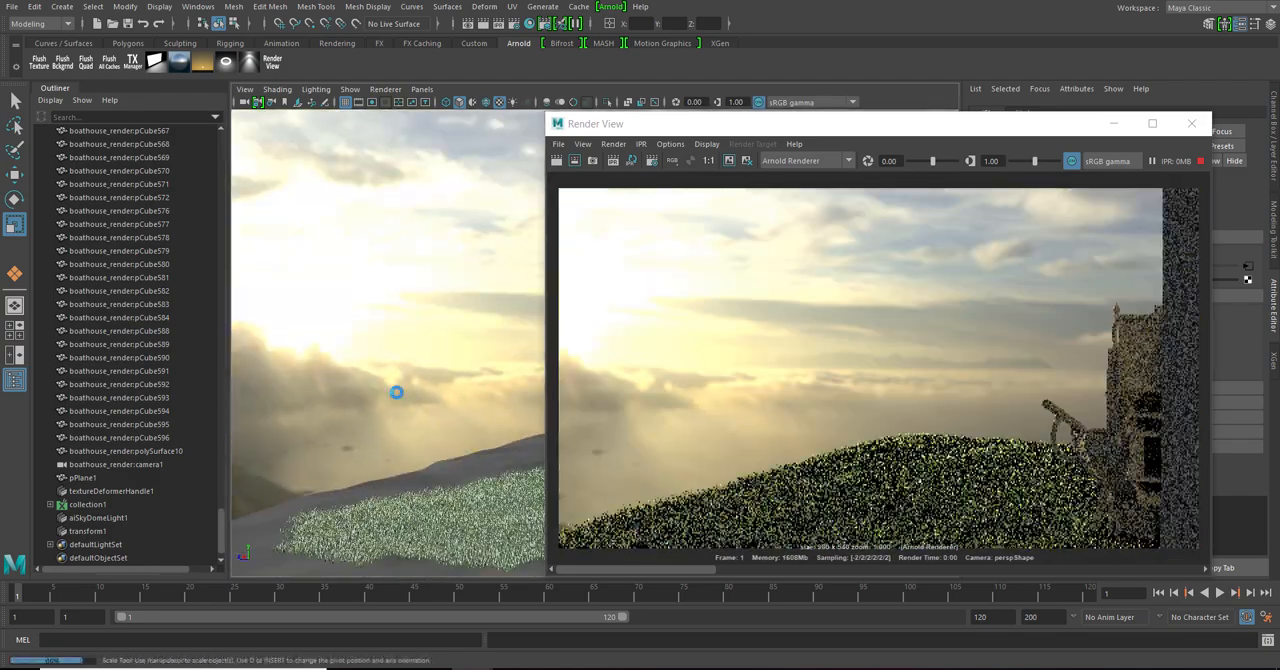
Step: Move the Arnold Render View window over the viewport to show the sunlit-sky render
{"action": "left_click_drag", "start_coordinate": [596, 124], "coordinate": [464, 64]}
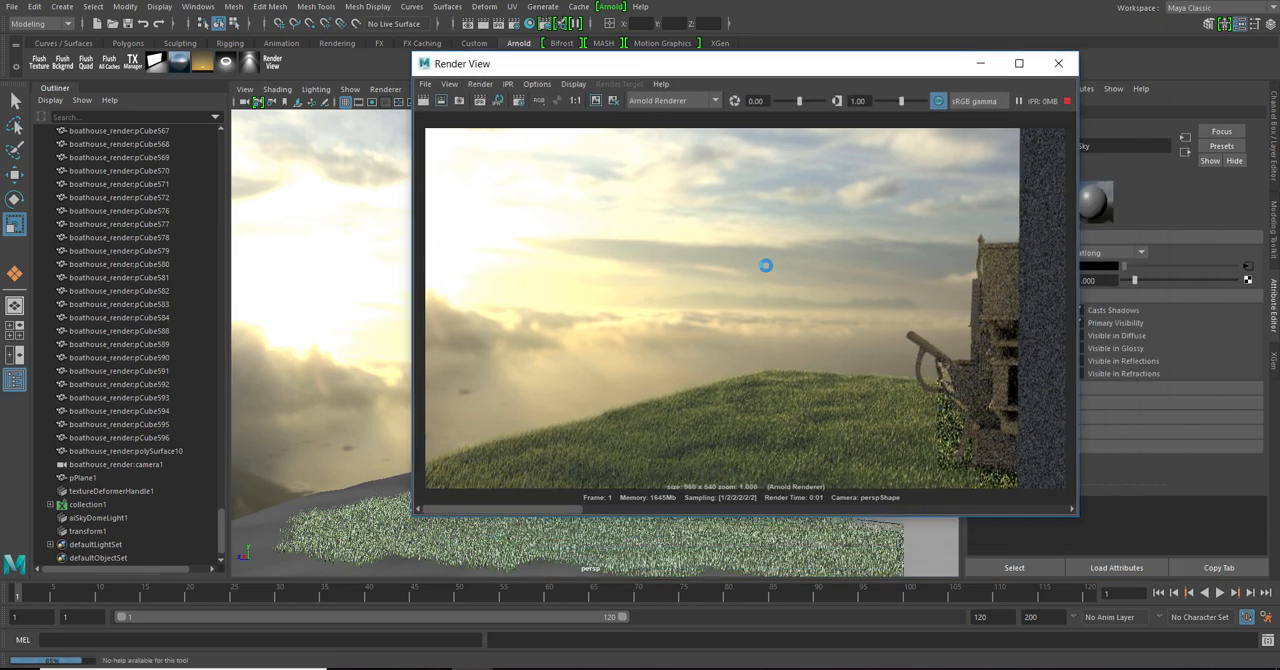